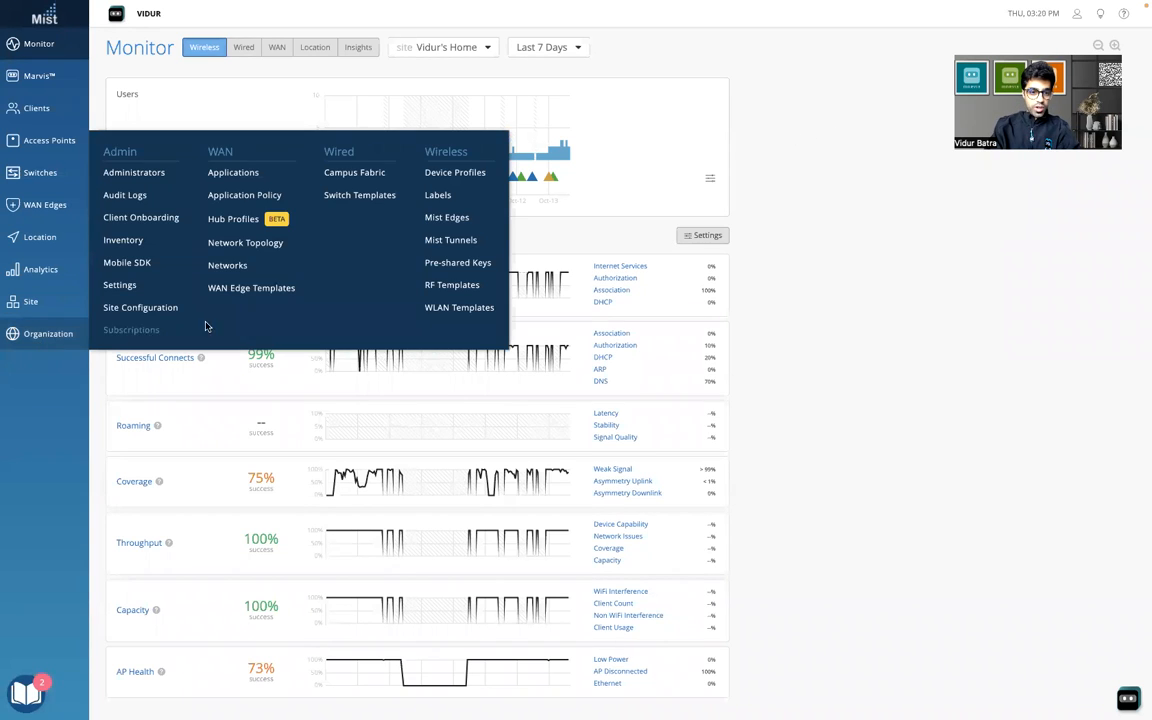
pyautogui.moveTo(458, 307)
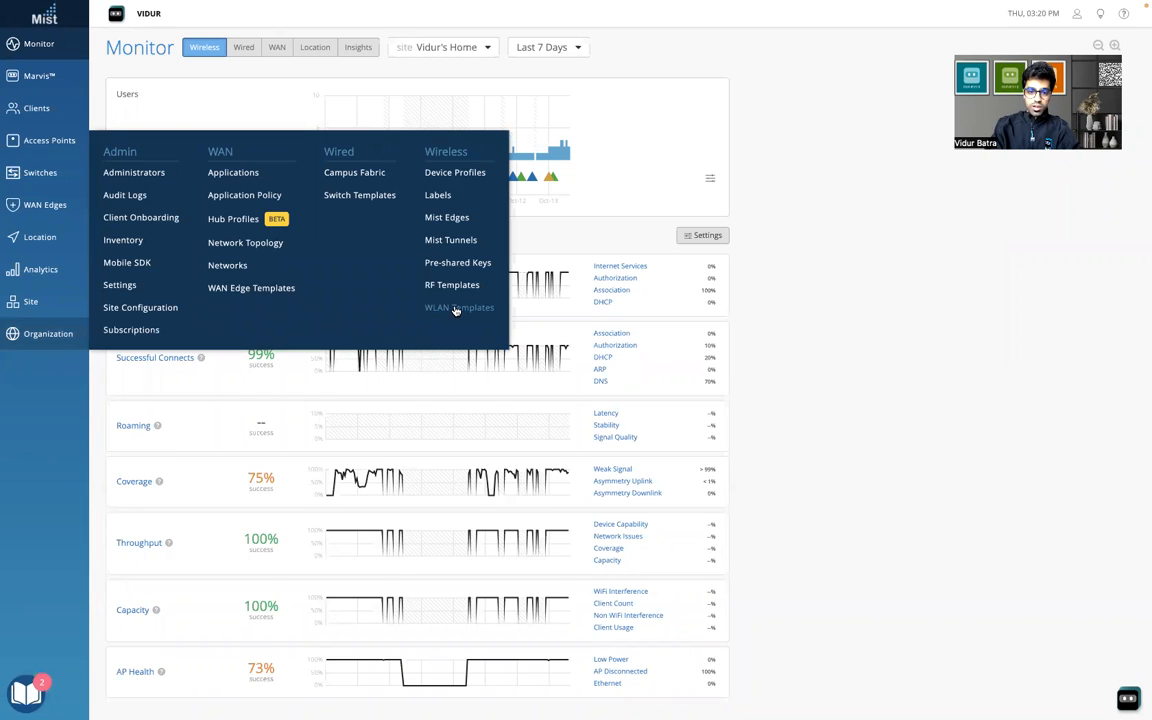
# Open the Vidur Home Config Template from the organization's WLAN Templates.
pyautogui.click(460, 307)
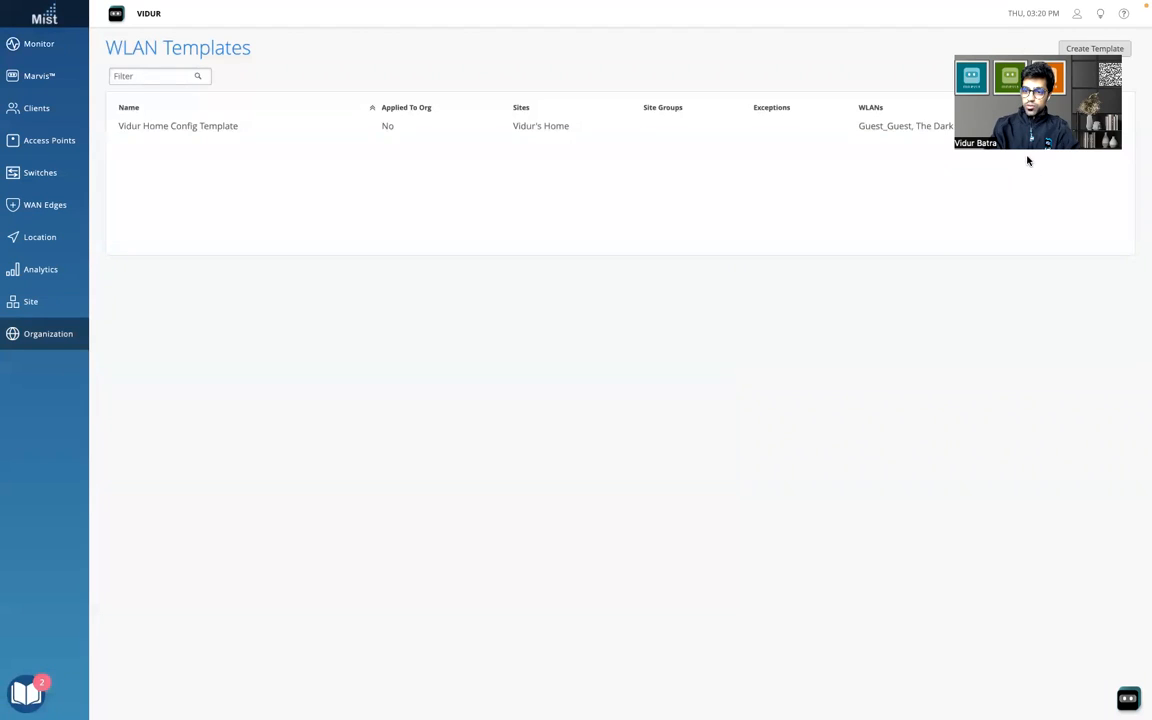
pyautogui.click(178, 125)
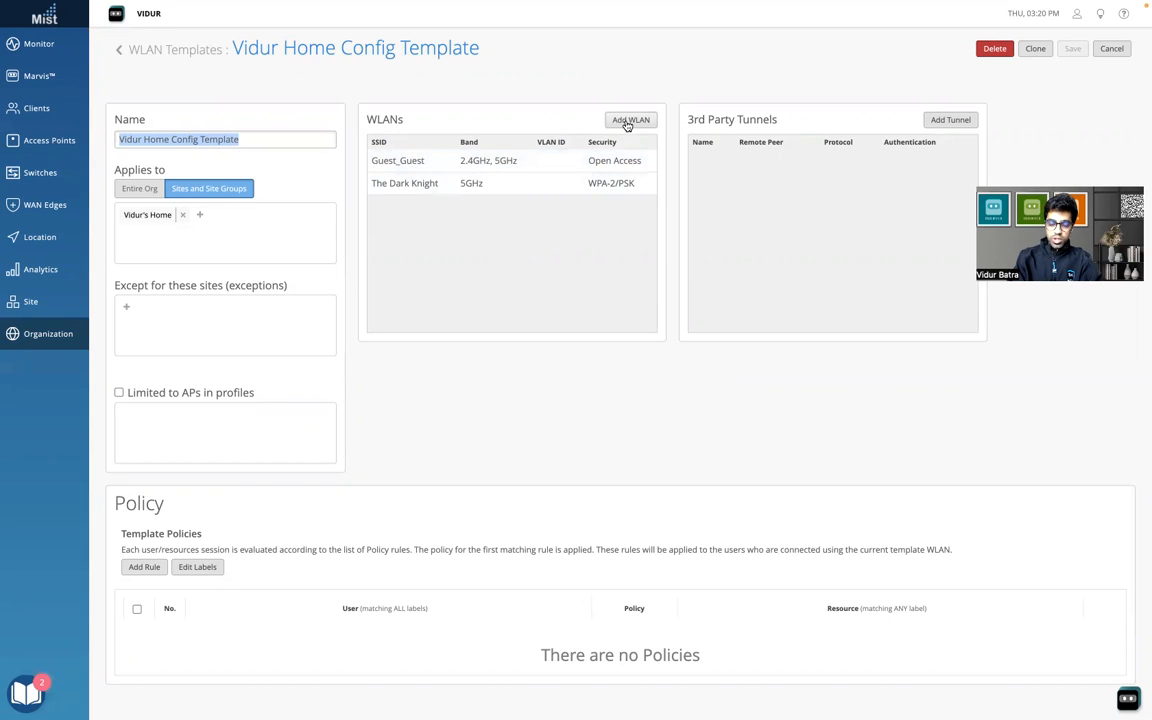
# Add a new WLAN to the template with SSID New_MPSK.
pyautogui.click(629, 119)
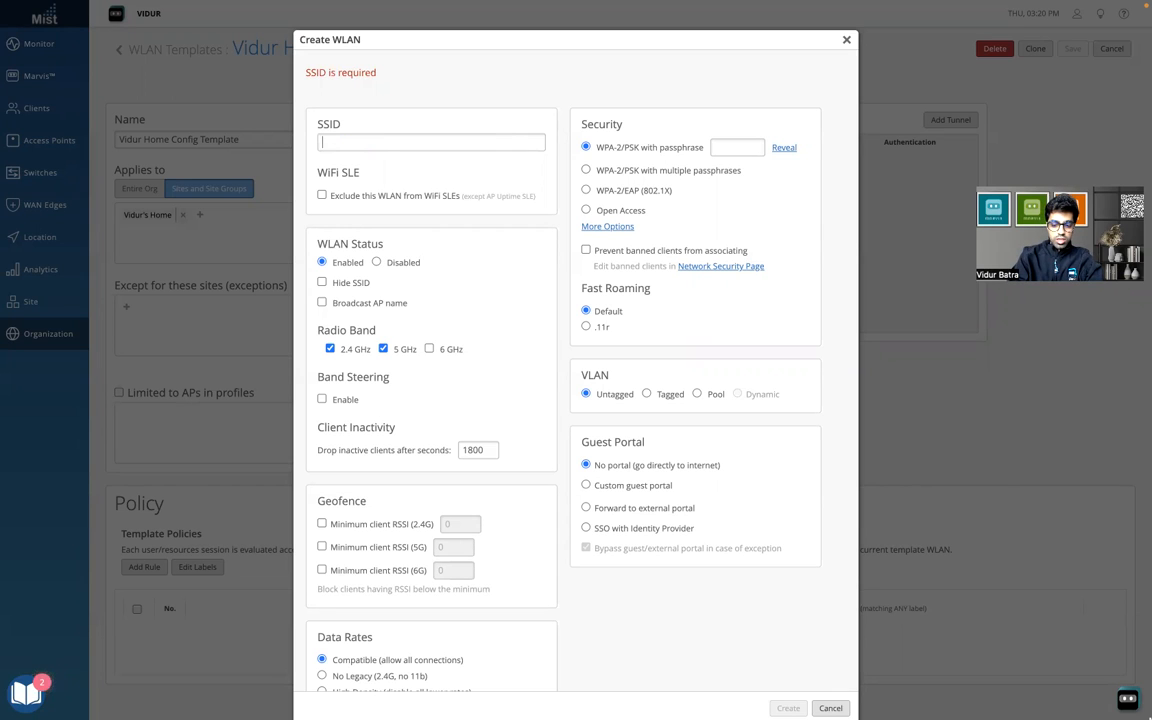
pyautogui.write('New_MPSK')
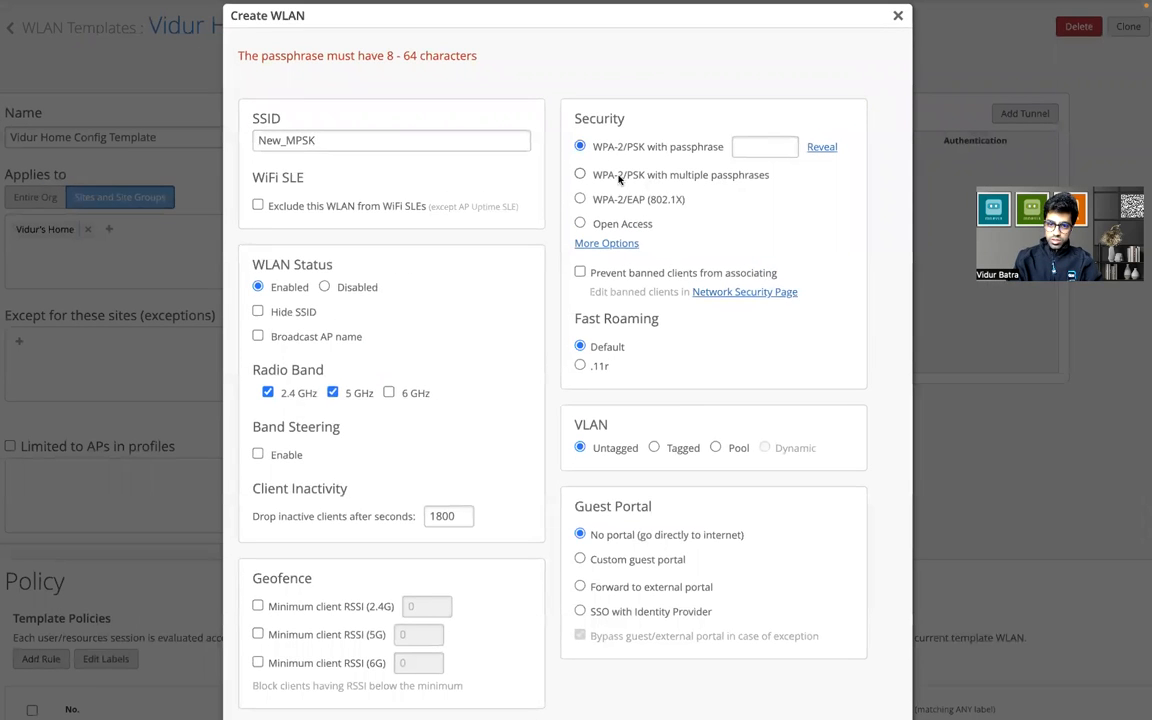
# Select WPA-2/PSK with multiple passphrases, keeping Local key storage.
pyautogui.click(580, 174)
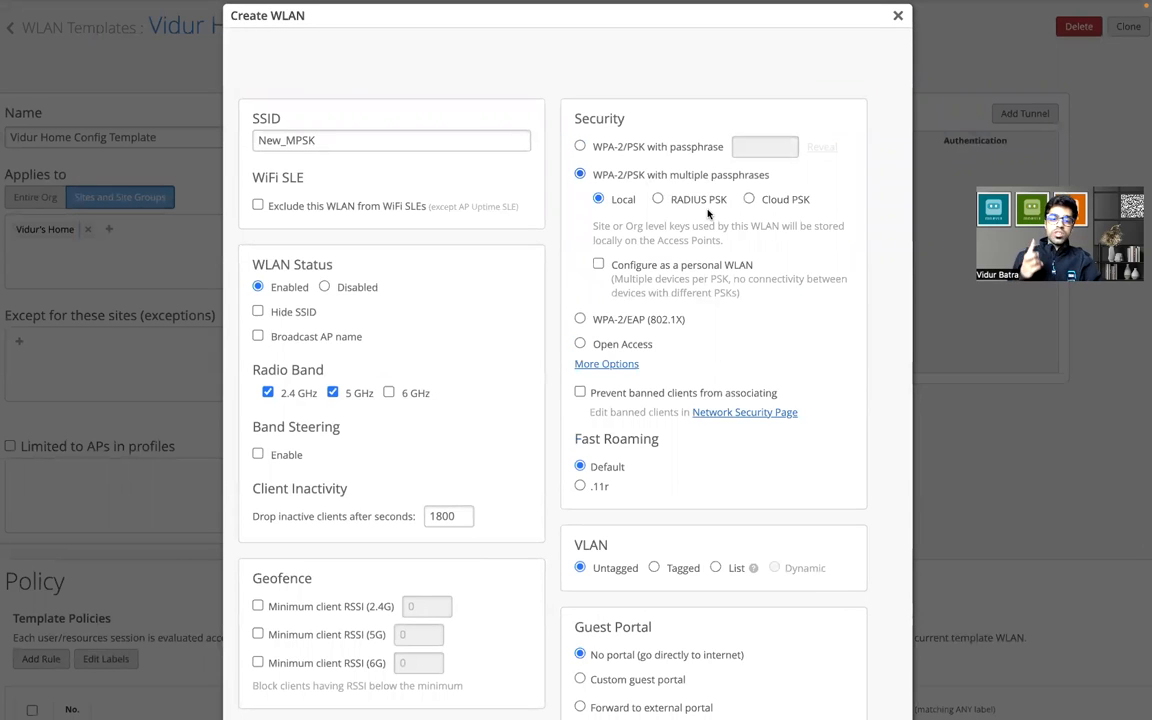
pyautogui.moveTo(638, 209)
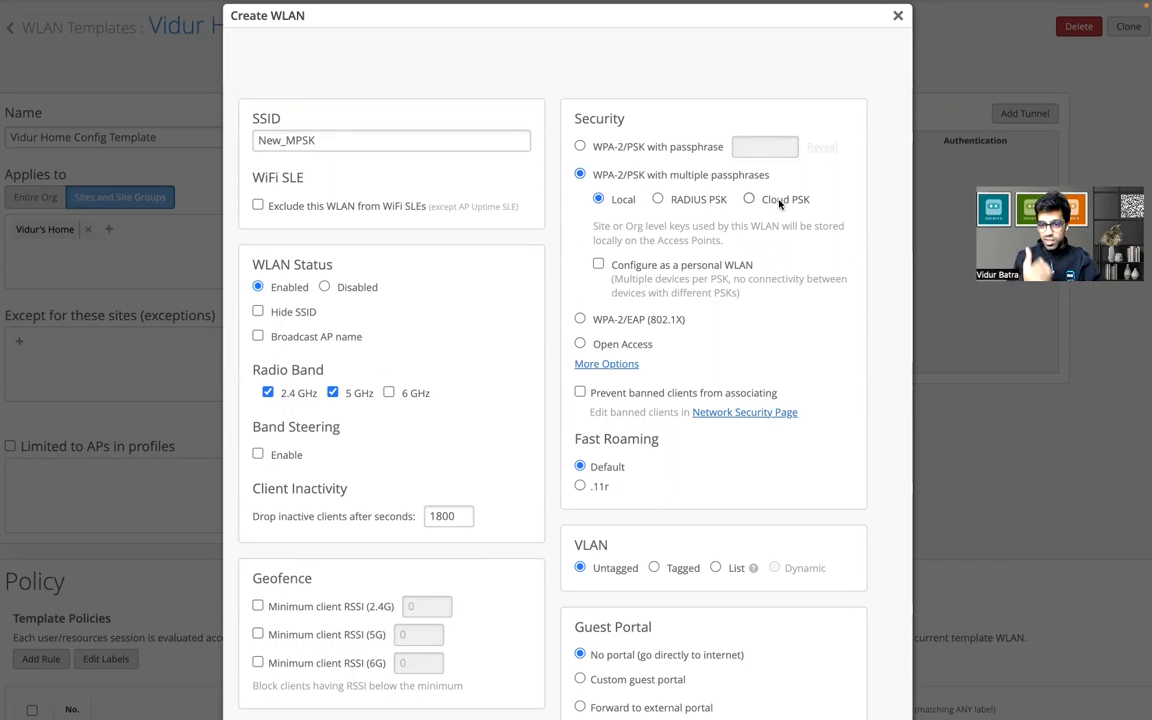
pyautogui.moveTo(637, 197)
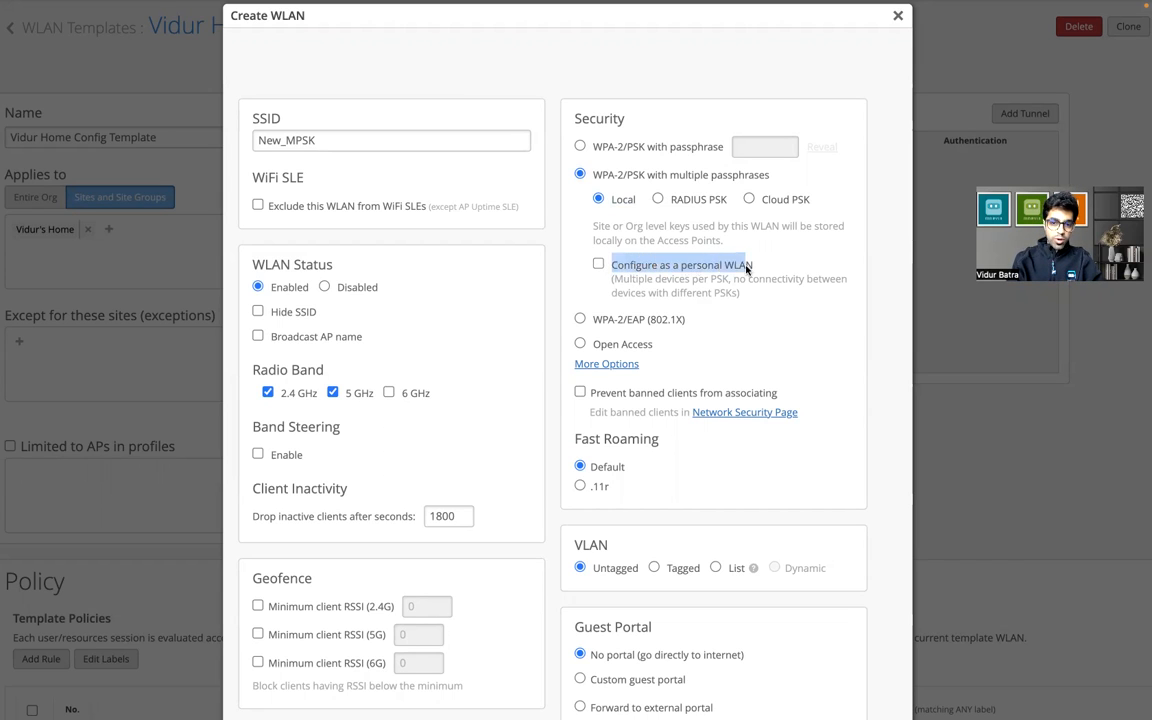
pyautogui.click(598, 264)
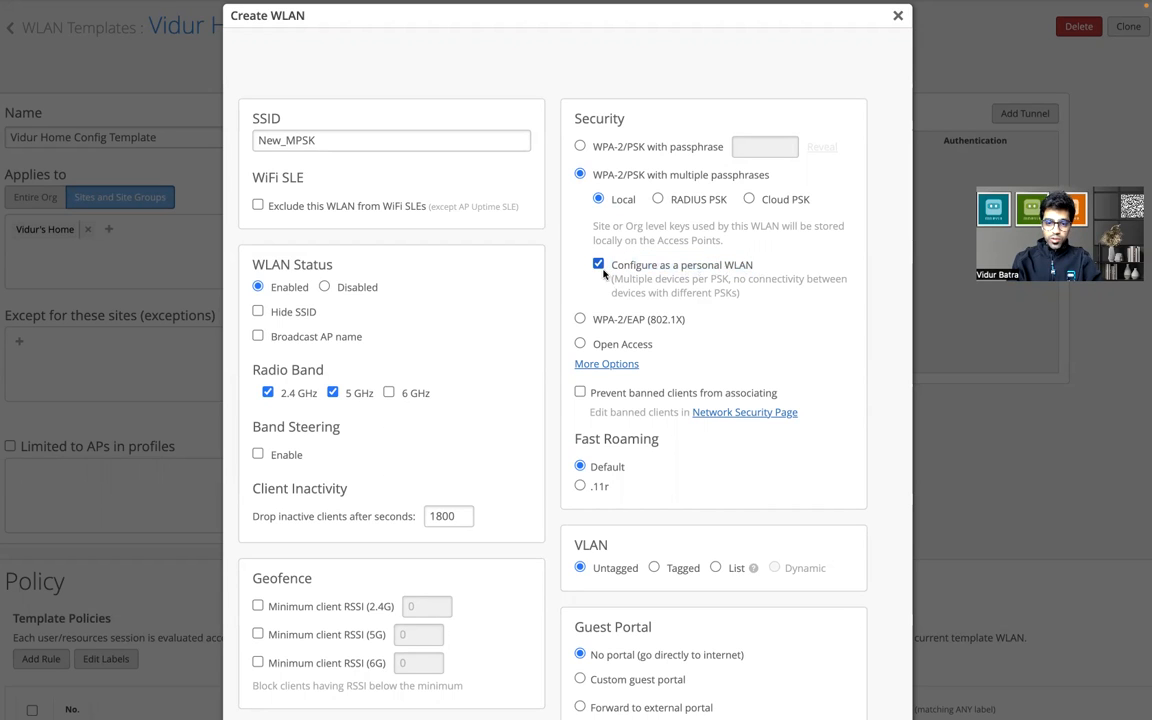
pyautogui.moveTo(705, 278)
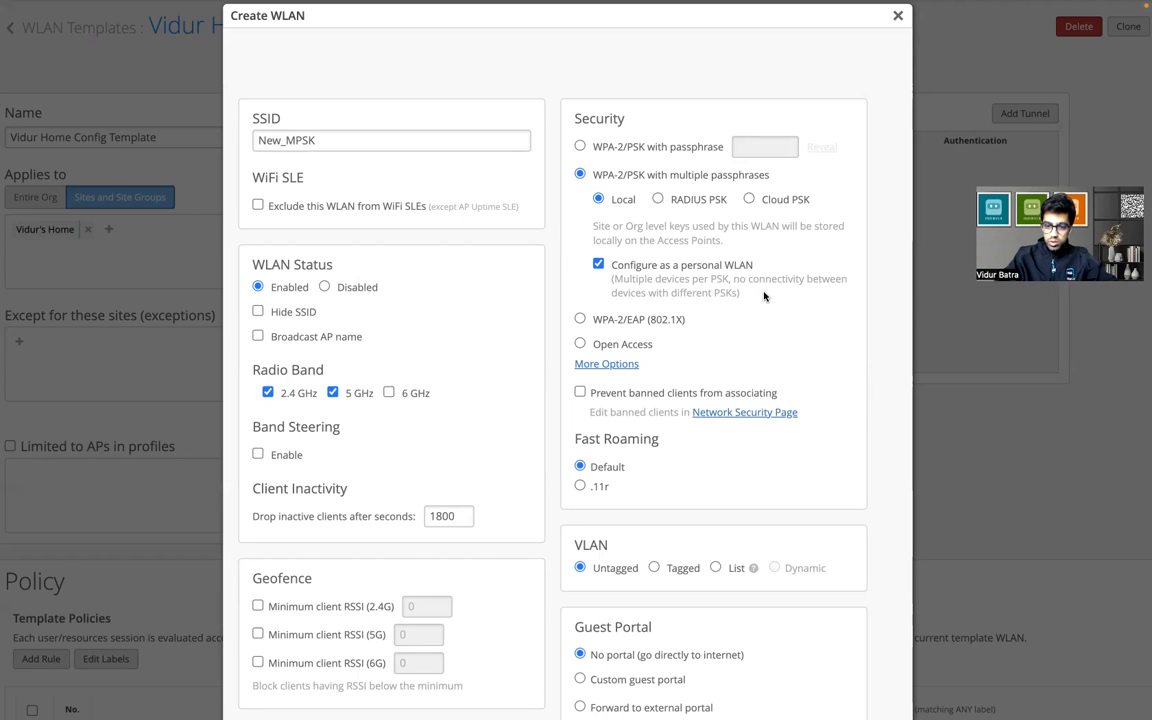
pyautogui.click(596, 264)
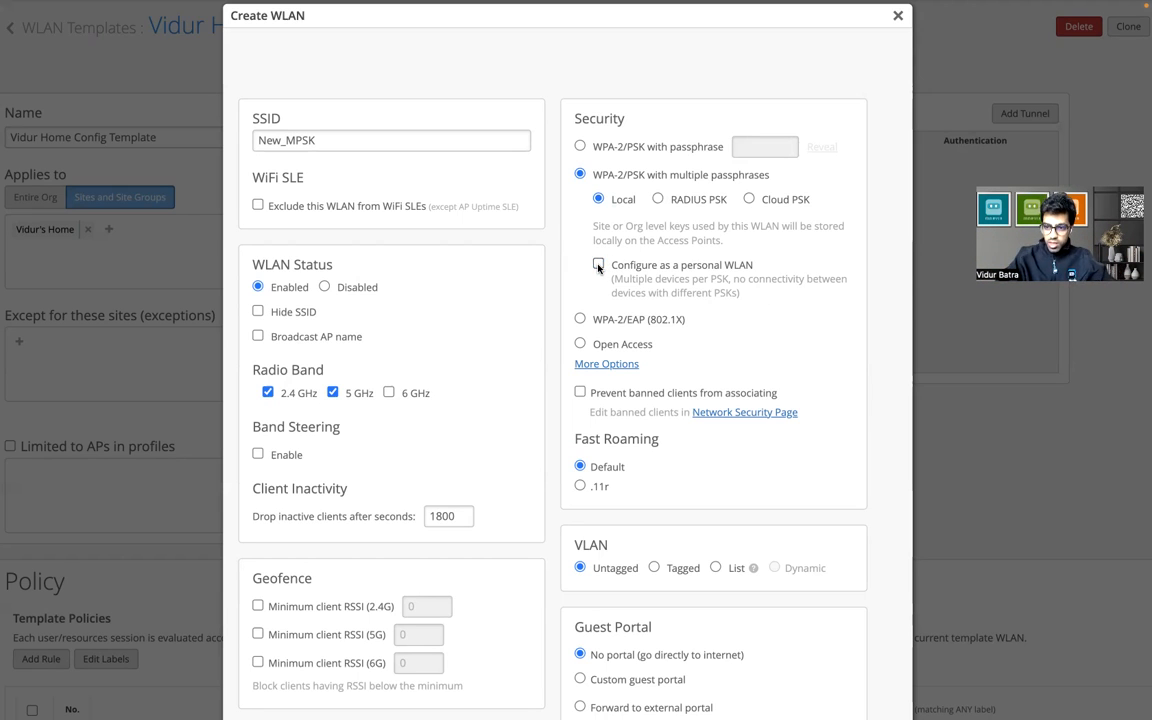
pyautogui.click(598, 264)
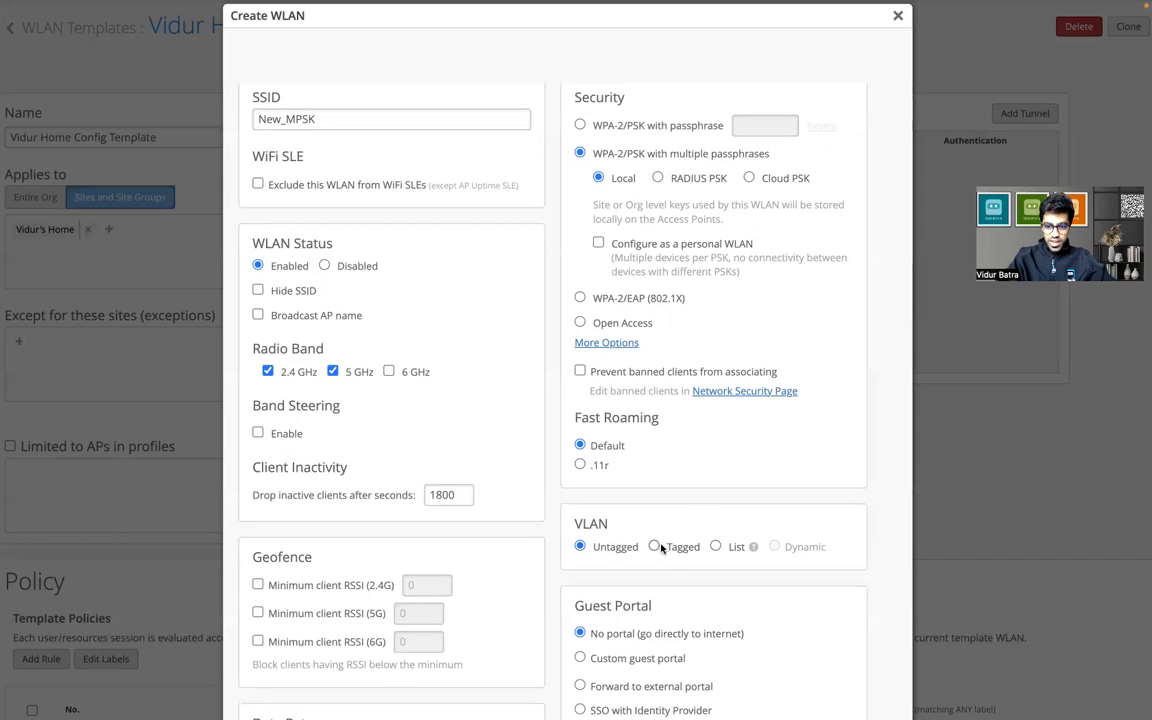
# Set the WLAN's VLAN type to List with IDs 10, 20, 30.
pyautogui.click(717, 546)
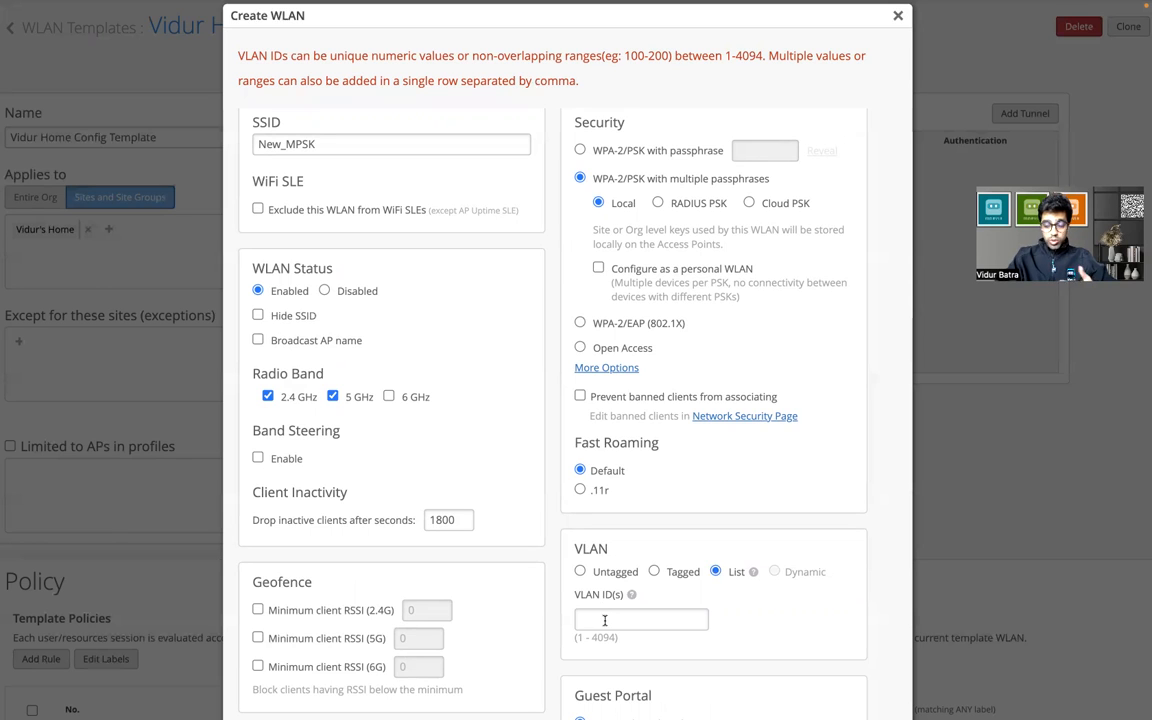
pyautogui.write('10, 20, 30')
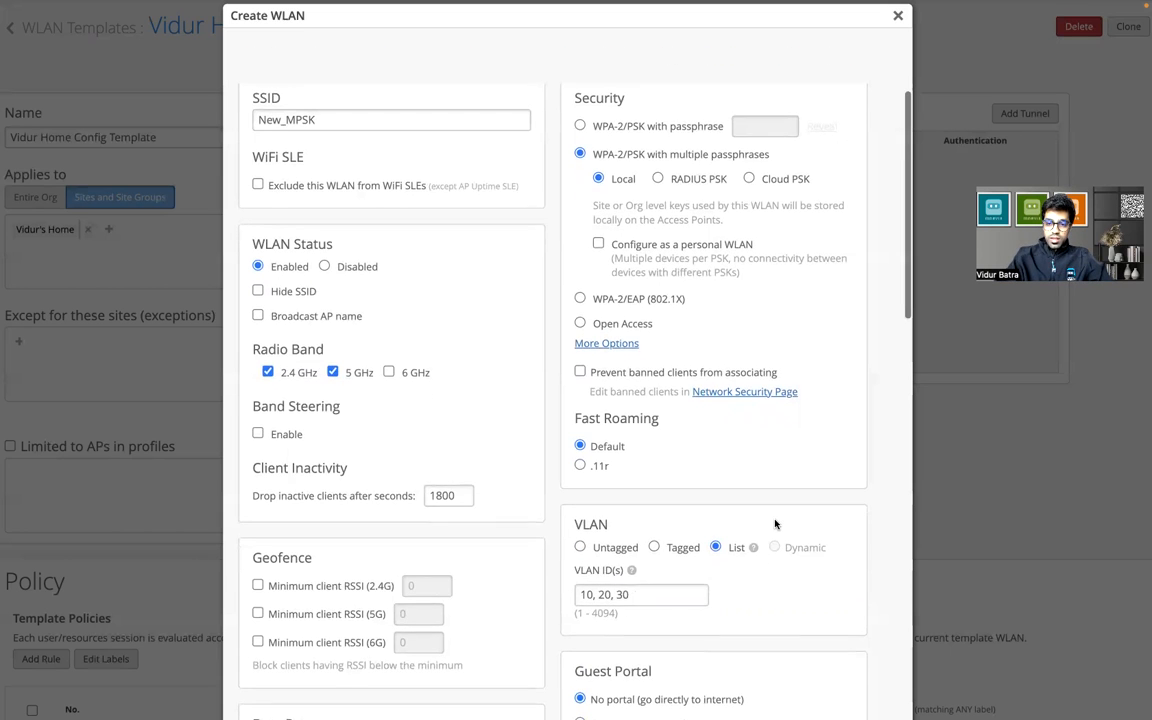
pyautogui.scroll(-3)
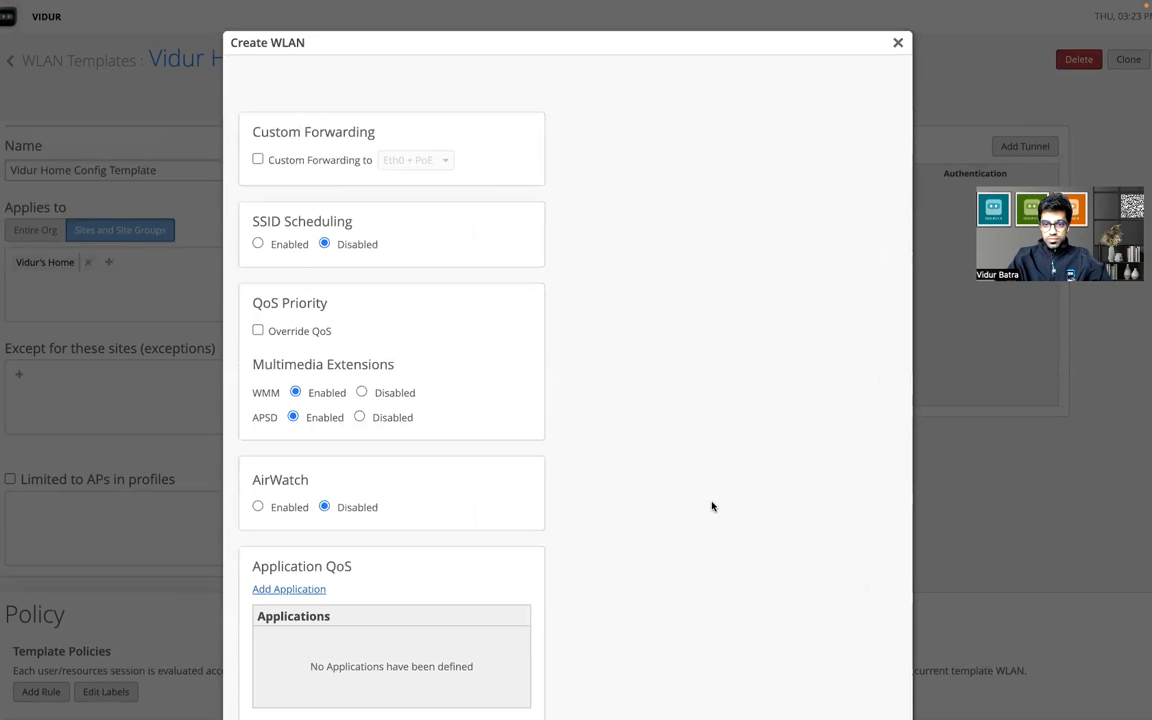
pyautogui.scroll(-3)
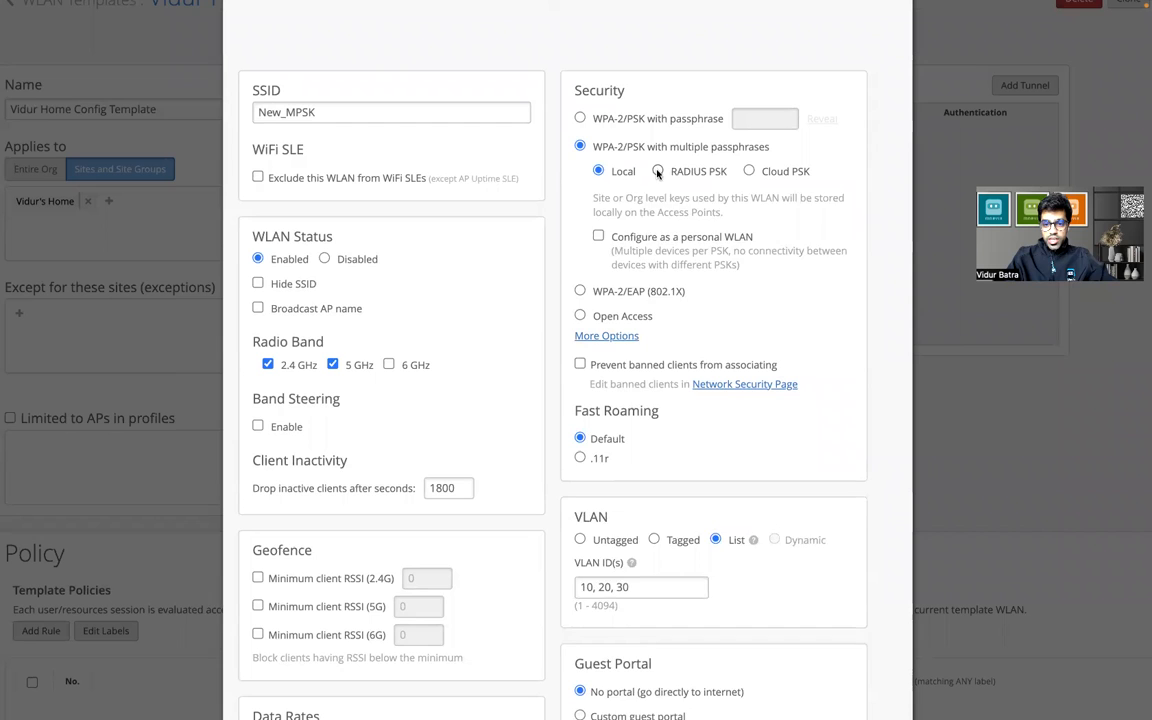
# Review the RADIUS PSK options, then switch key storage to Cloud PSK.
pyautogui.click(658, 171)
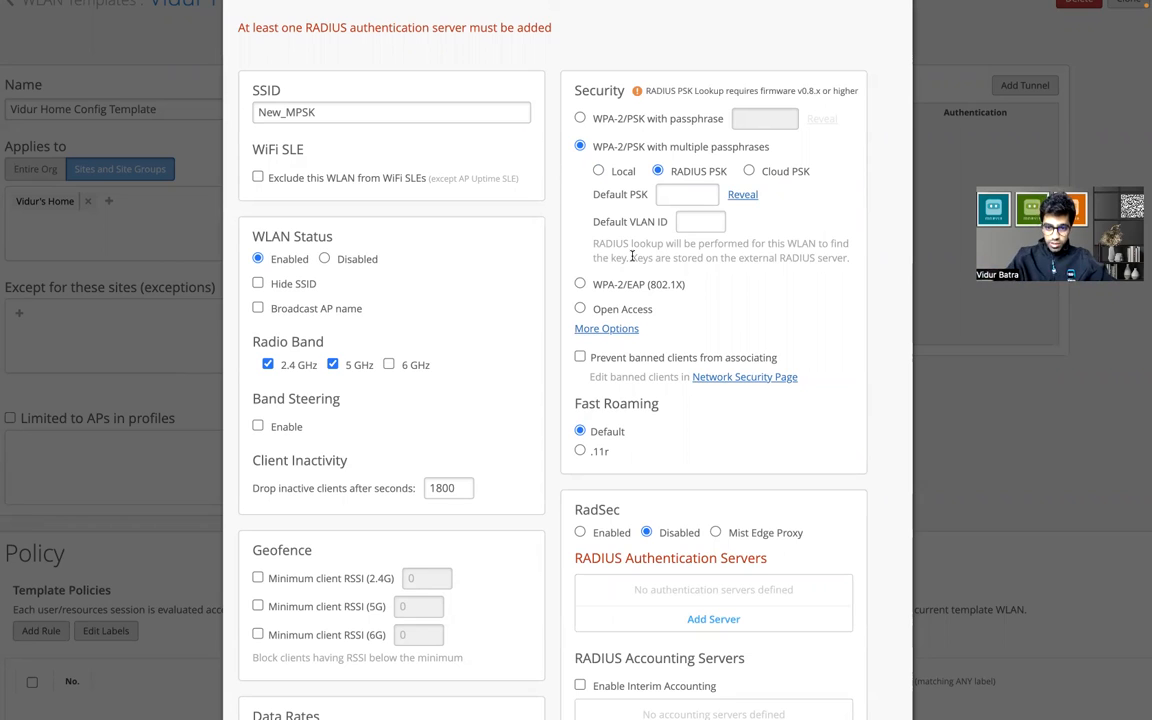
pyautogui.moveTo(633, 258); pyautogui.dragTo(735, 258)
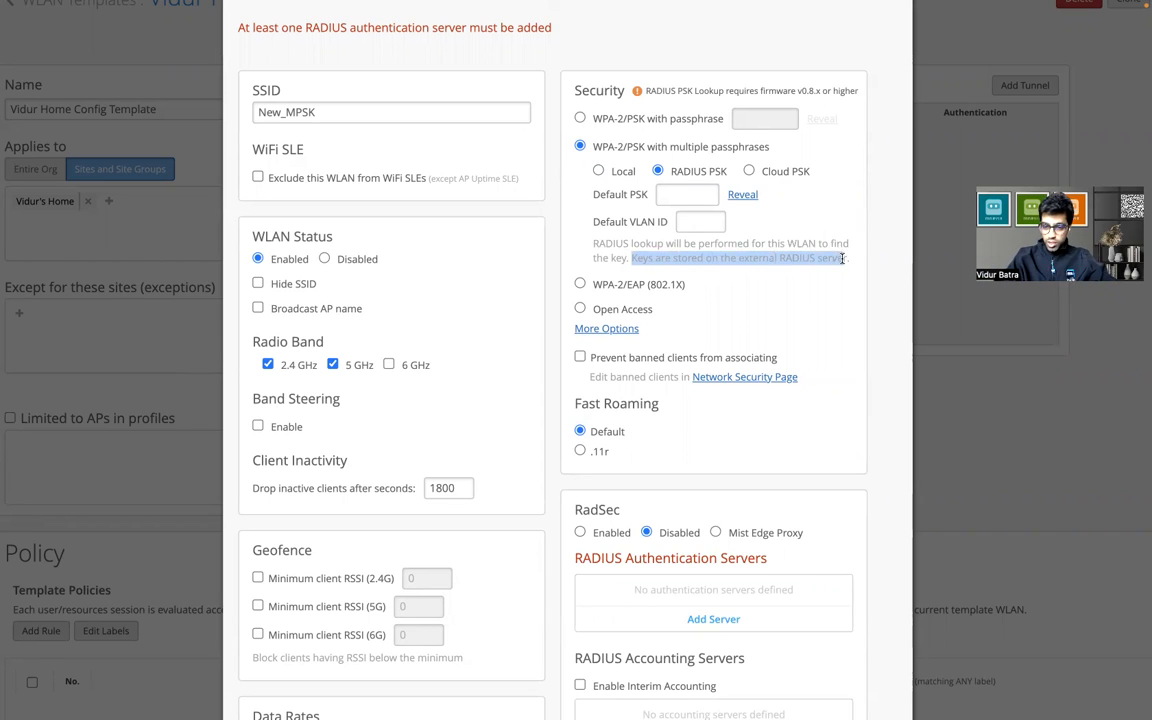
pyautogui.moveTo(796, 272)
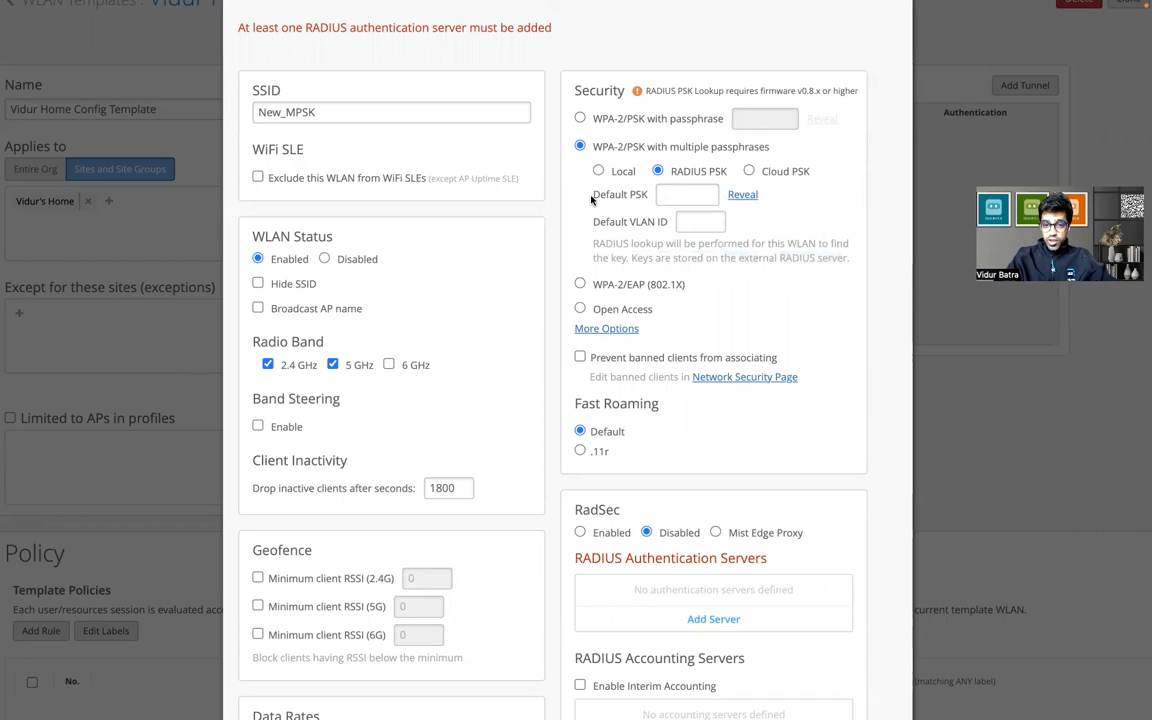
pyautogui.doubleClick(619, 194)
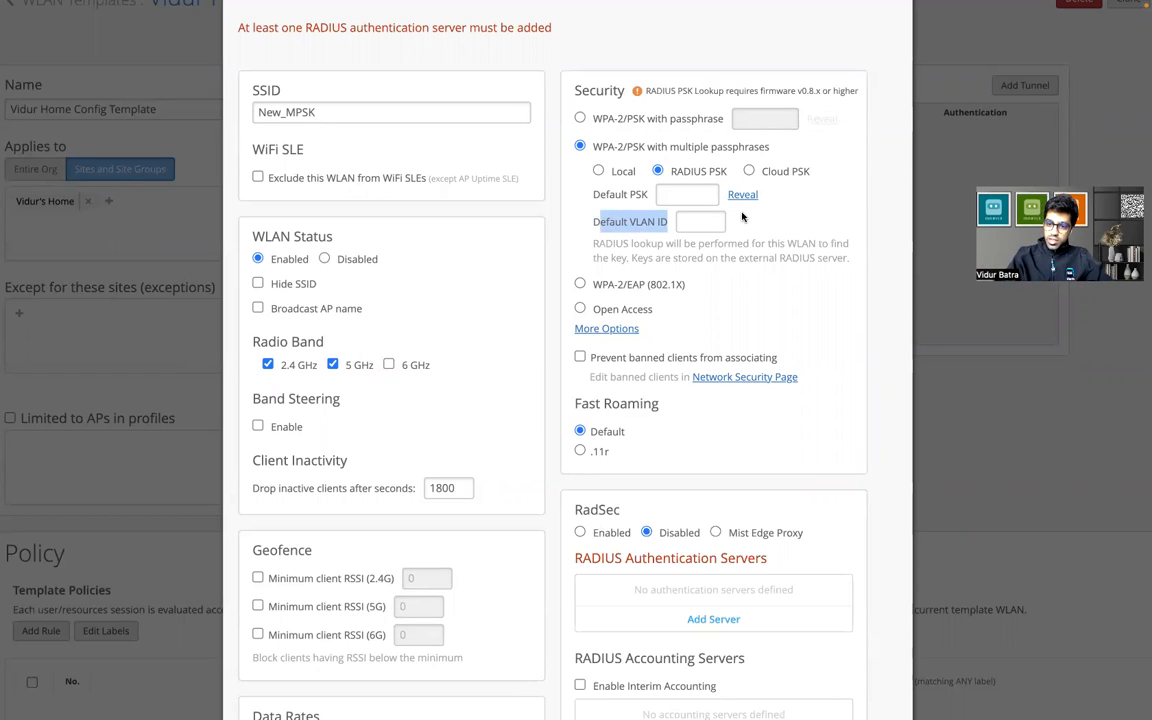
pyautogui.click(748, 171)
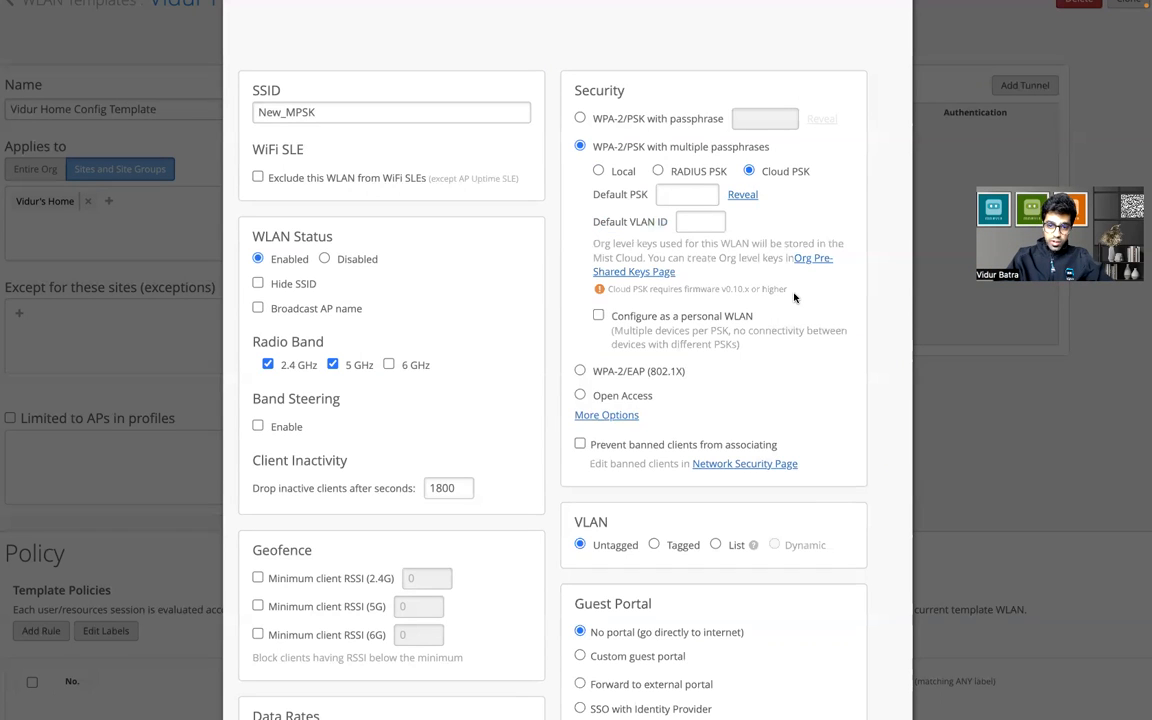
pyautogui.doubleClick(748, 289)
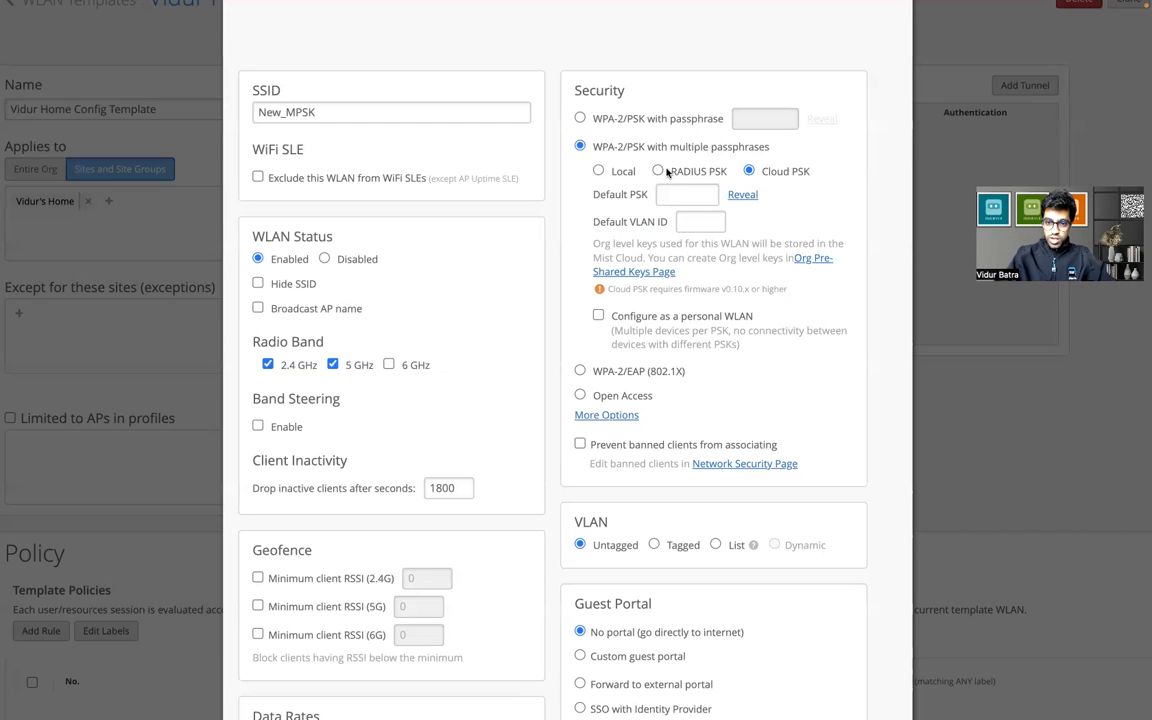
# Return to Local key storage, enable personal WLAN, and create New_MPSK.
pyautogui.click(598, 170)
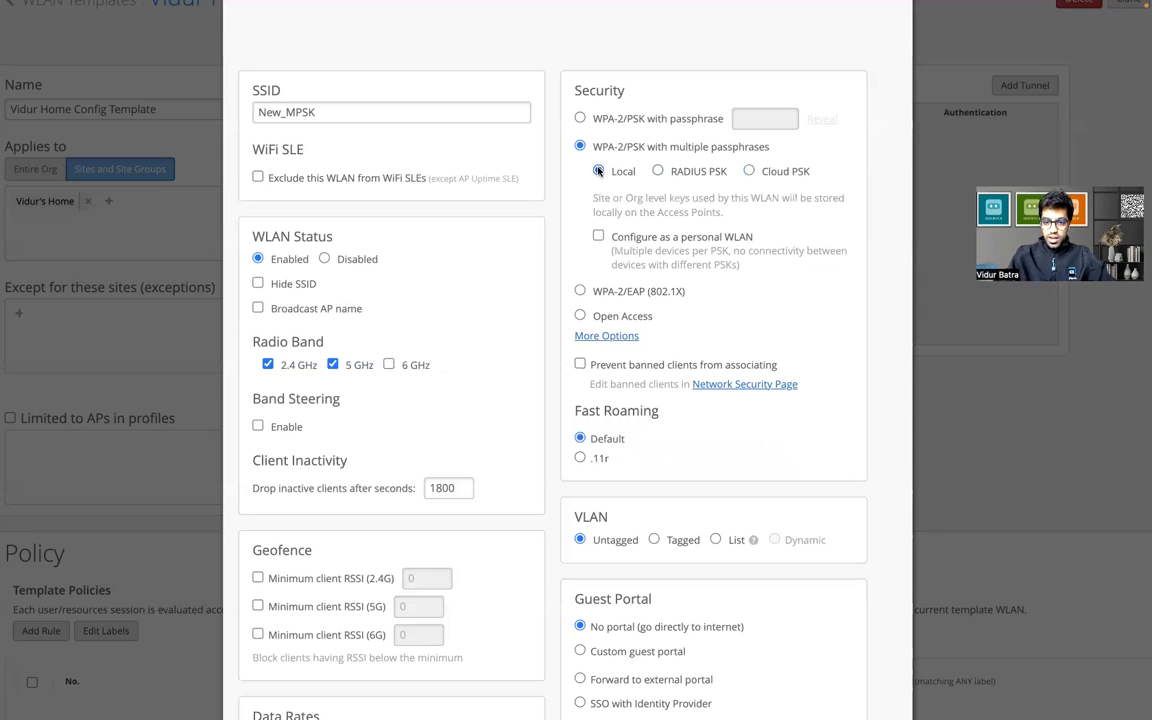
pyautogui.click(598, 236)
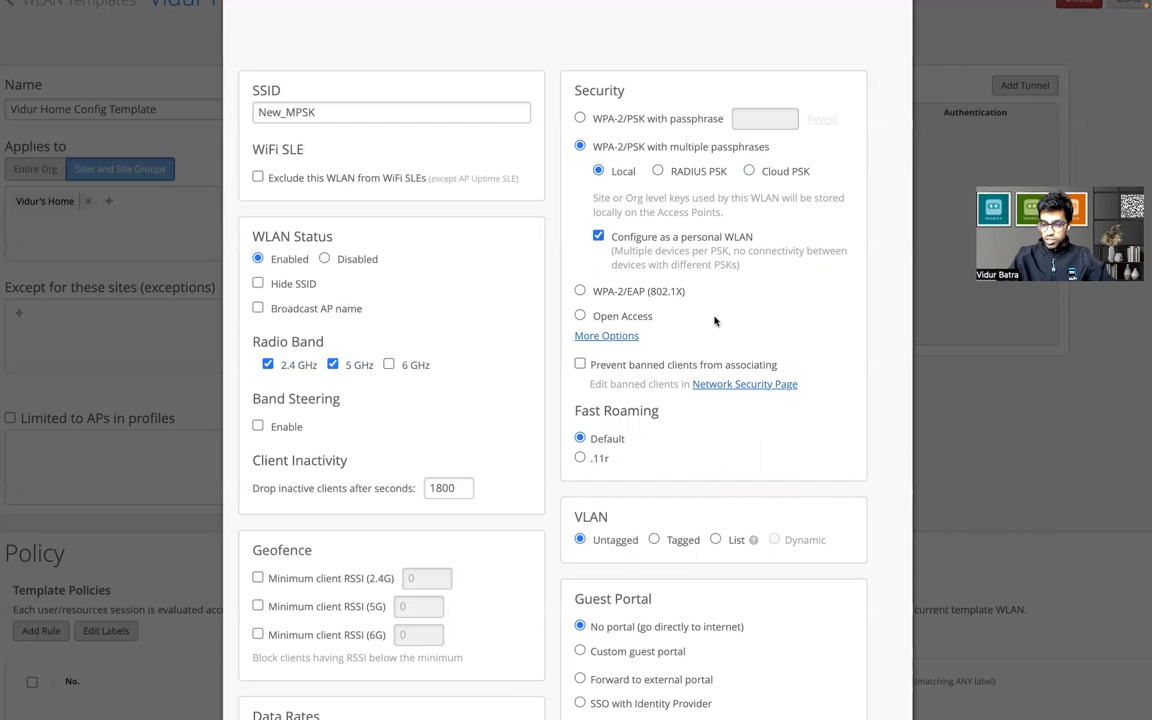
pyautogui.scroll(-3)
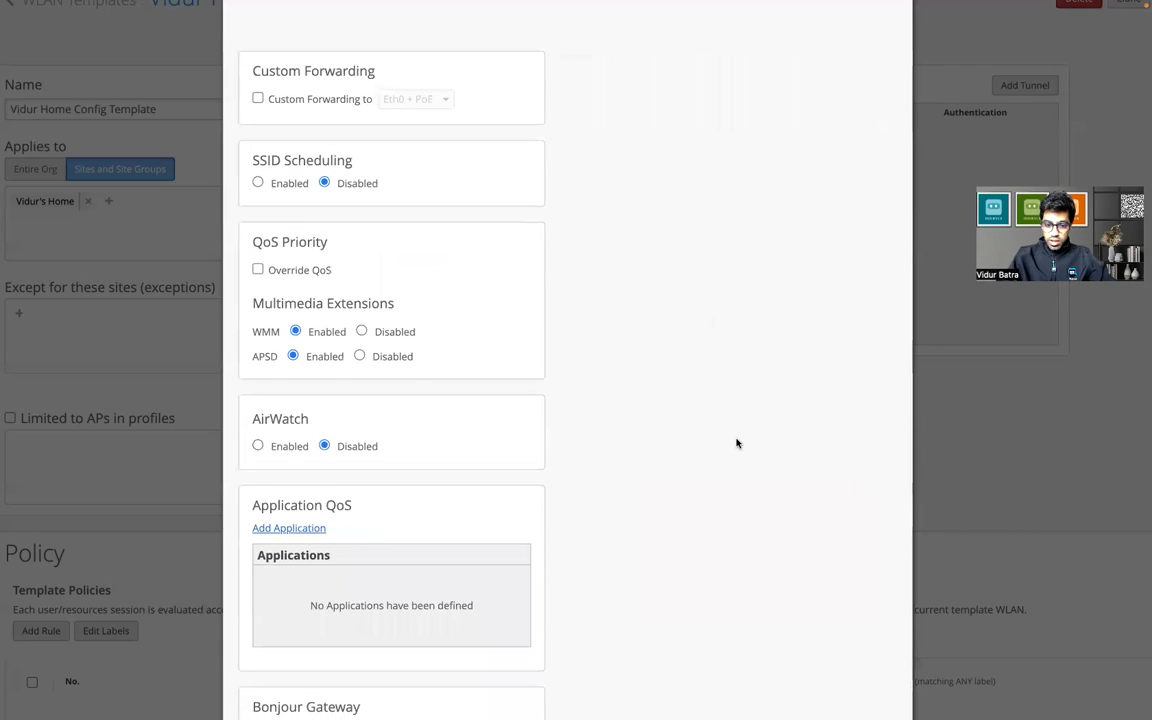
pyautogui.scroll(-3)
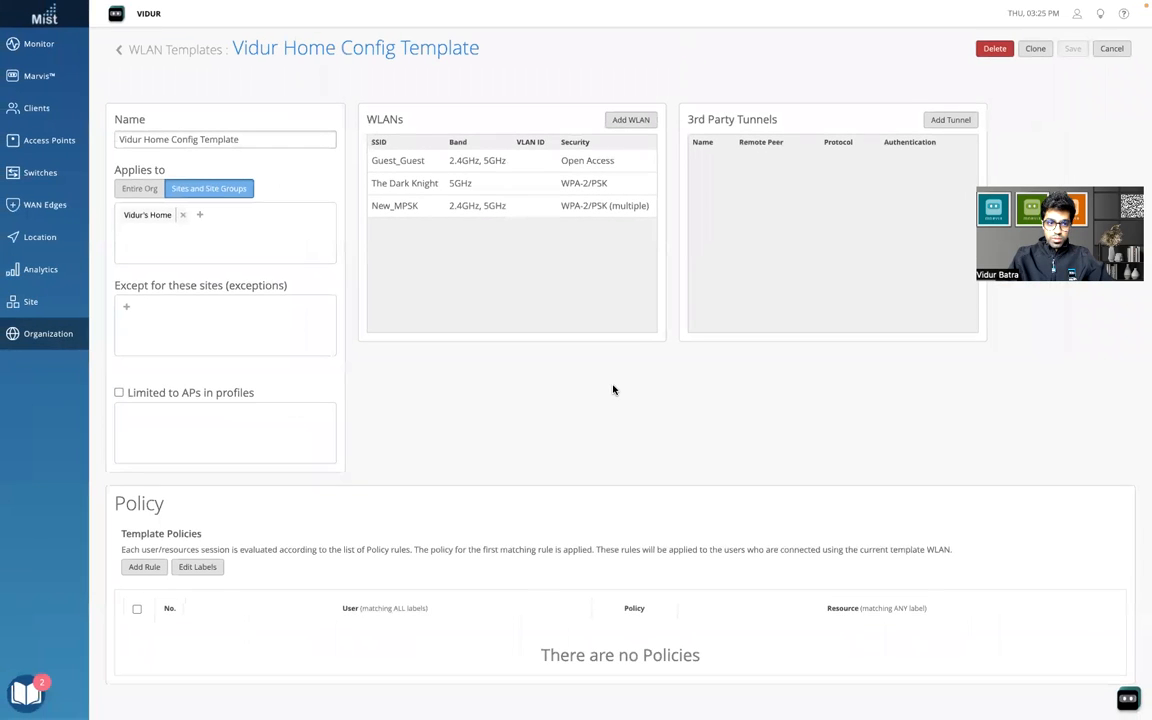
pyautogui.moveTo(410, 211)
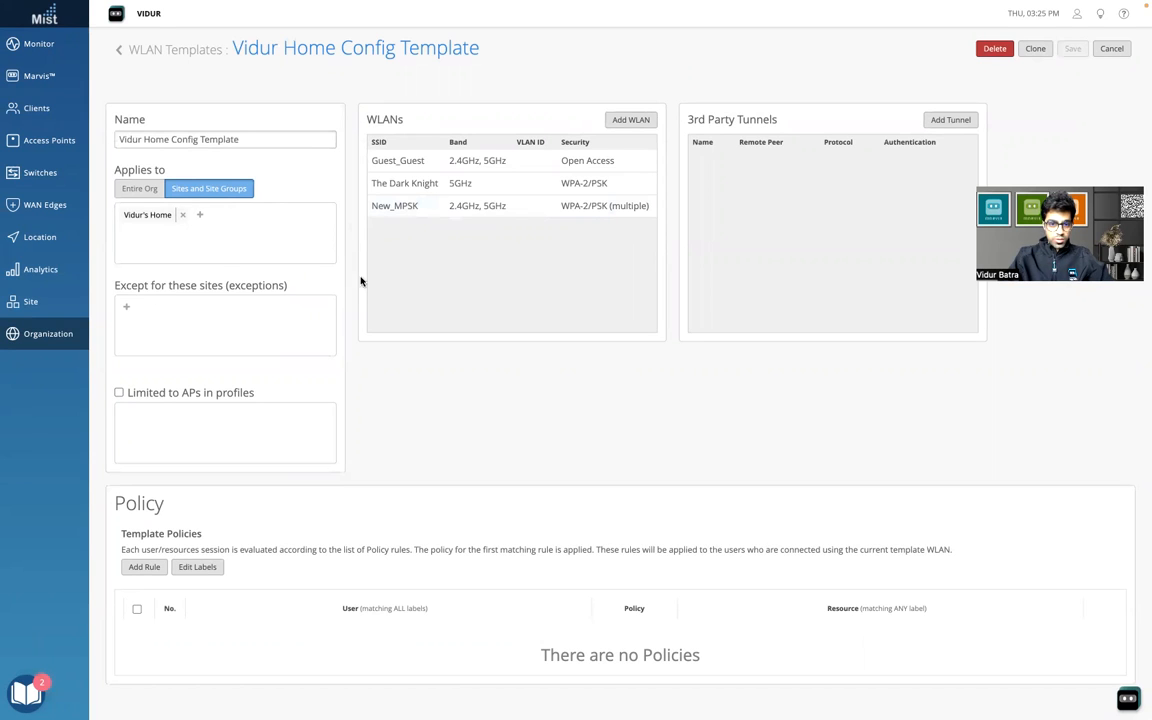
pyautogui.moveTo(44, 360)
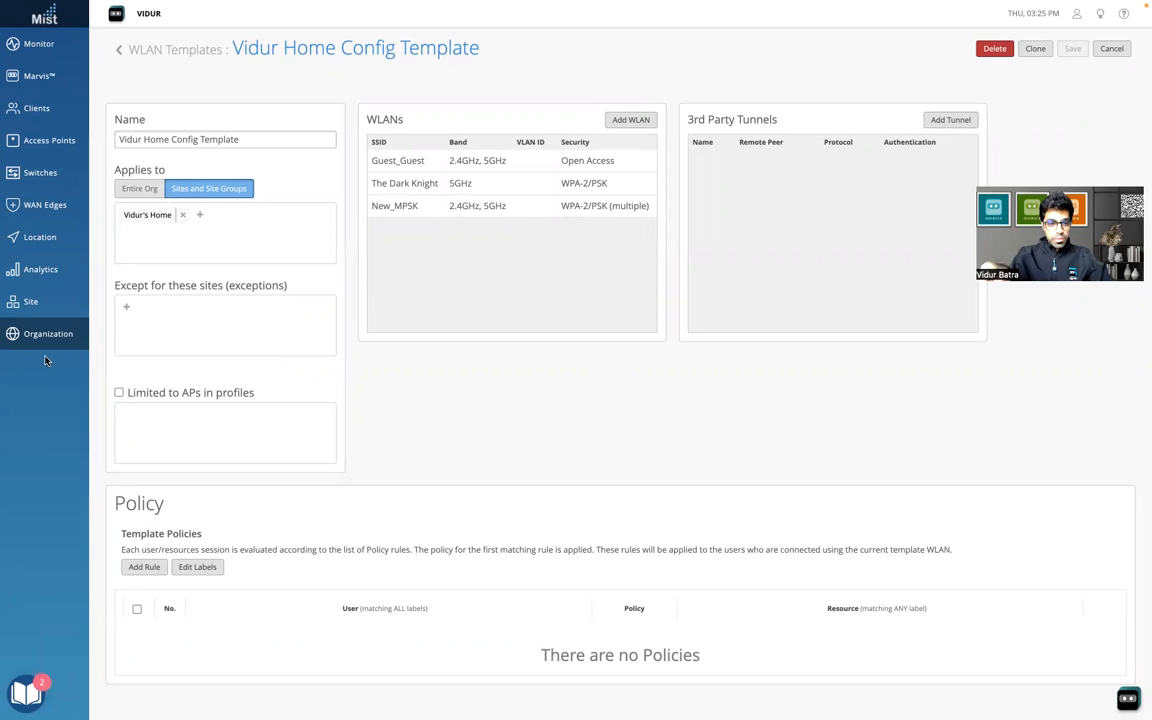
# Start a new key from Organization > Pre-shared Keys.
pyautogui.click(47, 333)
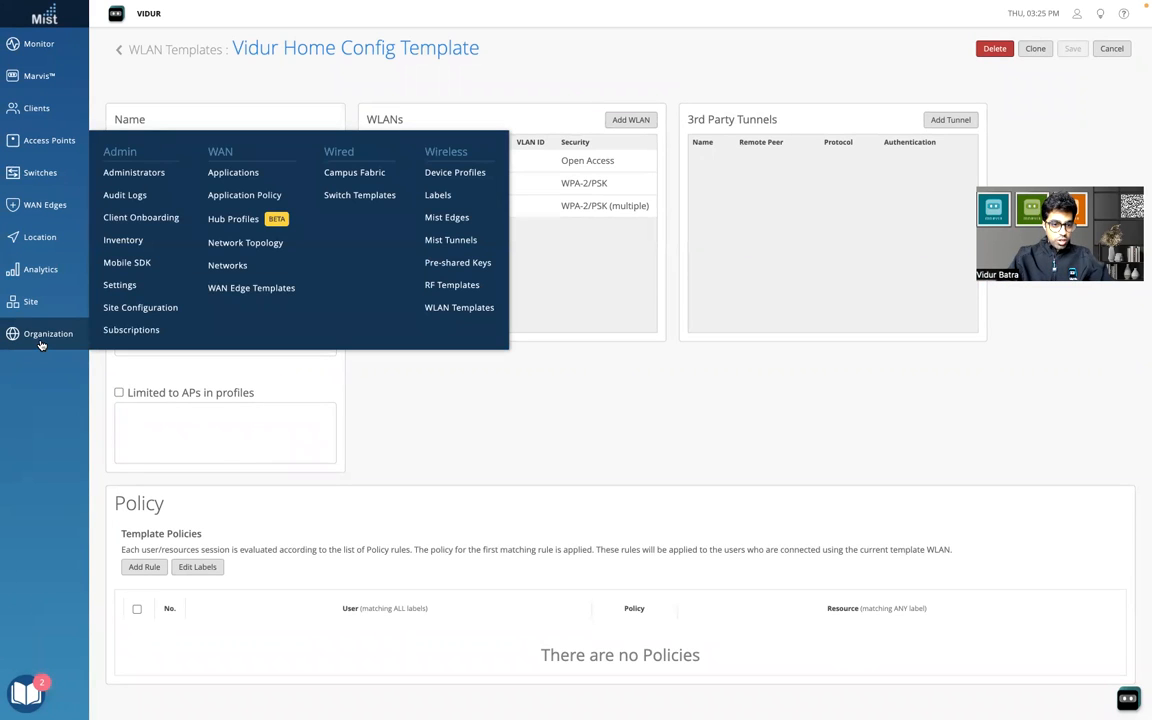
pyautogui.moveTo(457, 267)
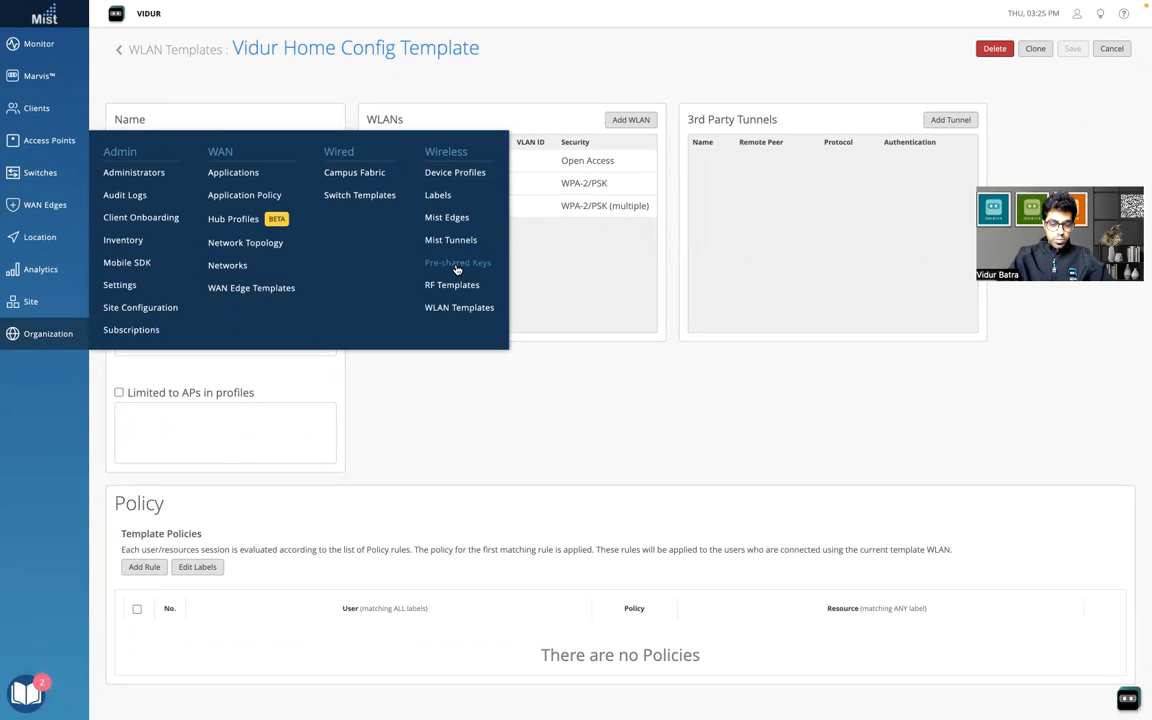
pyautogui.moveTo(466, 266)
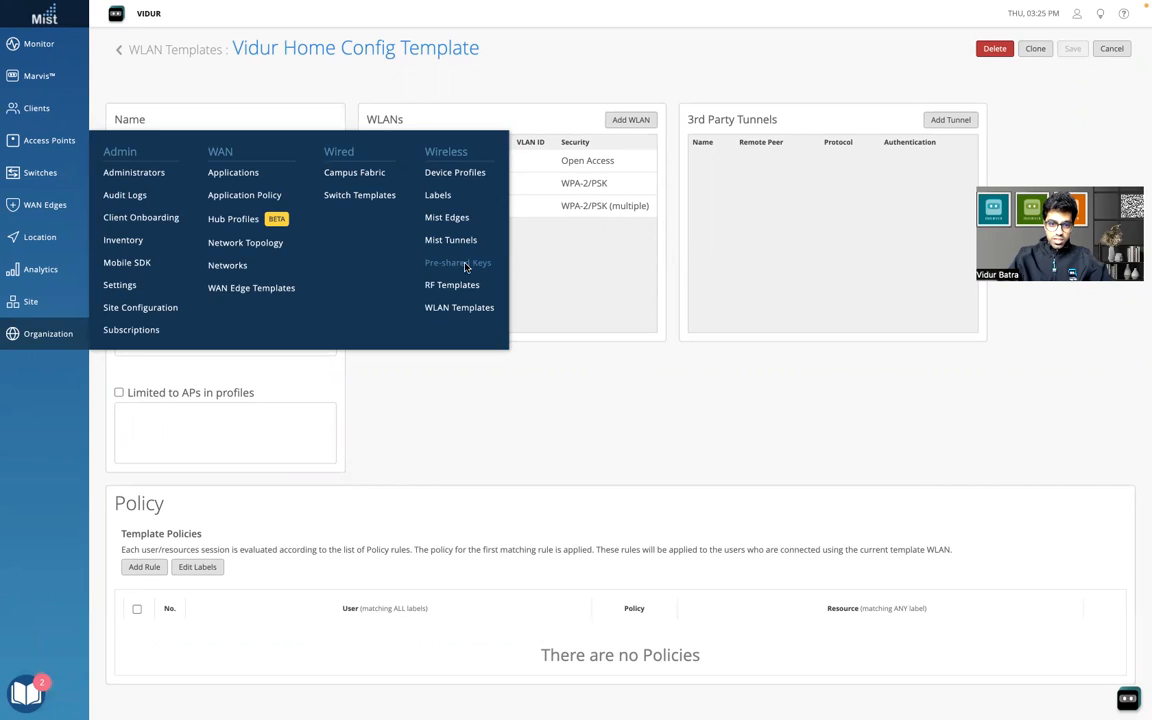
pyautogui.click(457, 262)
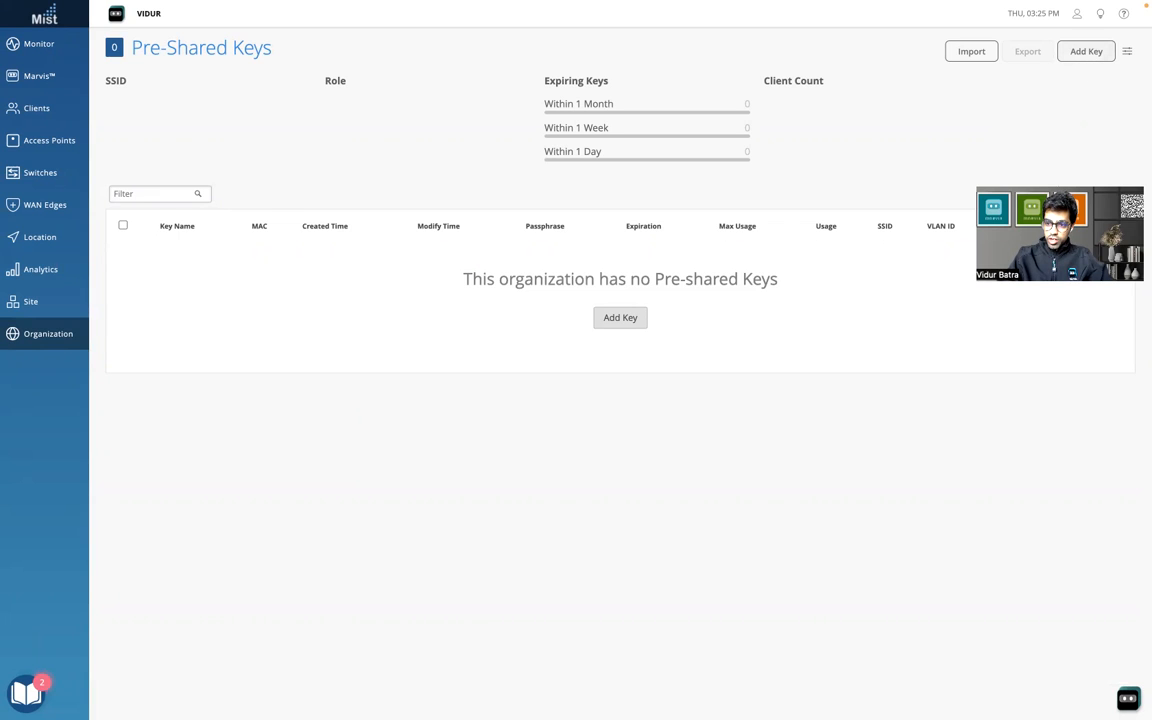
pyautogui.moveTo(897, 95)
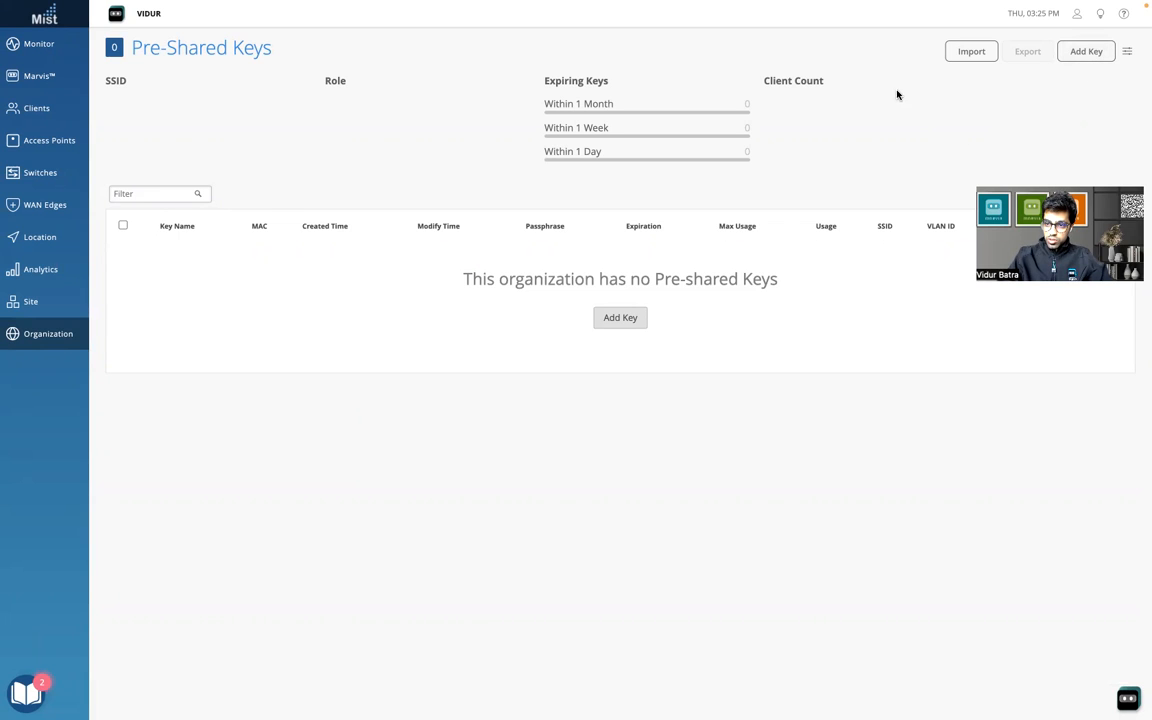
pyautogui.click(1085, 51)
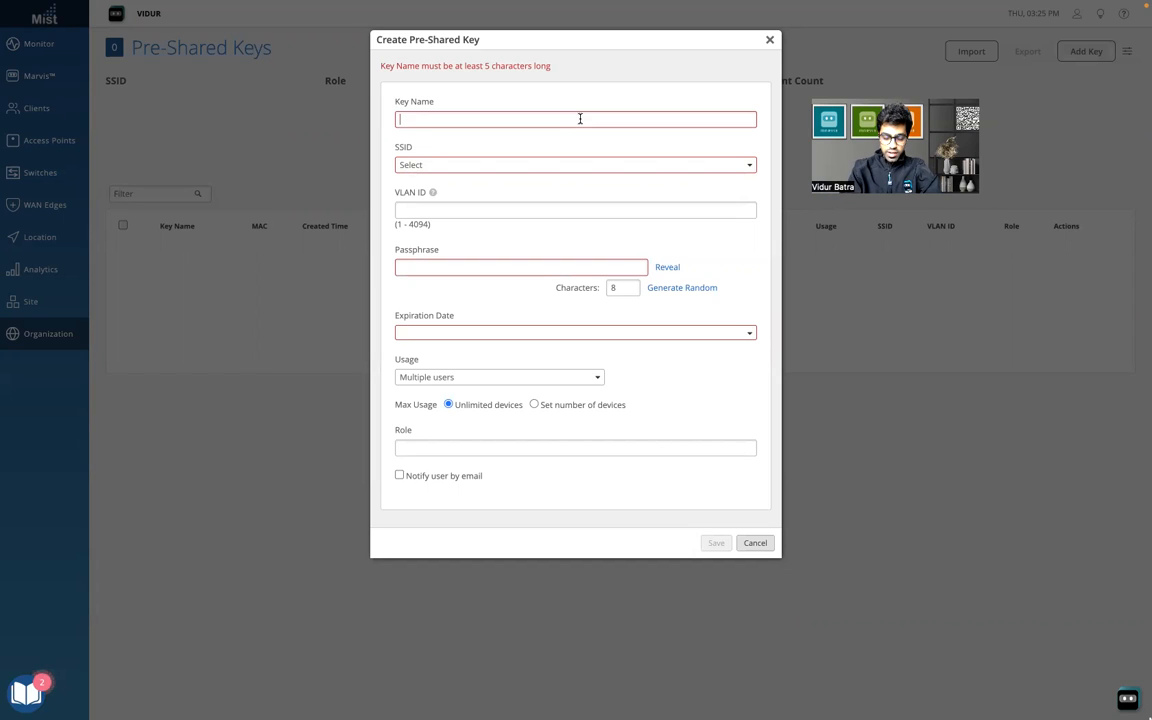
# Name the key IOT_1 and assign it to the New_MPSK SSID.
pyautogui.write('IOT 1')
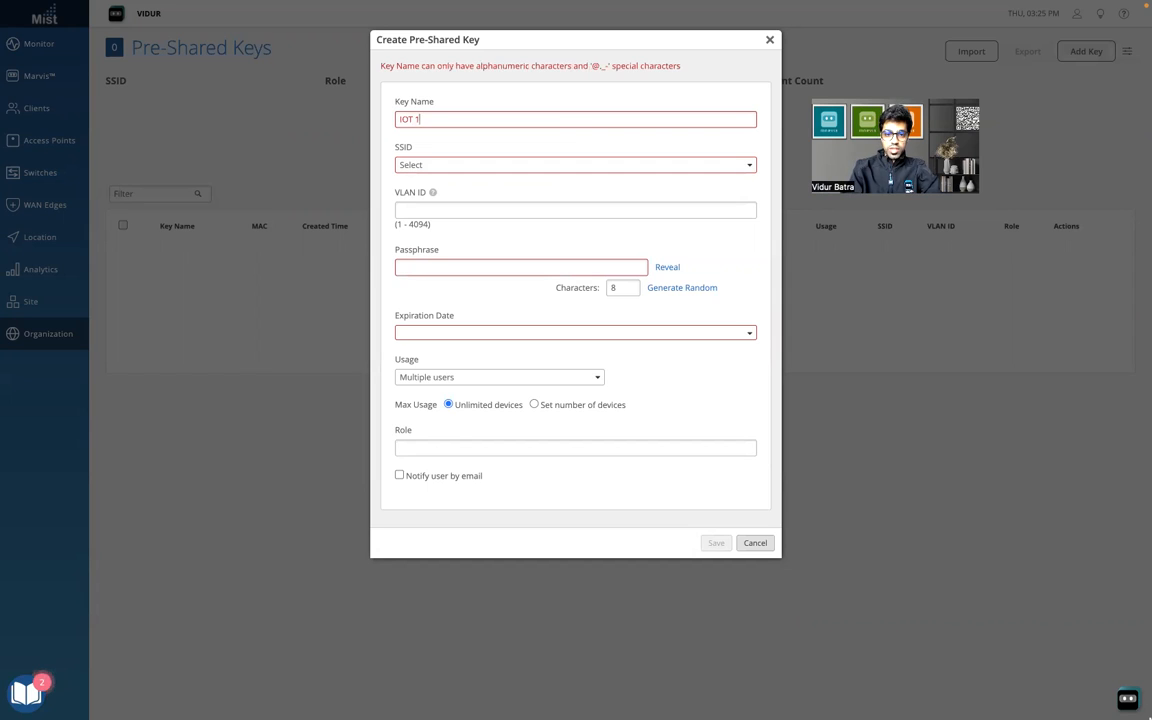
pyautogui.press('Backspace')
pyautogui.write('_')
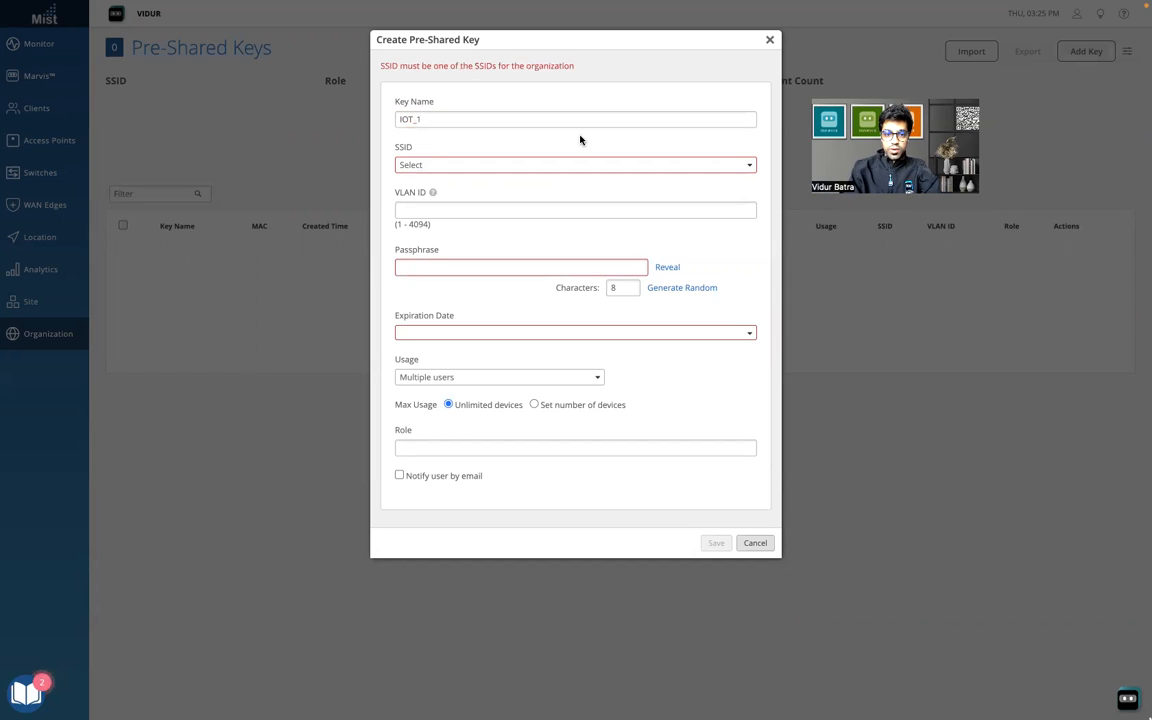
pyautogui.click(575, 164)
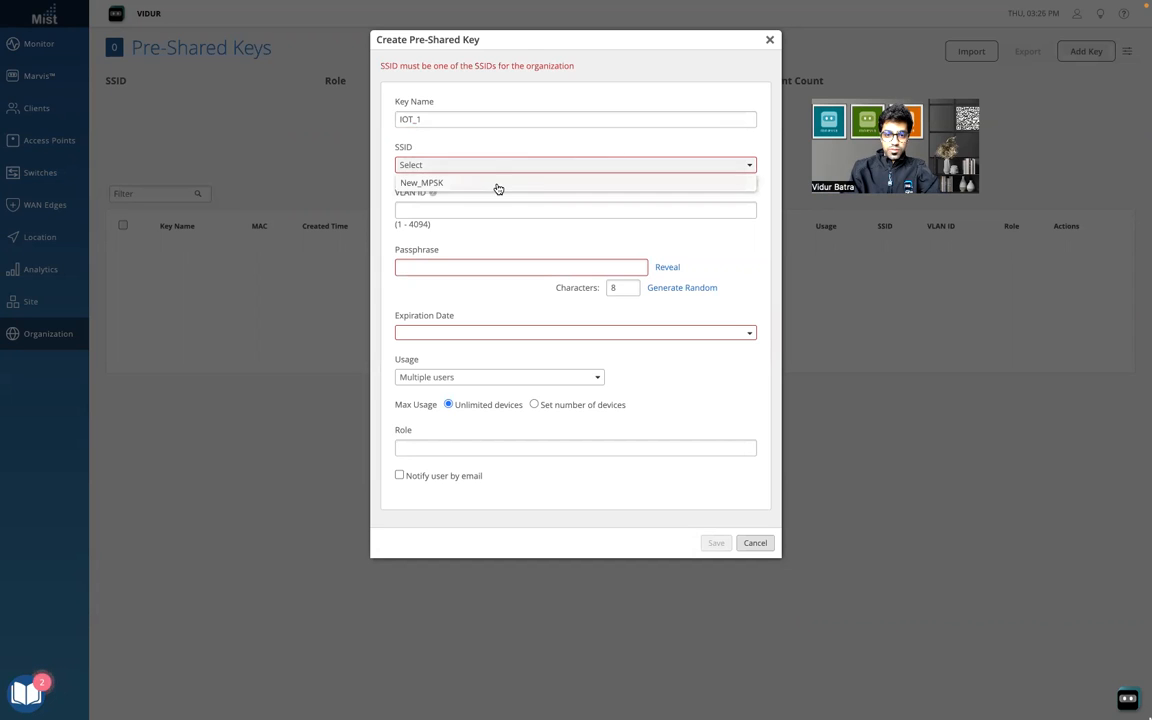
pyautogui.click(421, 182)
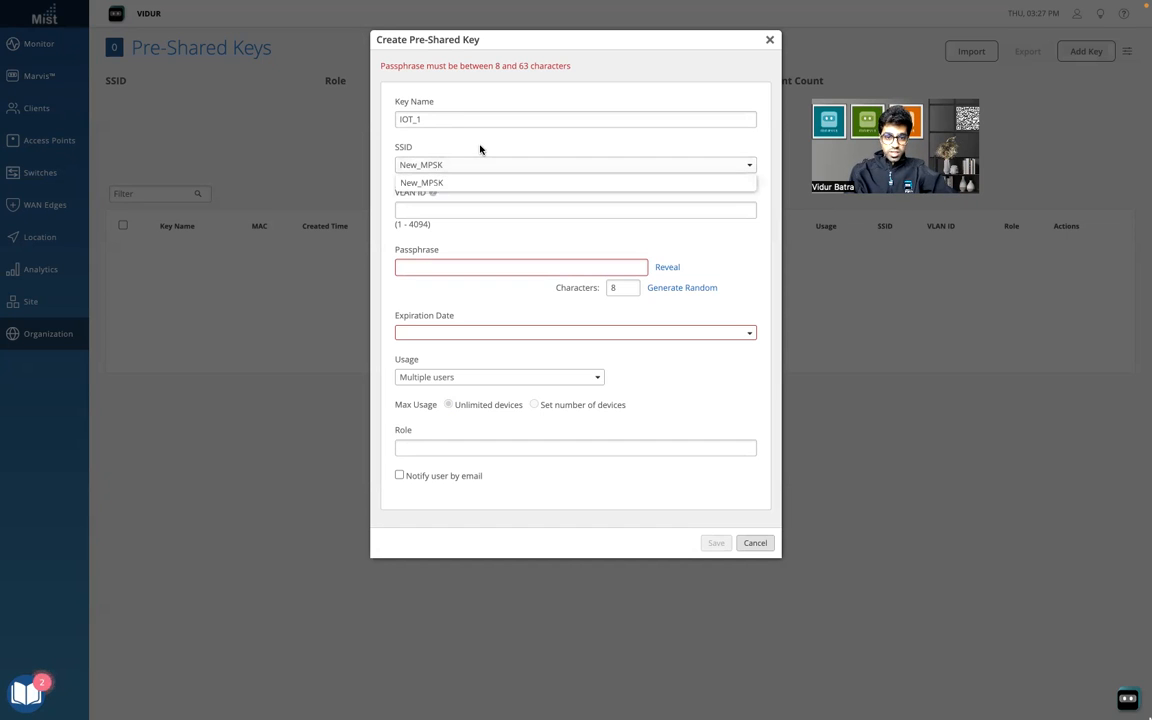
pyautogui.click(421, 182)
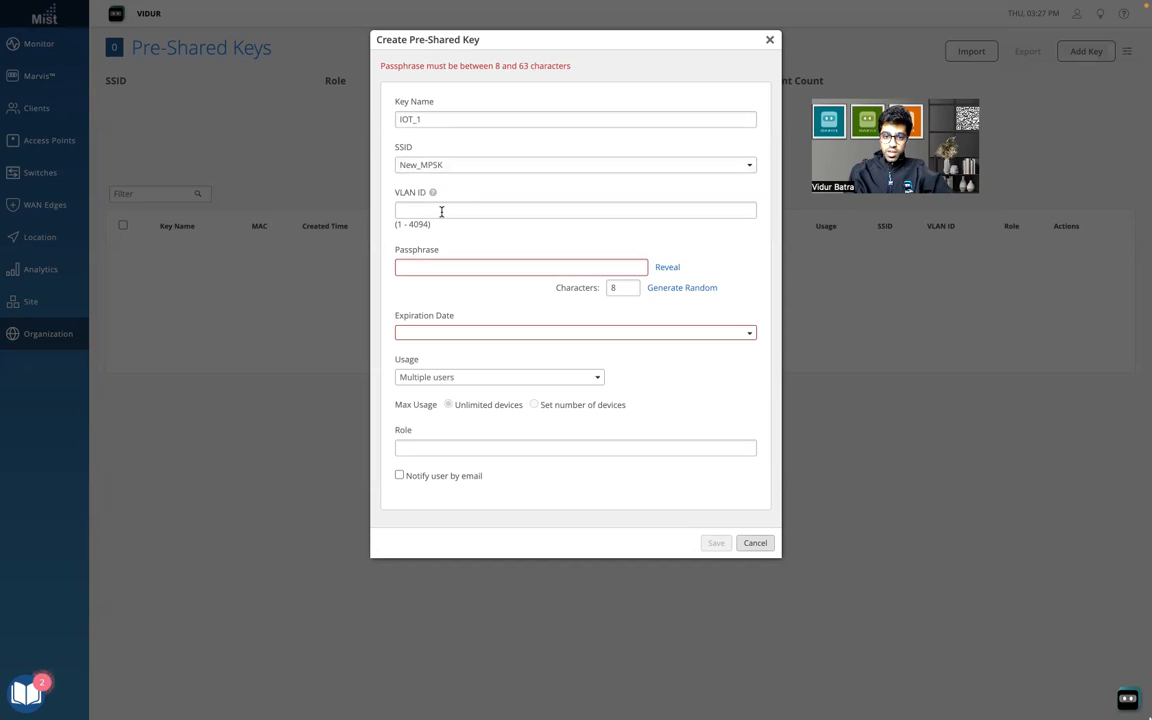
pyautogui.click(440, 210)
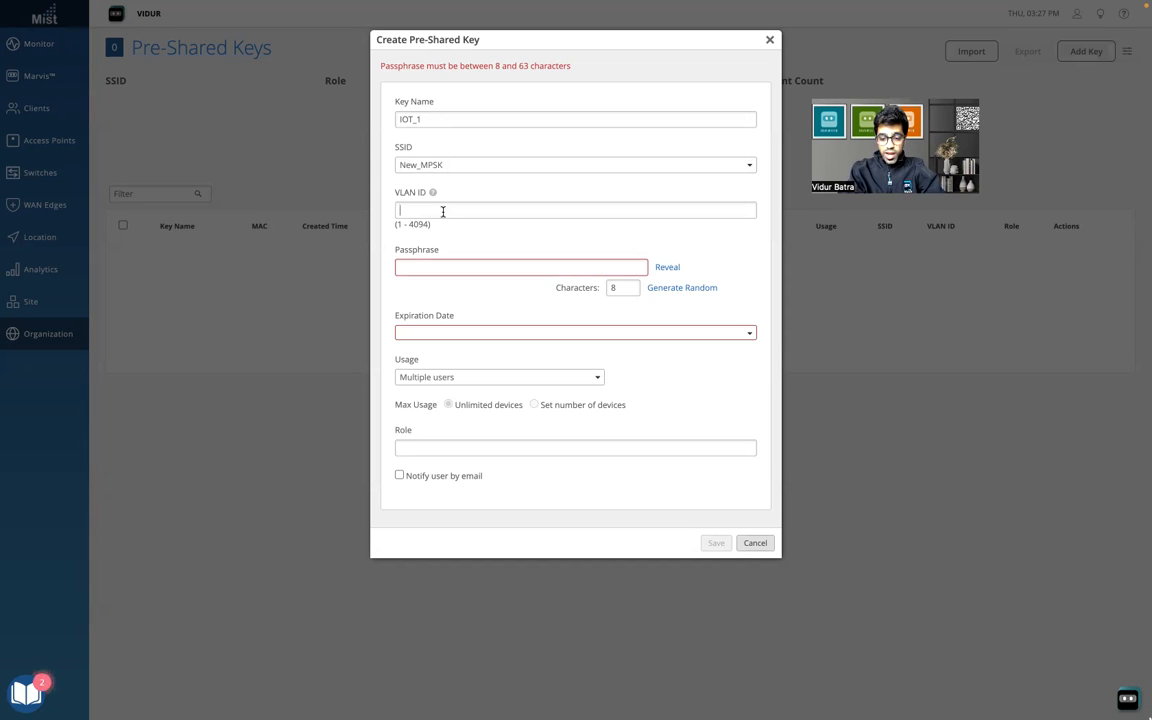
pyautogui.write('10')
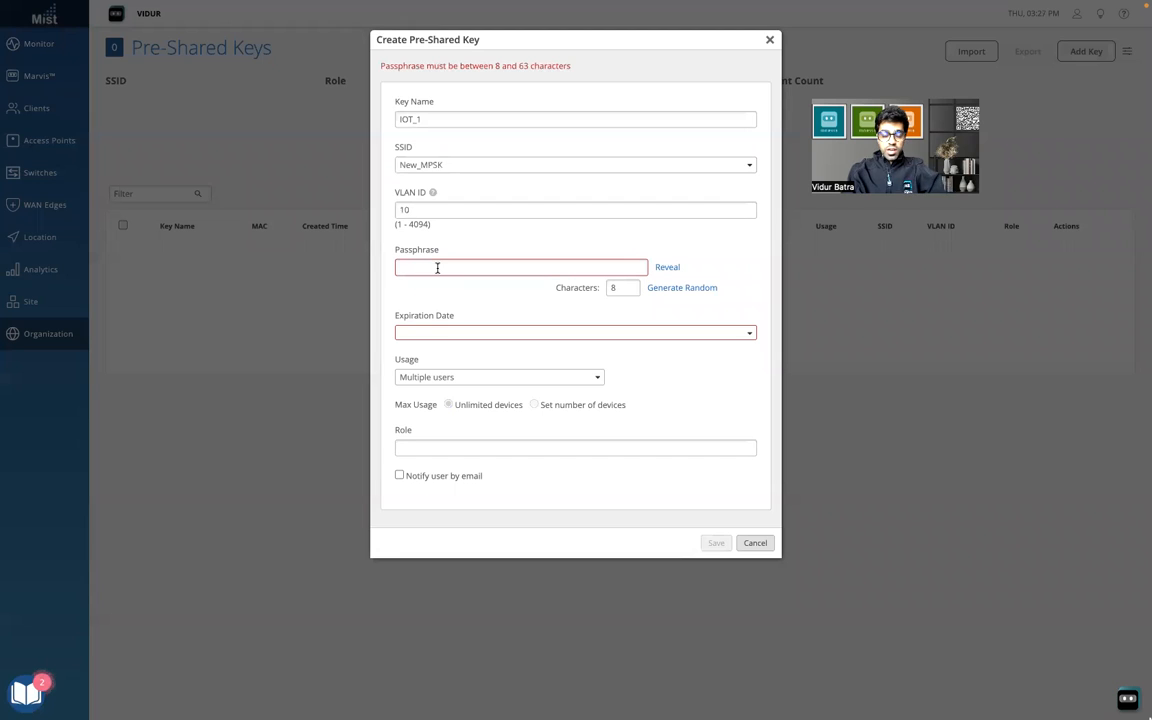
pyautogui.click(521, 267)
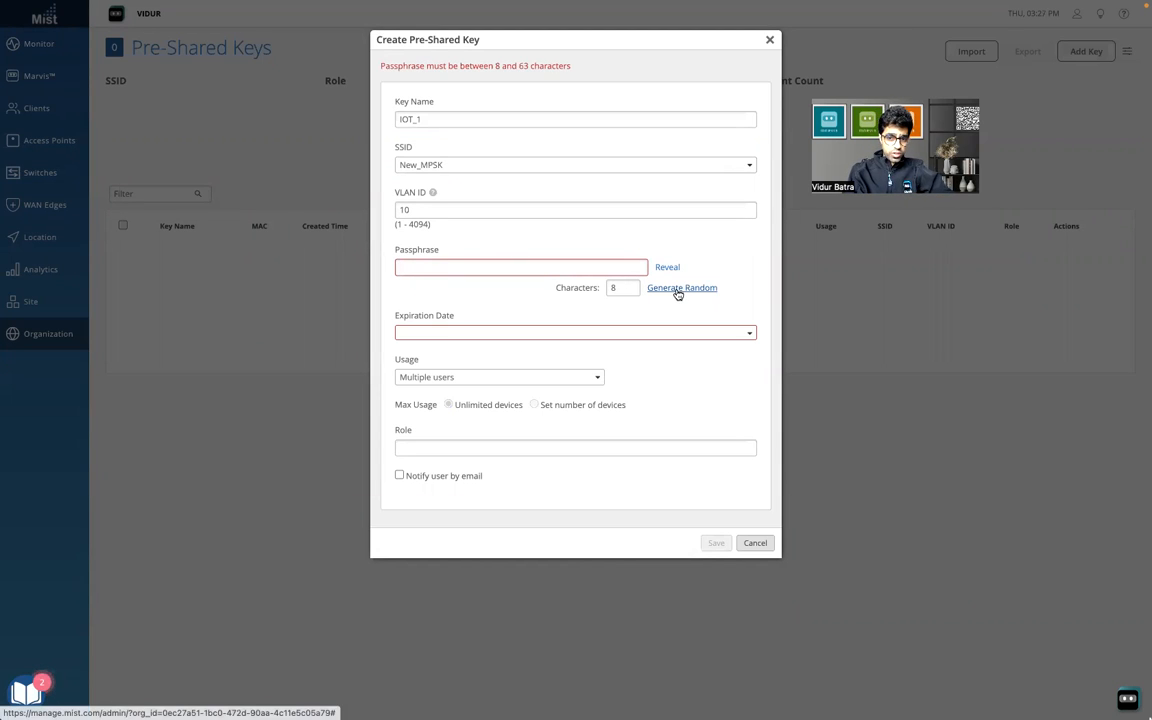
pyautogui.click(521, 267)
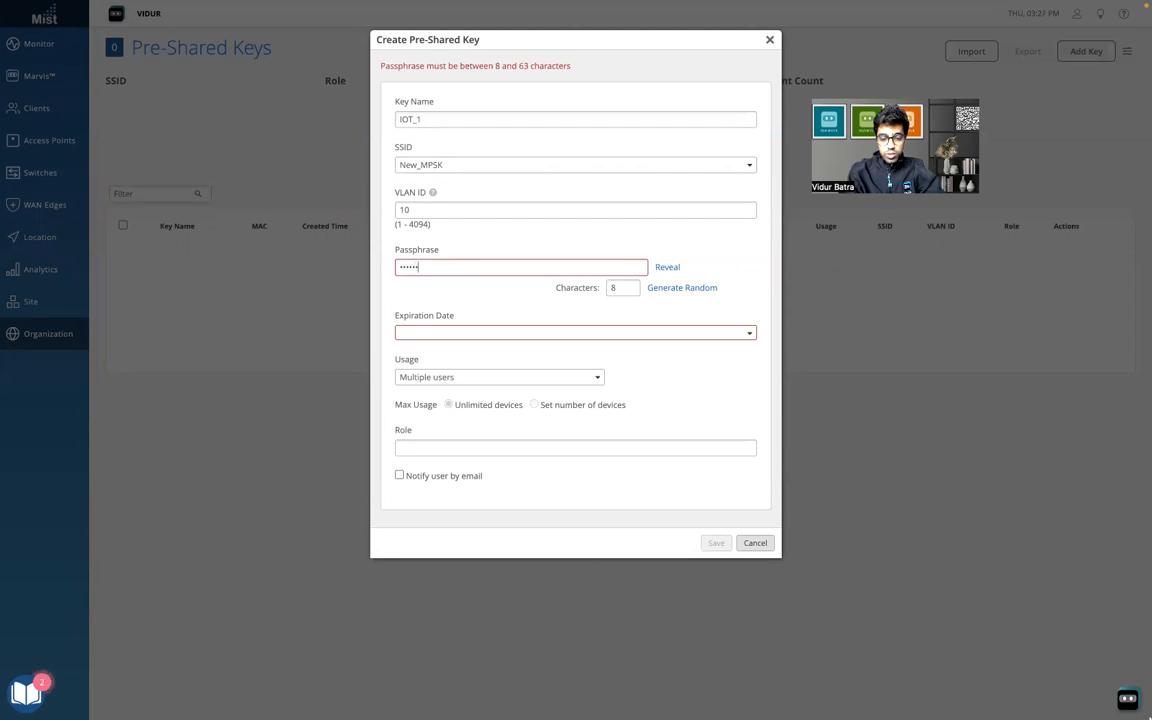
pyautogui.click(667, 267)
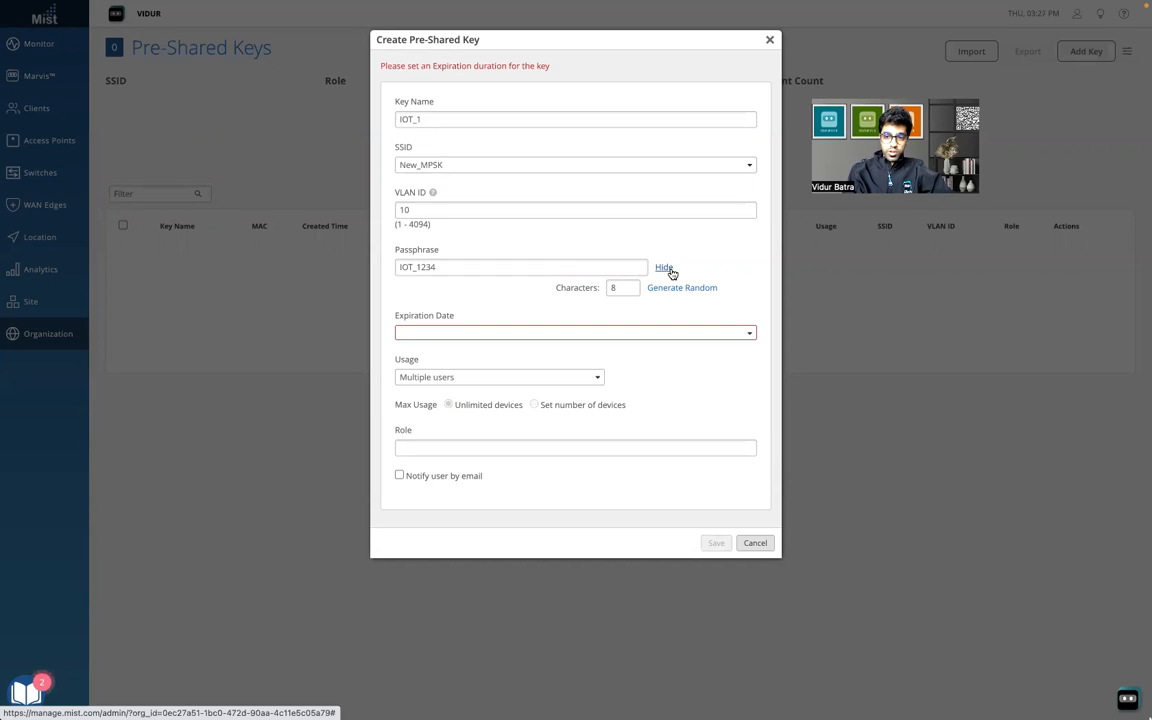
# Hide the passphrase and set expiration to a Duration of 5 Days.
pyautogui.click(664, 267)
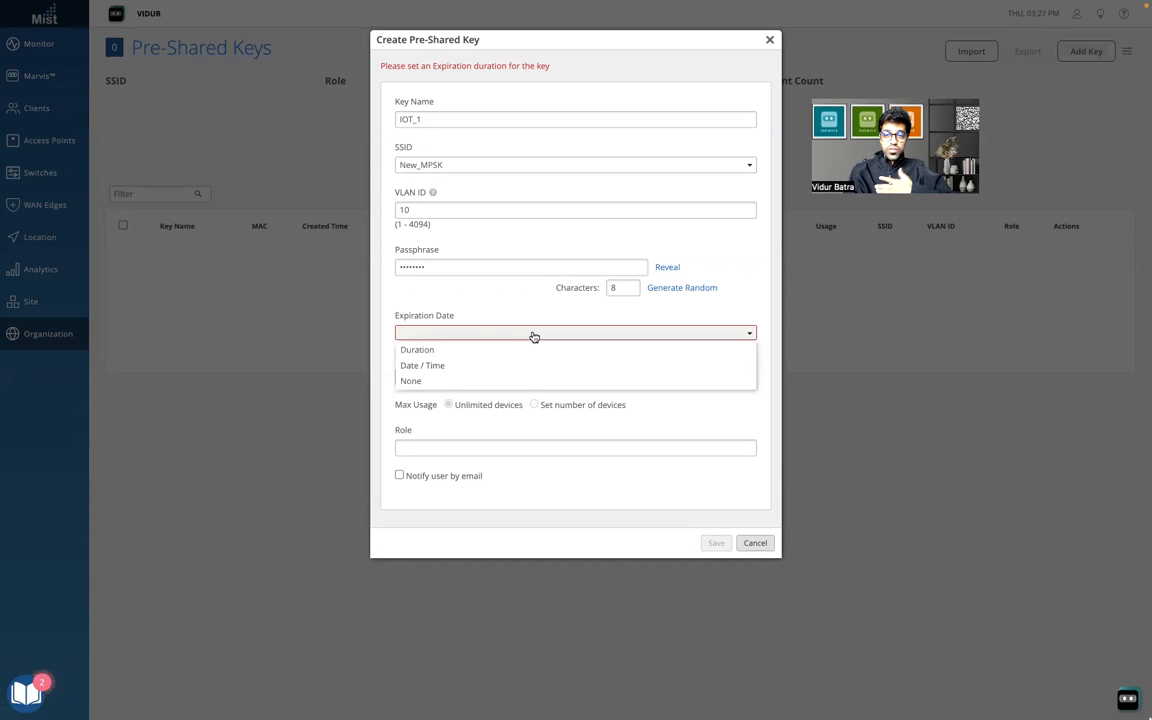
pyautogui.moveTo(460, 357)
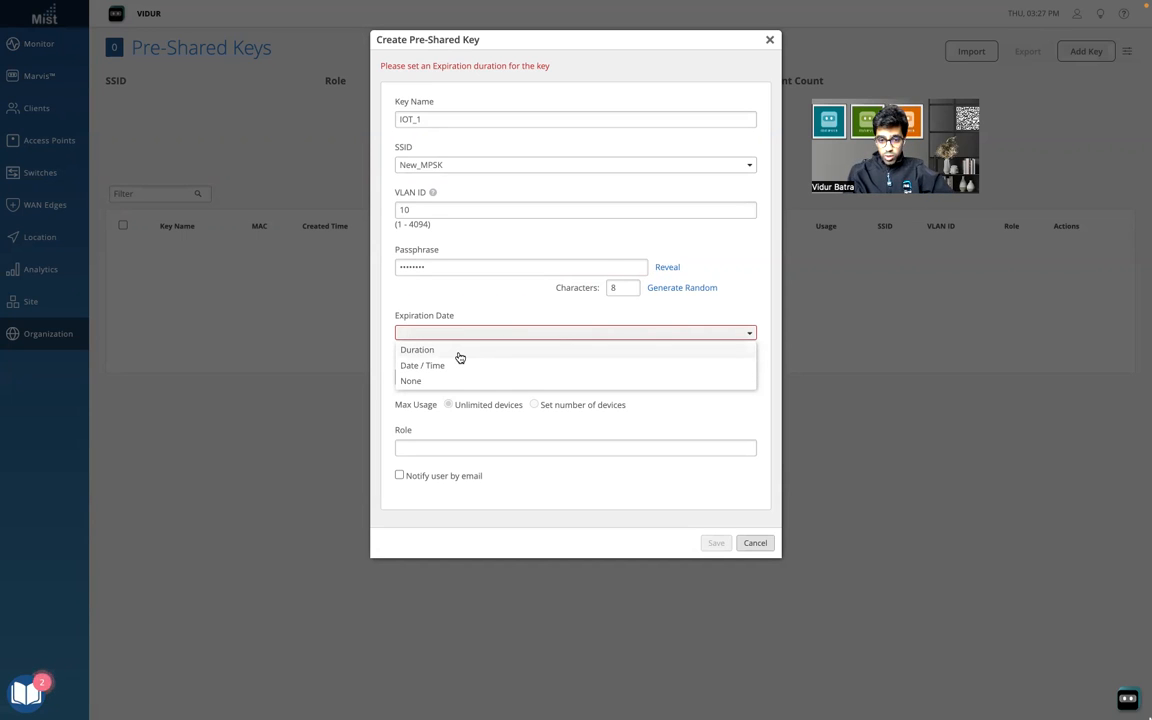
pyautogui.click(417, 349)
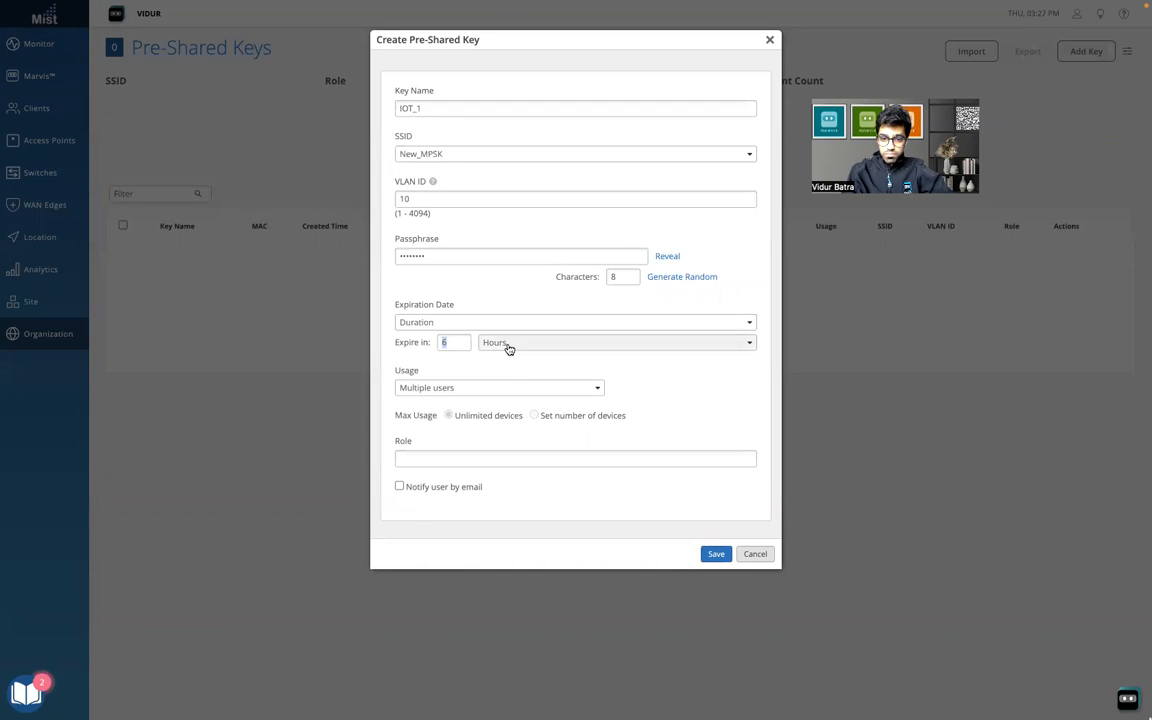
pyautogui.click(615, 342)
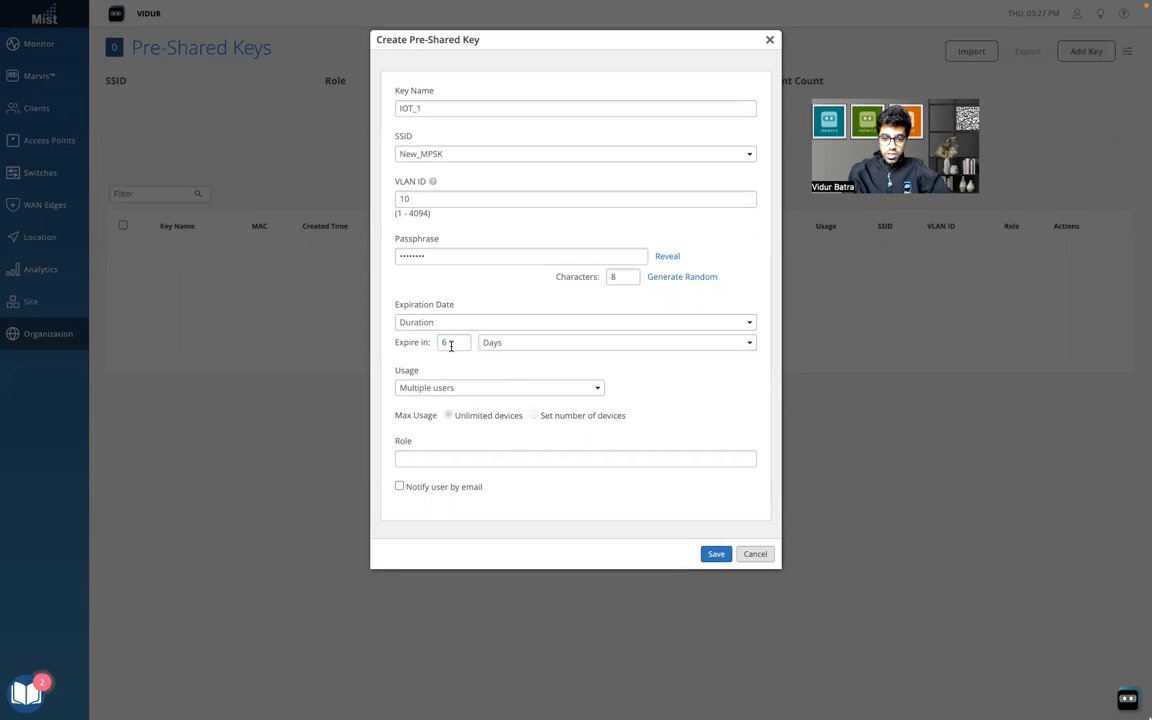
pyautogui.write('5')
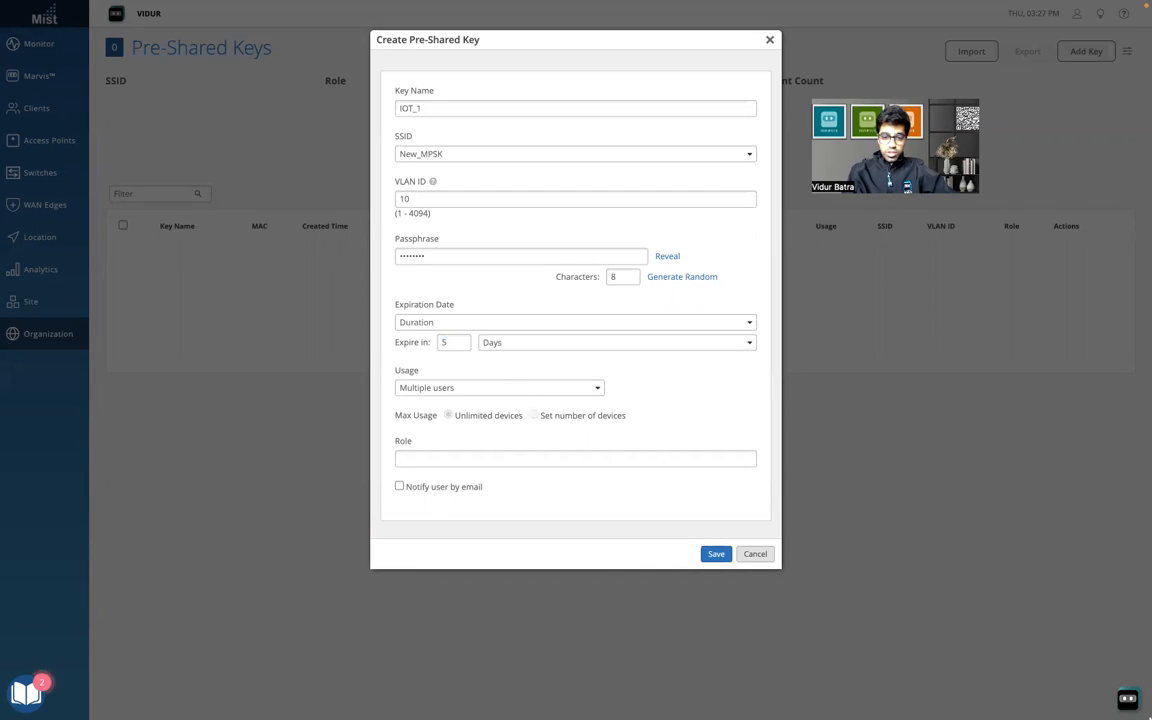
pyautogui.moveTo(489, 370)
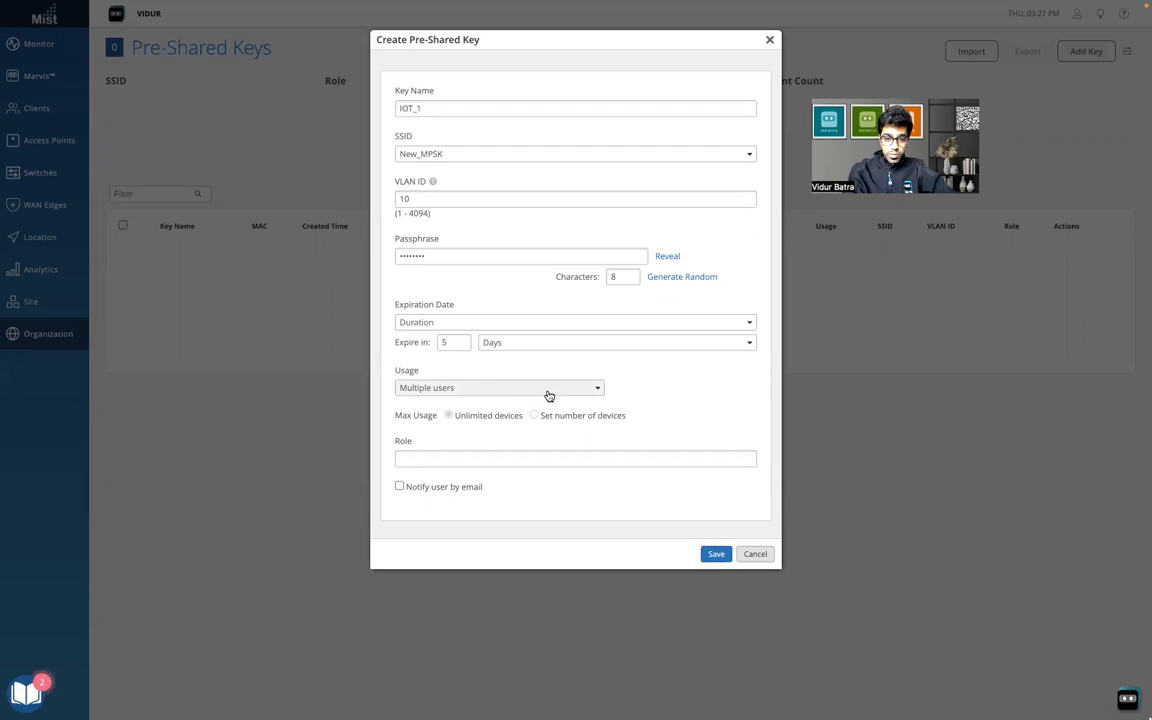
pyautogui.moveTo(571, 374)
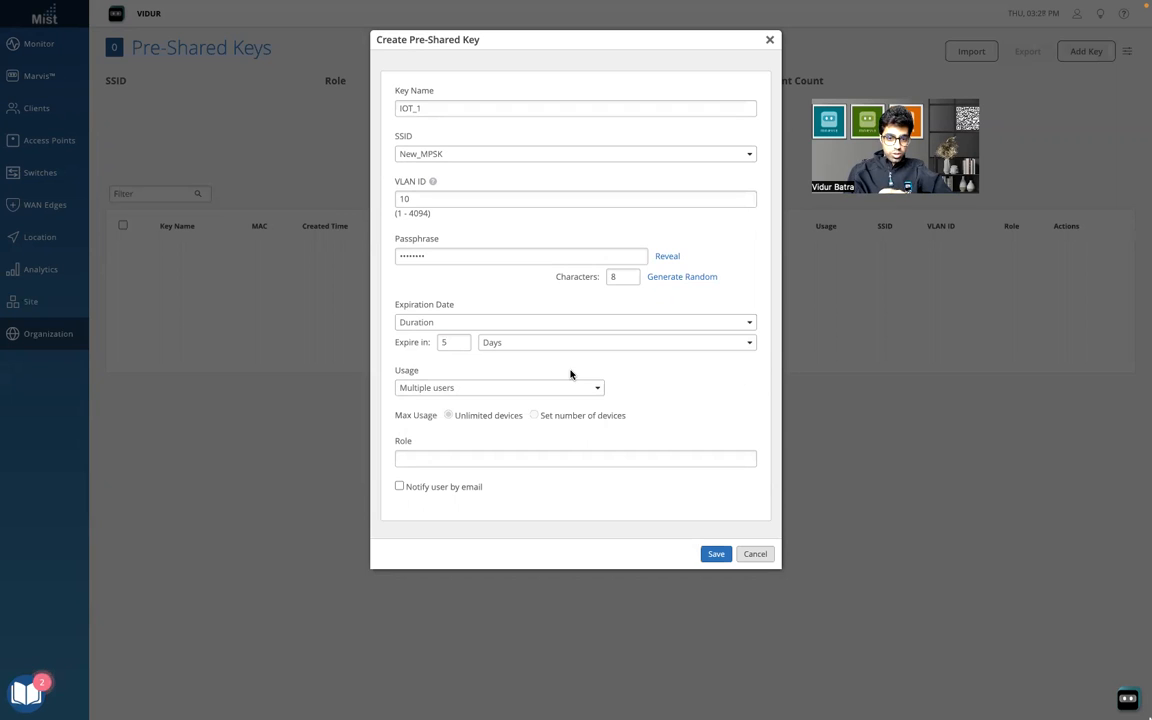
pyautogui.click(499, 387)
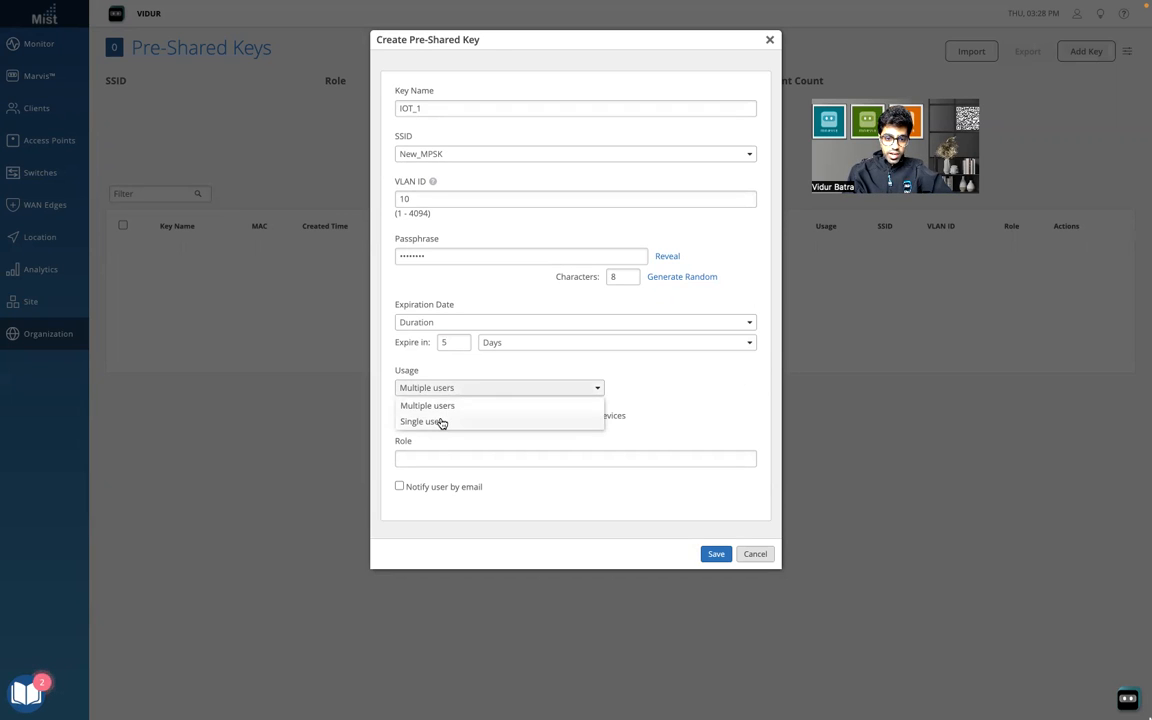
pyautogui.click(425, 421)
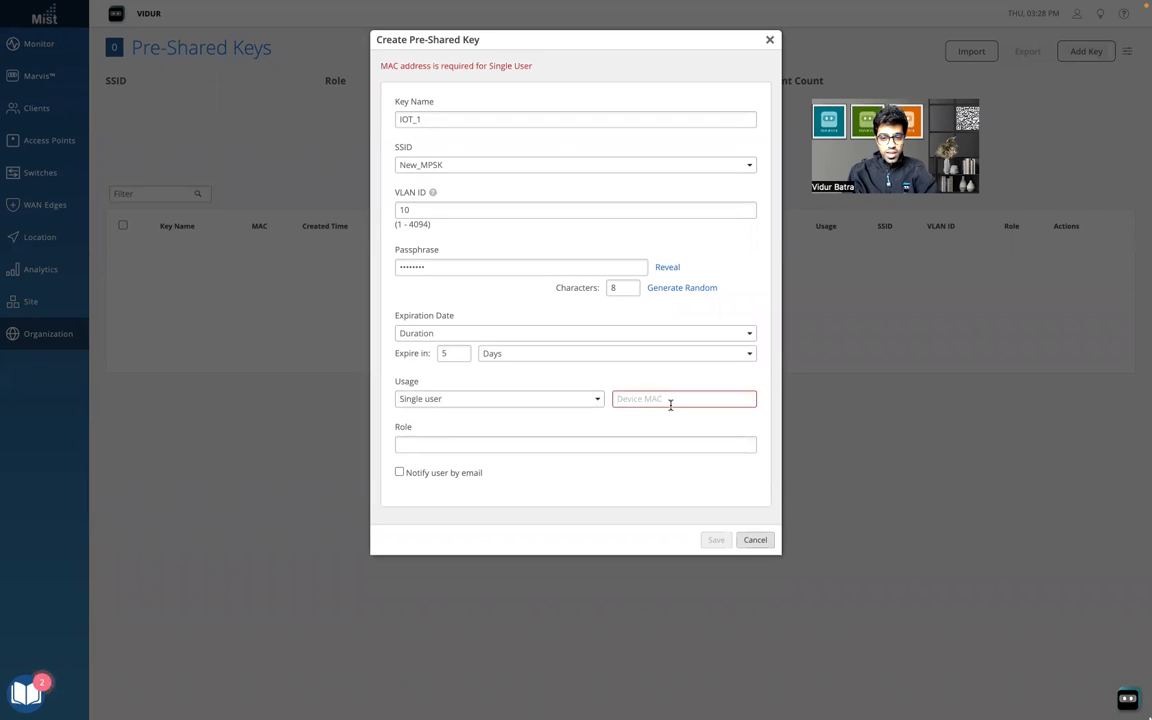
pyautogui.click(684, 399)
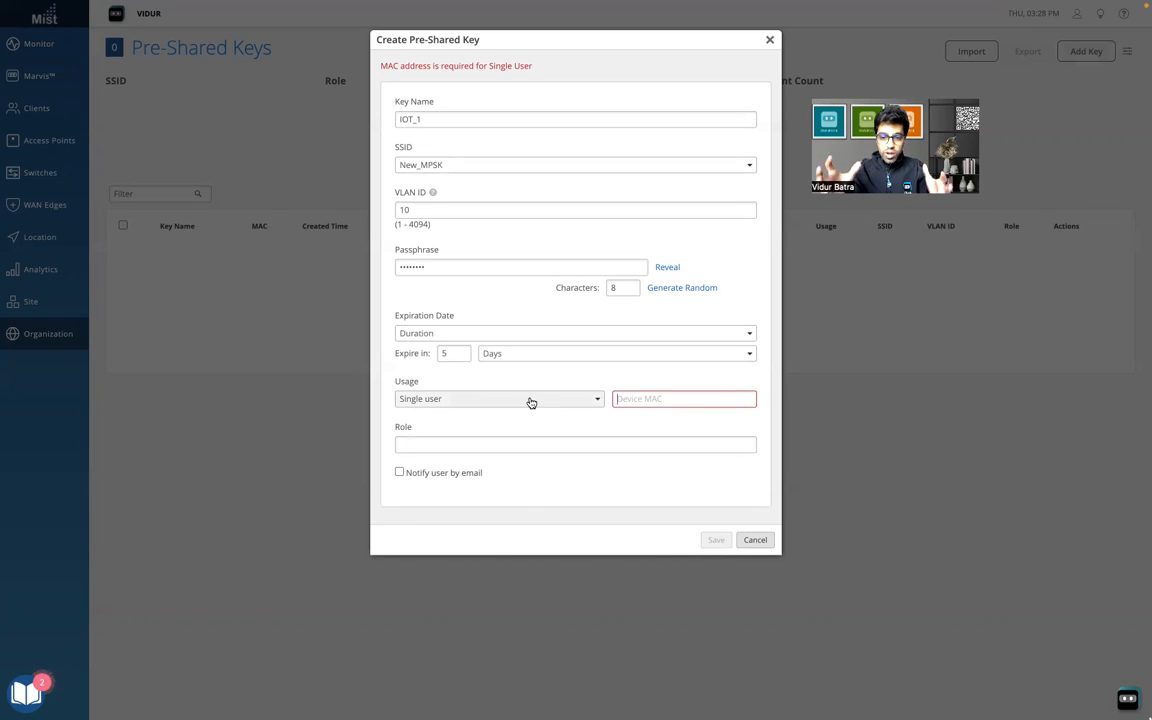
pyautogui.click(498, 399)
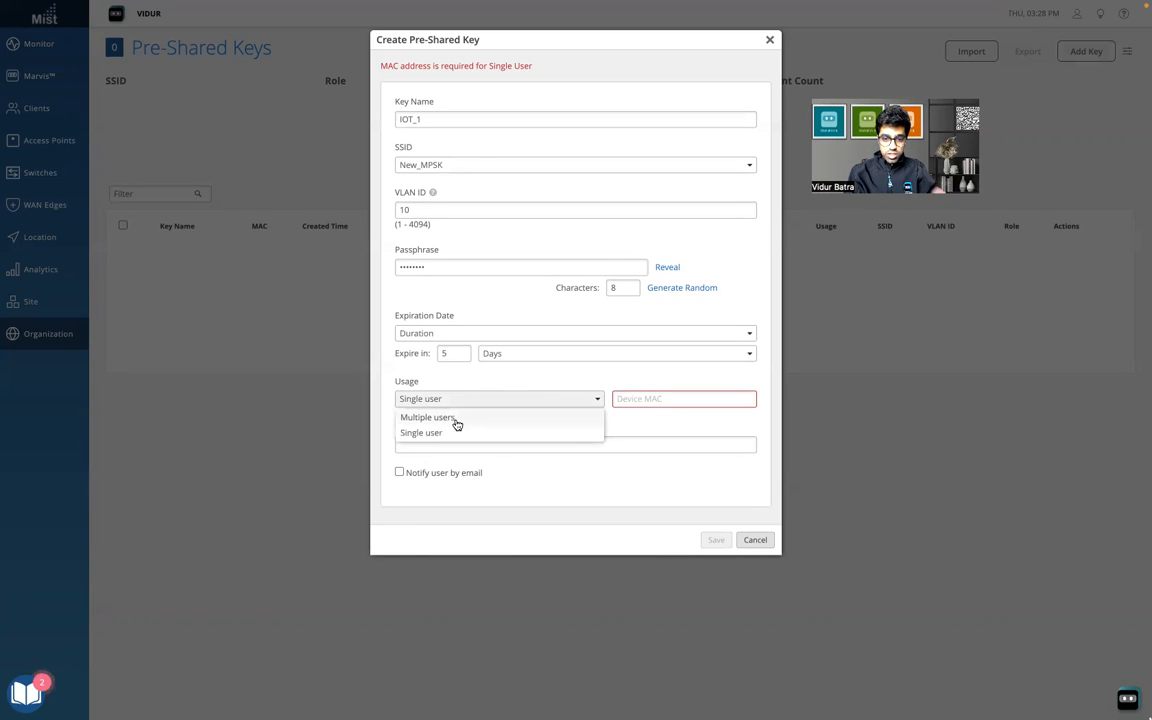
pyautogui.click(431, 417)
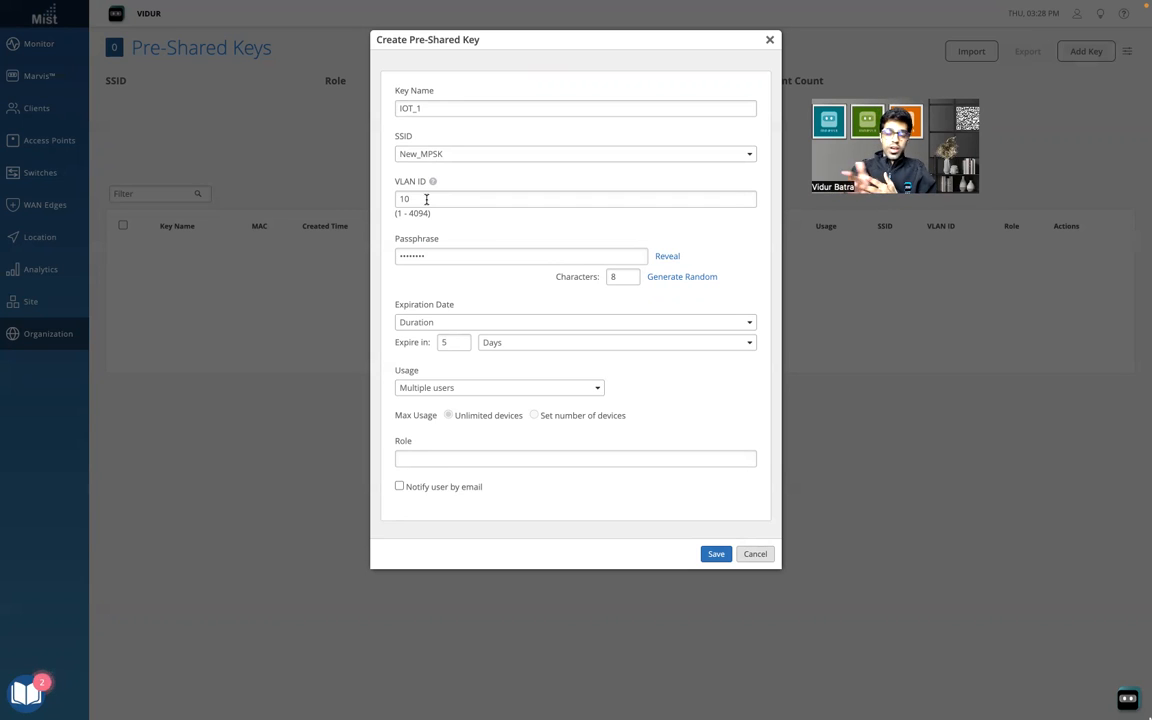
pyautogui.moveTo(414, 369)
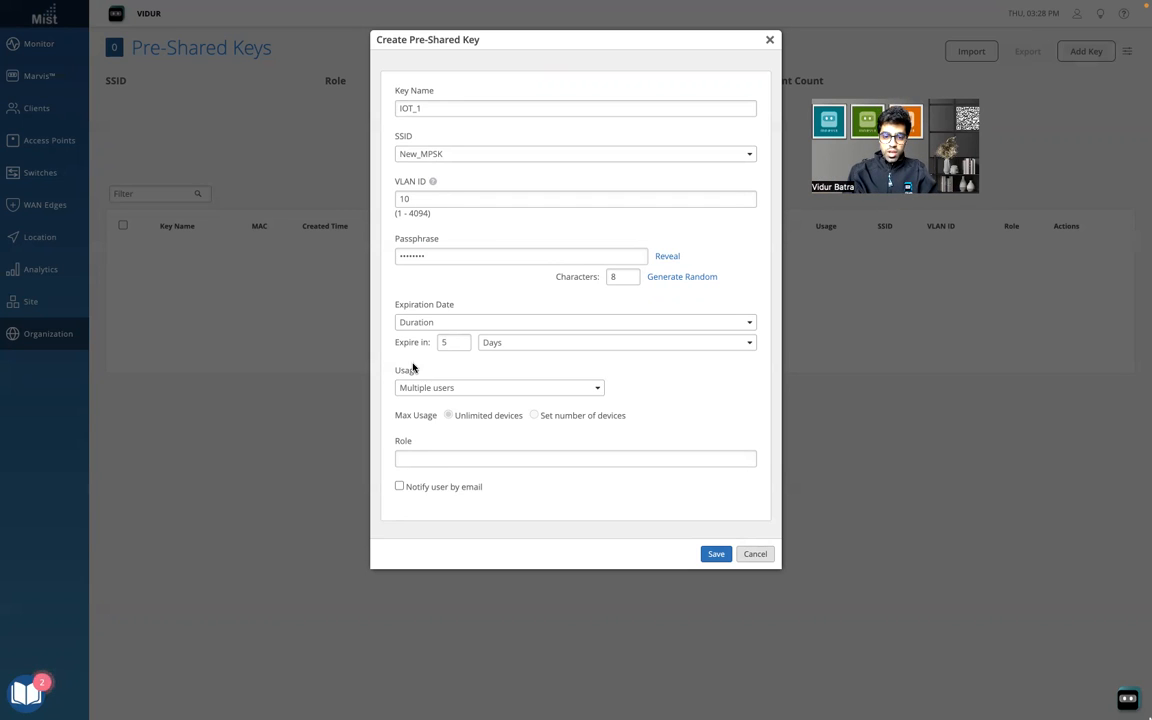
# Give IOT_1 the Manufacturing role, turn off email notification, and save it.
pyautogui.click(575, 458)
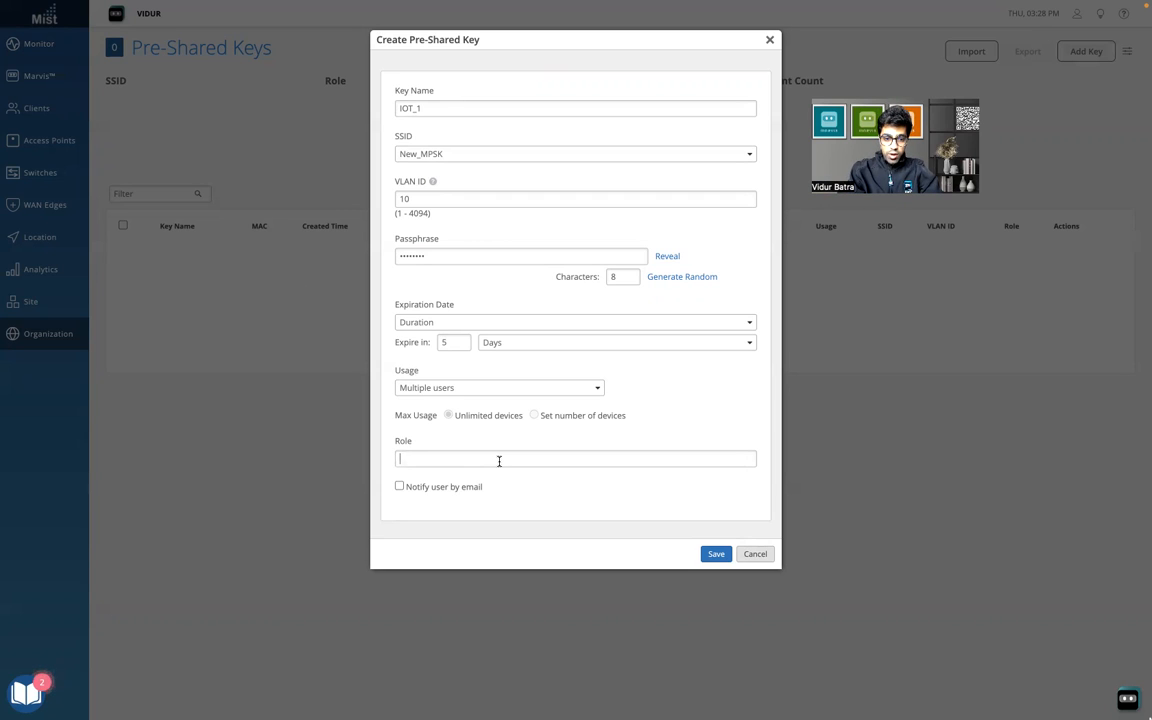
pyautogui.write('Manufacturing')
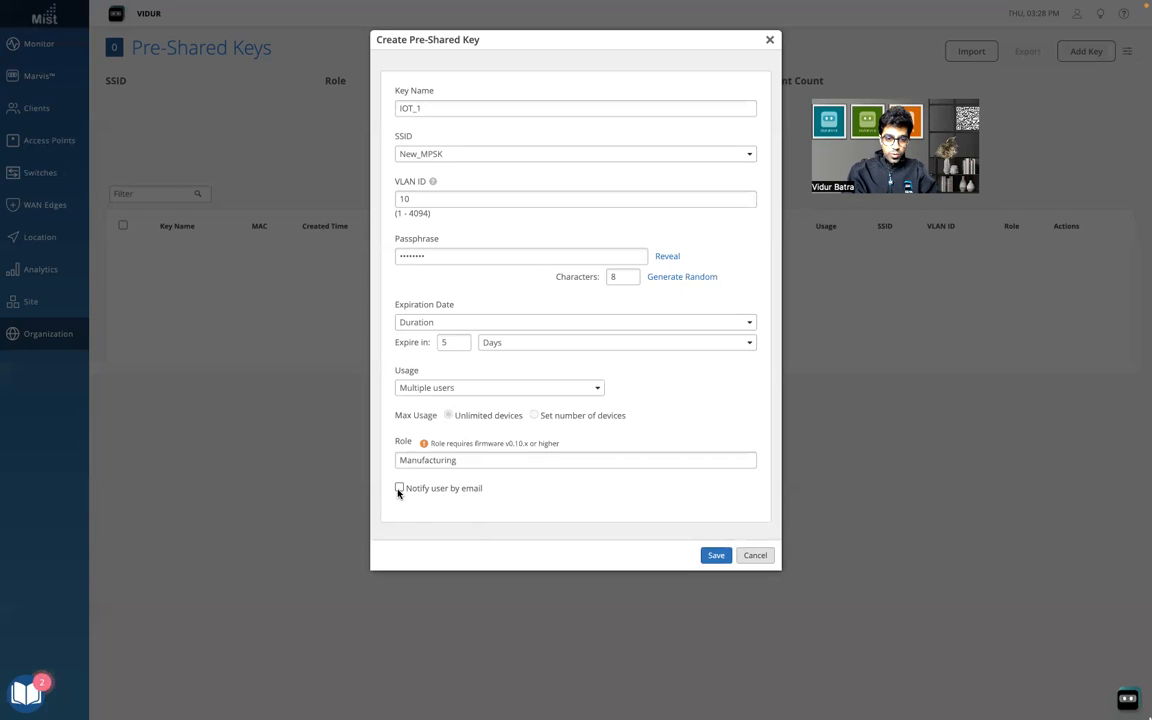
pyautogui.click(401, 488)
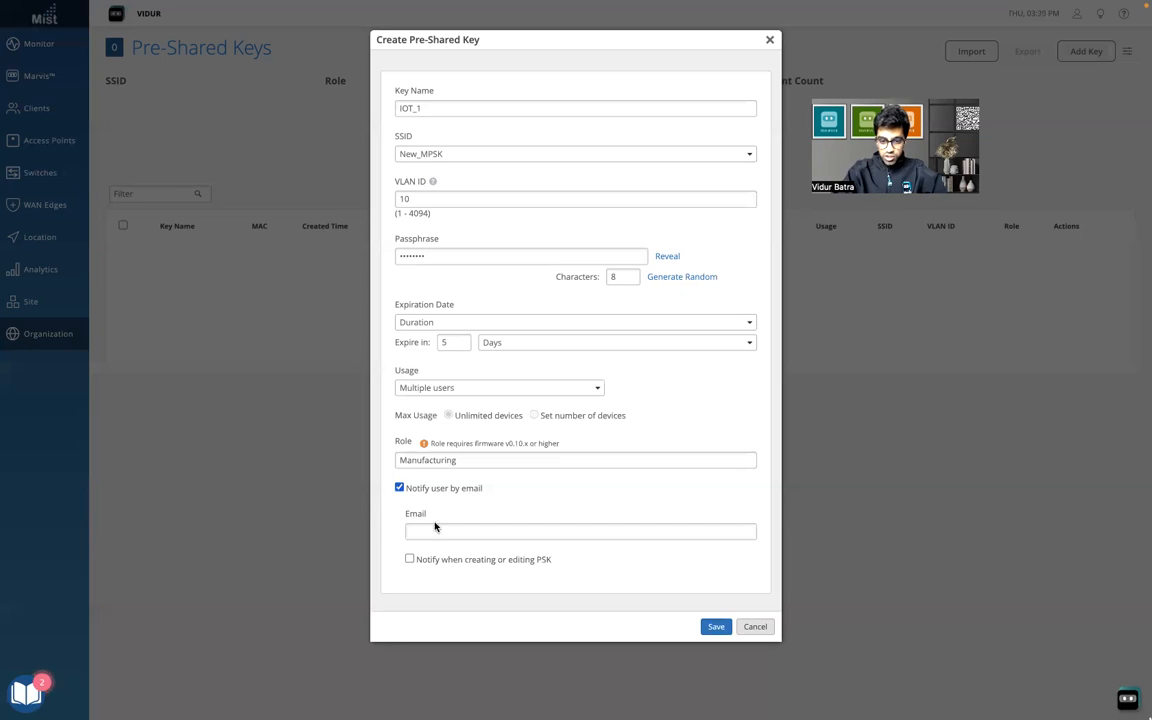
pyautogui.moveTo(517, 516)
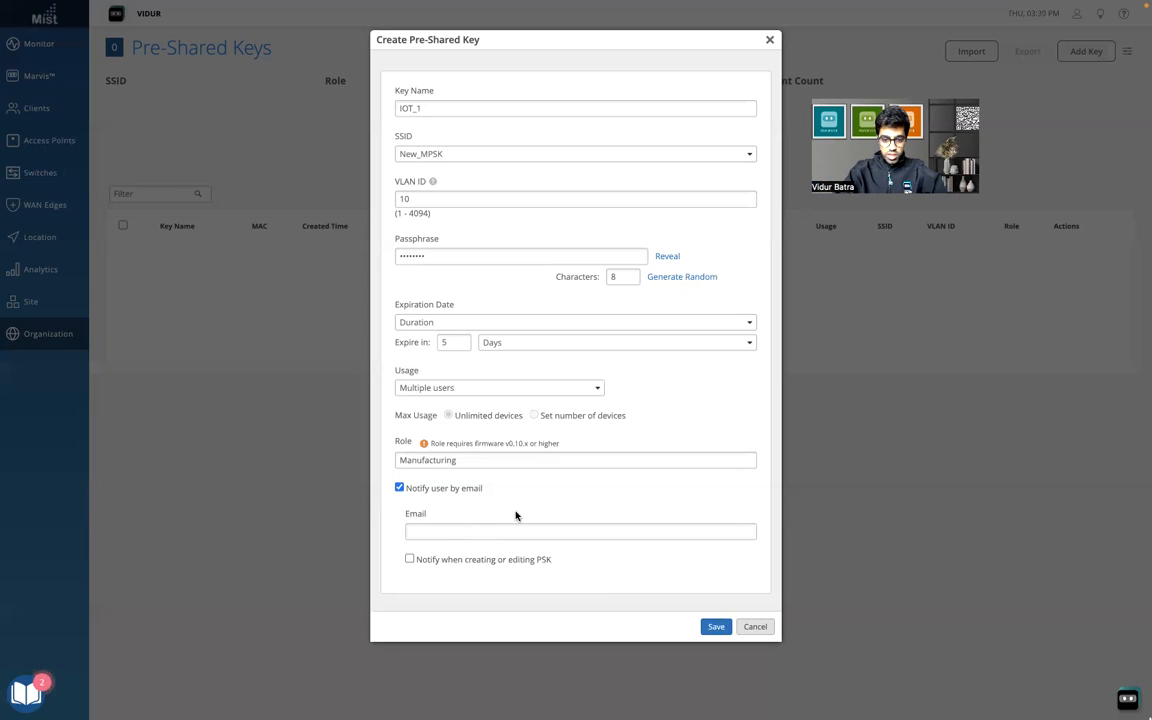
pyautogui.click(398, 488)
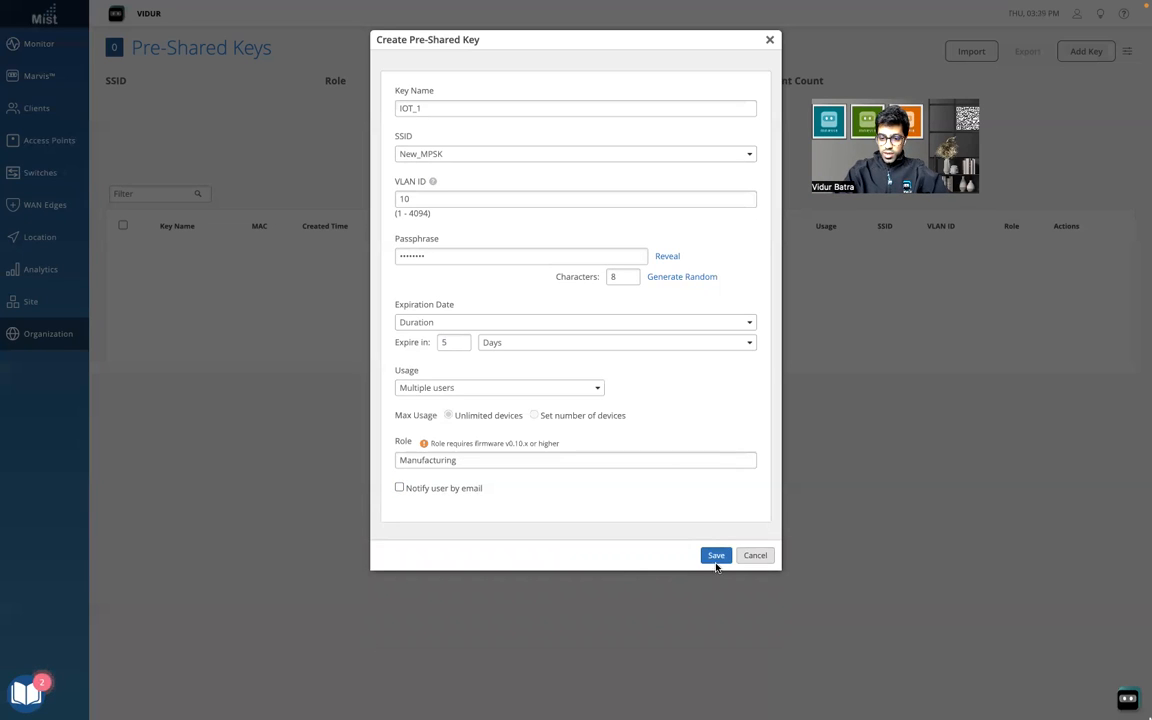
pyautogui.click(716, 555)
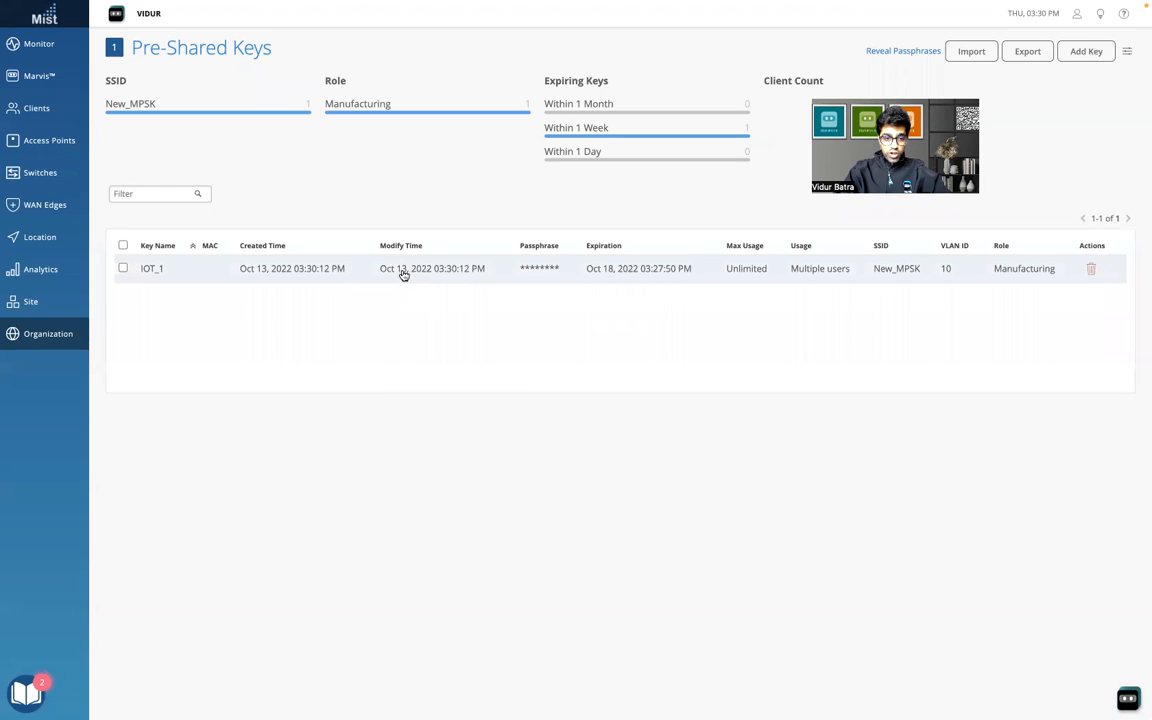
pyautogui.moveTo(610, 275)
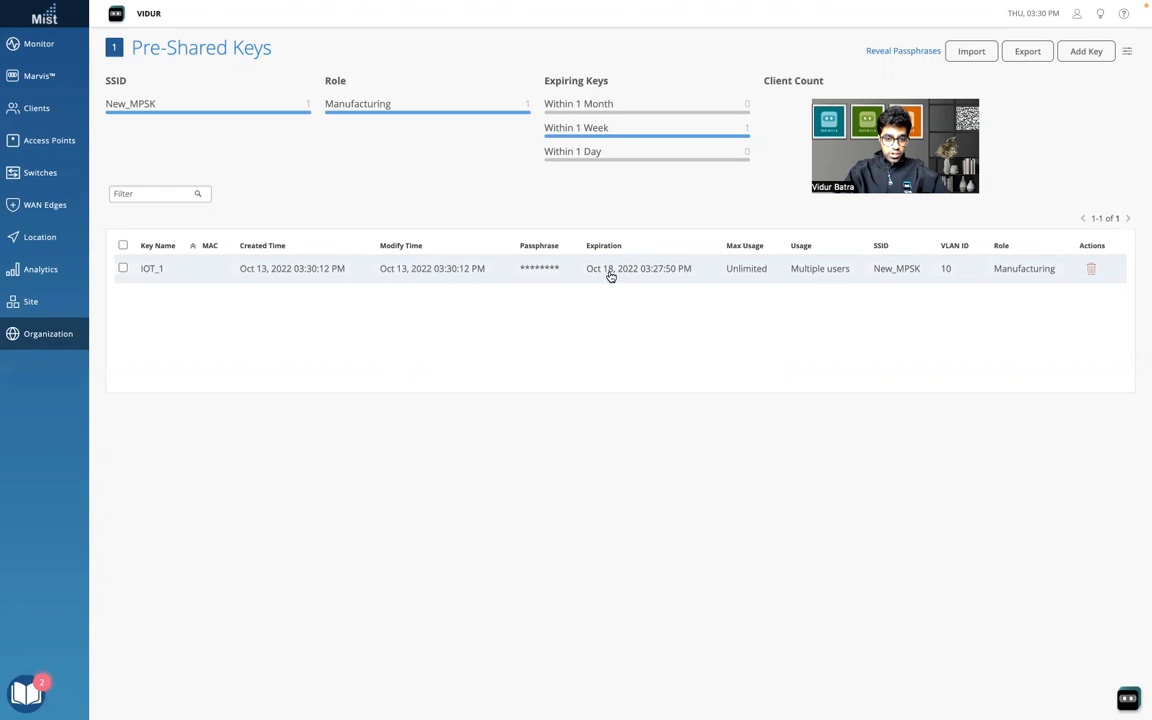
pyautogui.moveTo(752, 278)
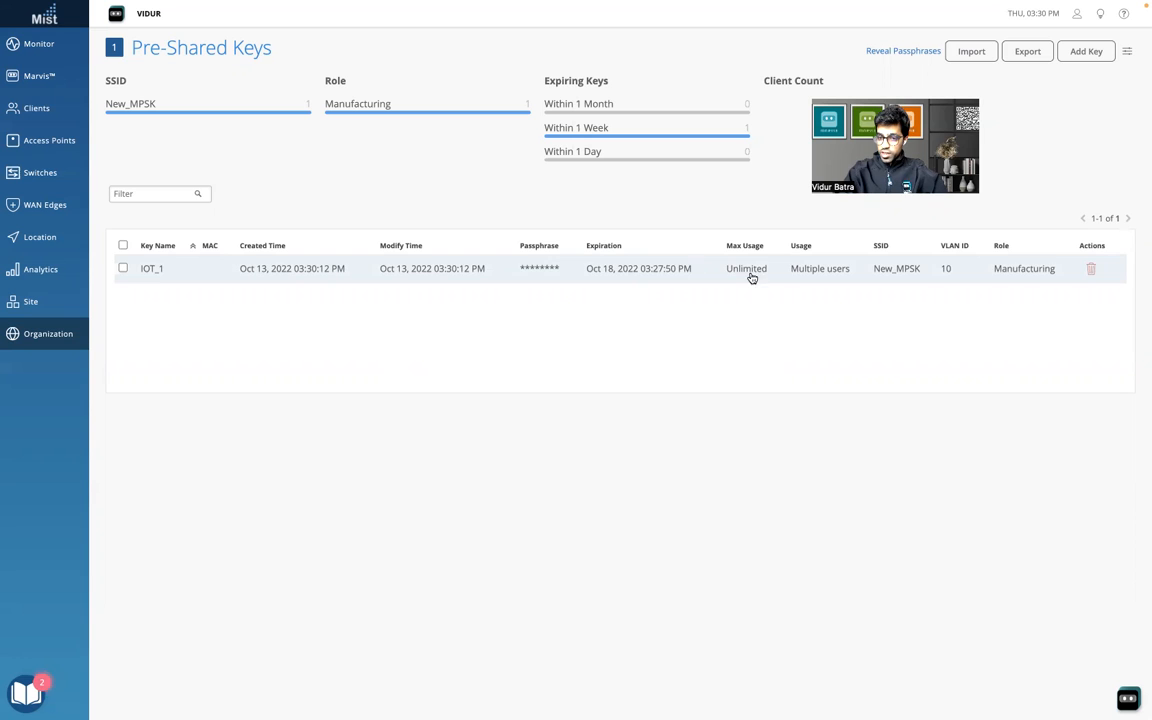
pyautogui.moveTo(1086, 52)
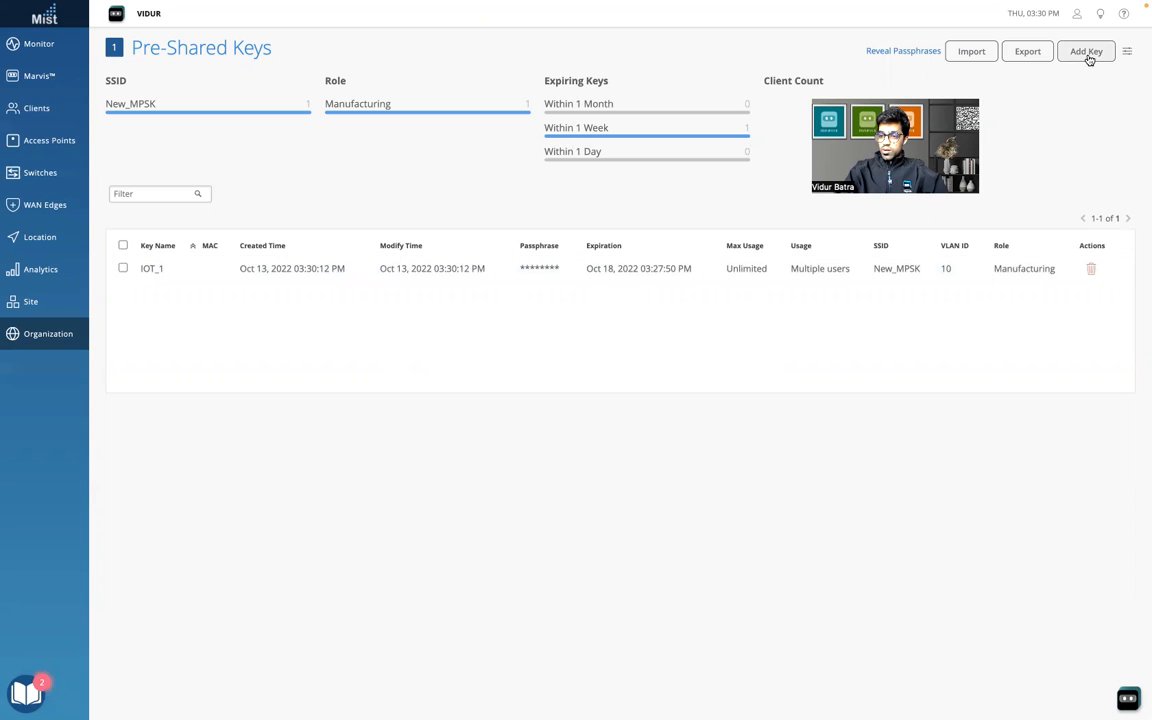
# After IOT_1 is saved, begin creating another pre-shared key from the keys list.
pyautogui.click(1086, 51)
pyautogui.write('IOT_2')
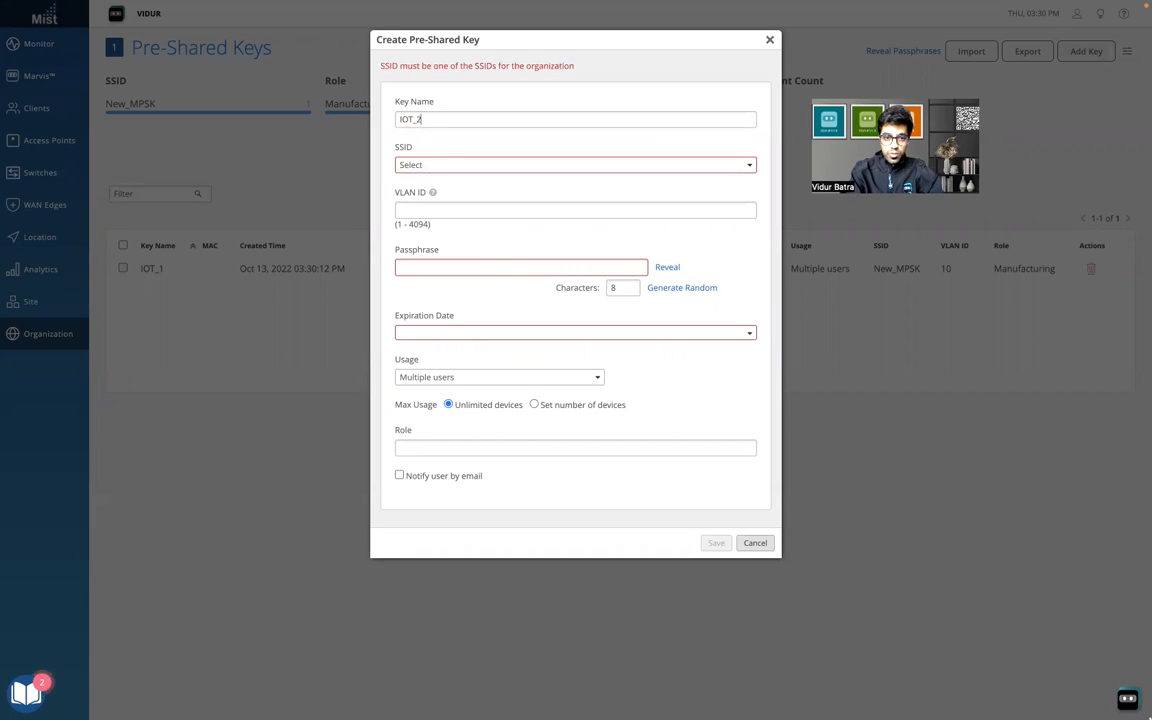
# Give the IOT_2 key SSID New_MPSK, VLAN ID 20 and a passphrase.
pyautogui.click(575, 165)
pyautogui.write('20')
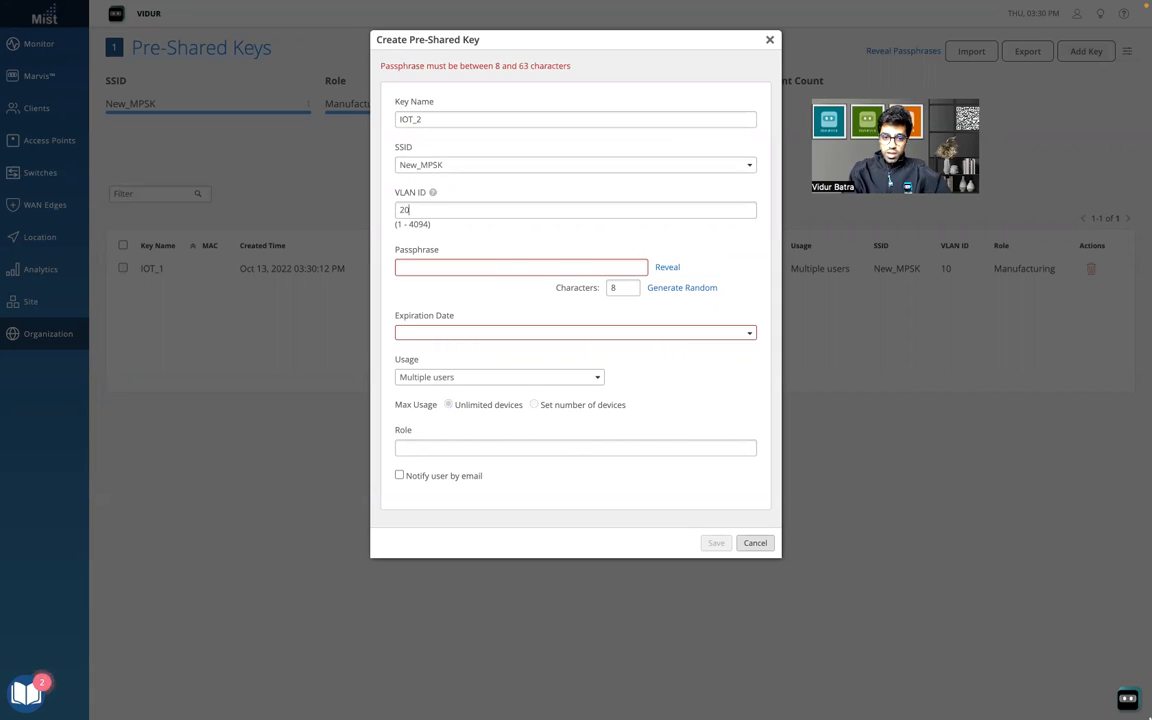
pyautogui.click(521, 267)
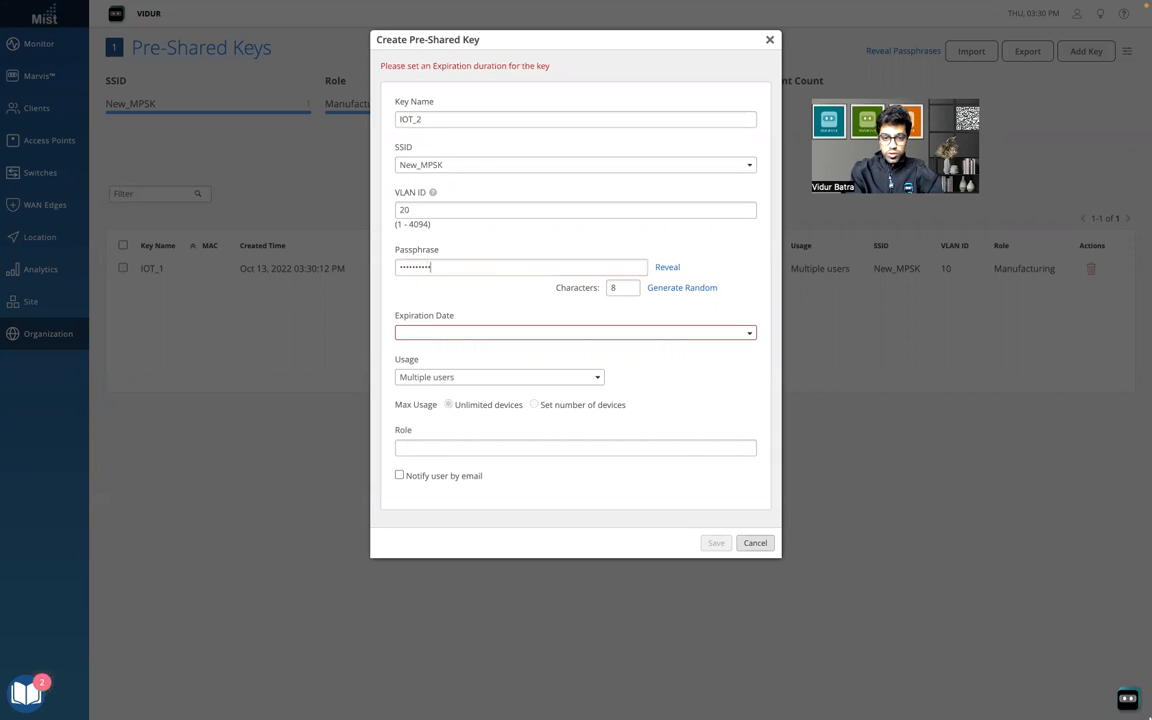
pyautogui.click(575, 332)
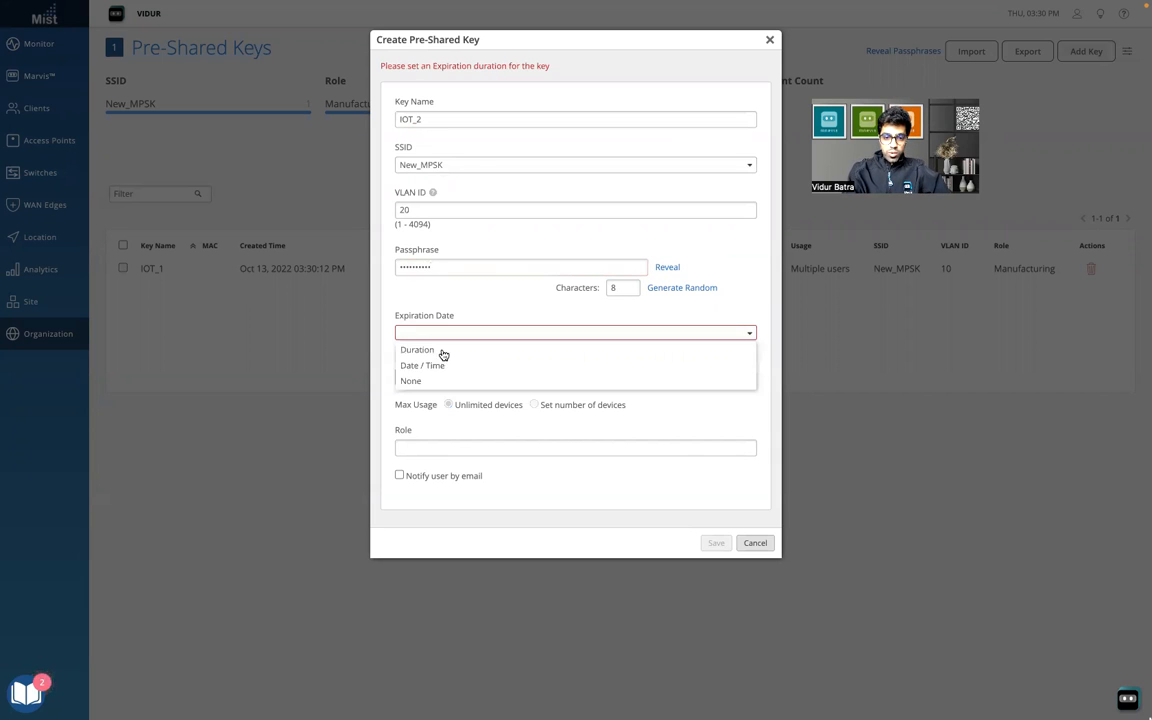
# Set IOT_2 to expire on 14 Apr 2023 at 3:30 PM, with Single user usage.
pyautogui.click(427, 366)
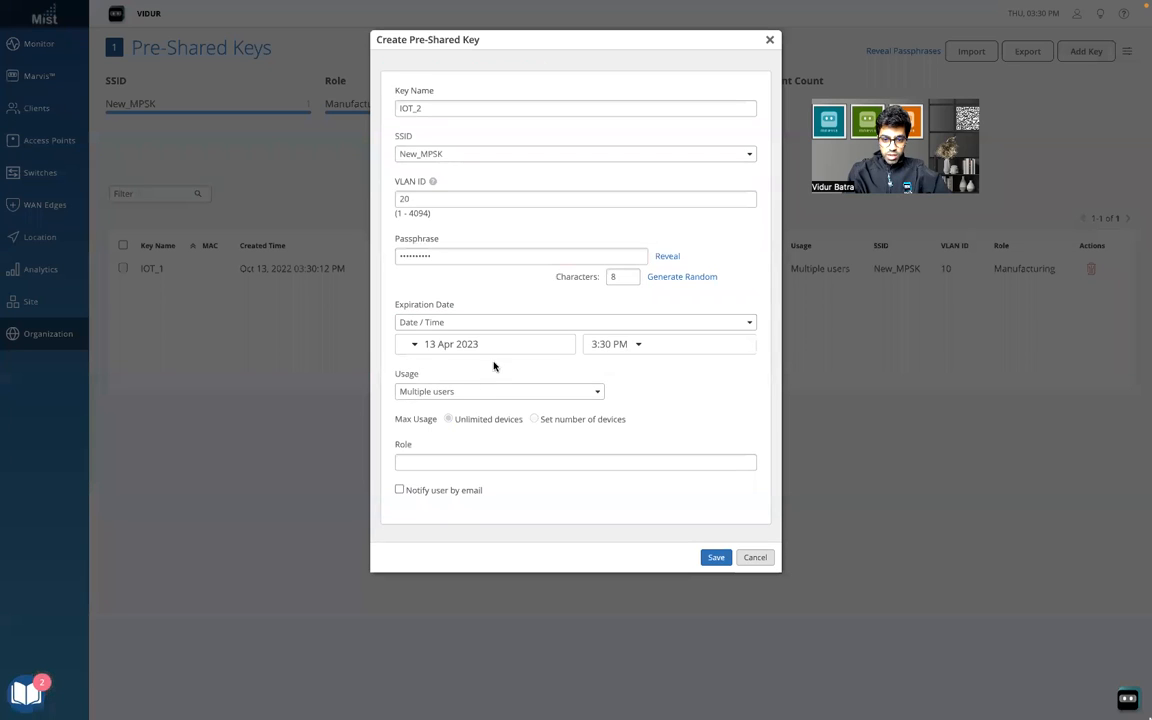
pyautogui.click(485, 344)
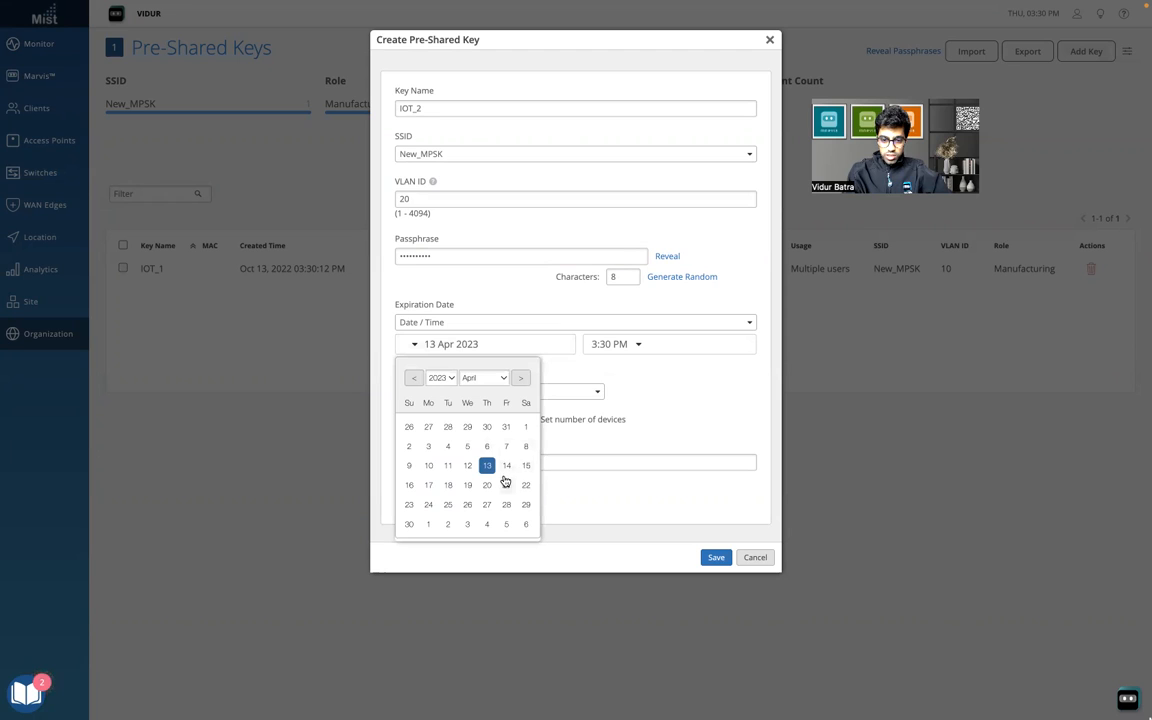
pyautogui.click(507, 466)
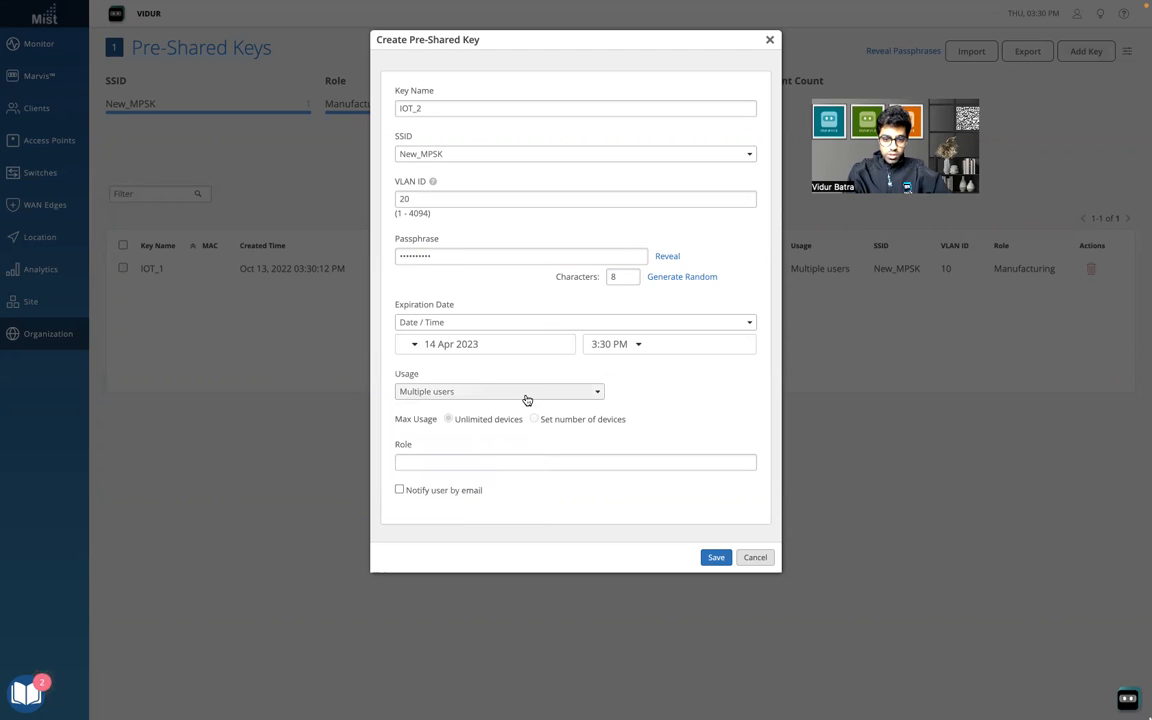
pyautogui.click(498, 391)
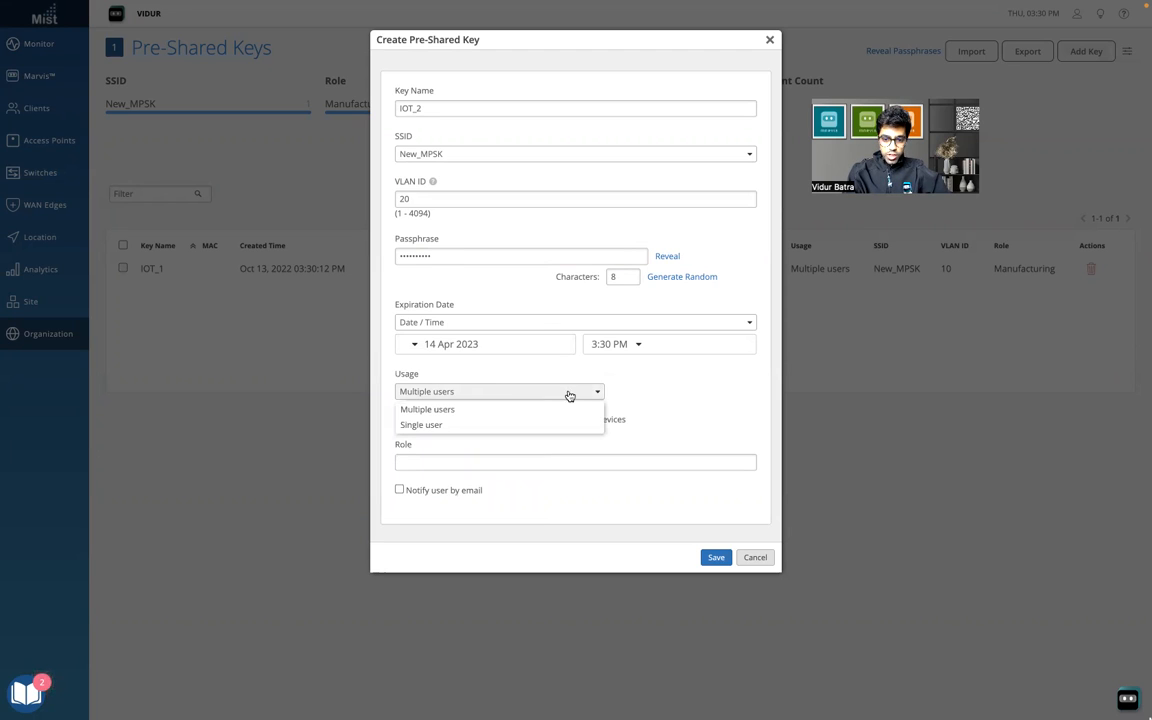
pyautogui.click(421, 425)
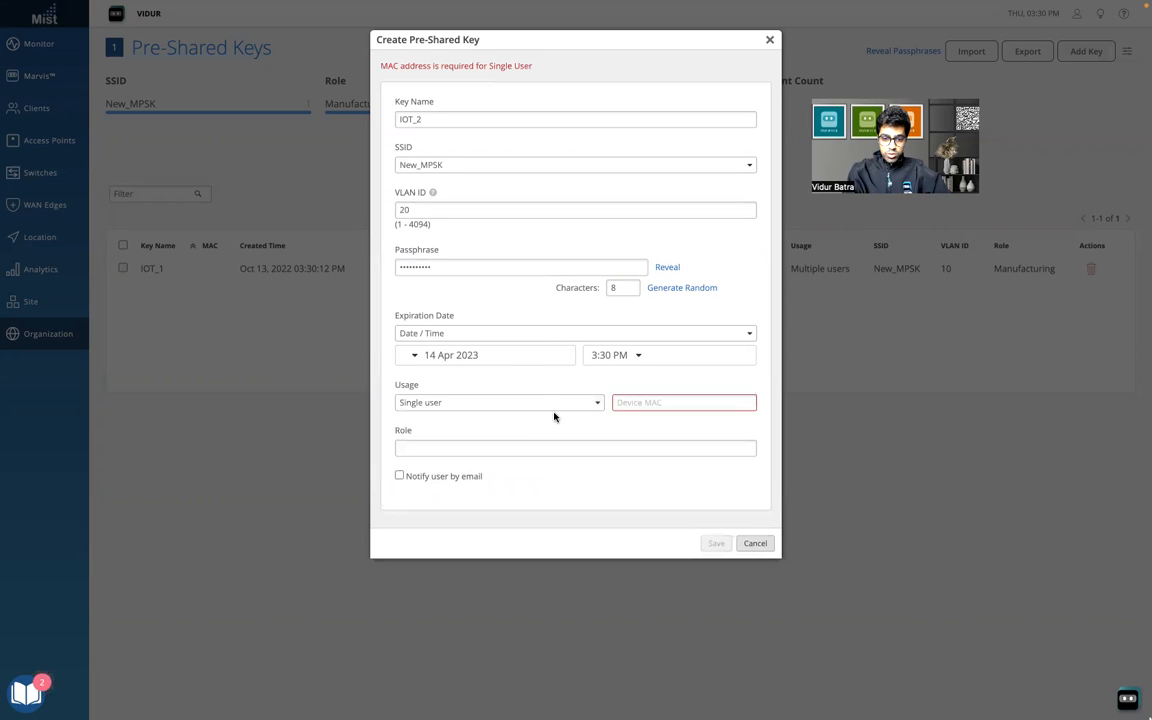
# Enter device MAC aa:bb:cc:dd:ee:ff and role Development for IOT_2.
pyautogui.write('aa:bb:cc:dd:ee:ff')
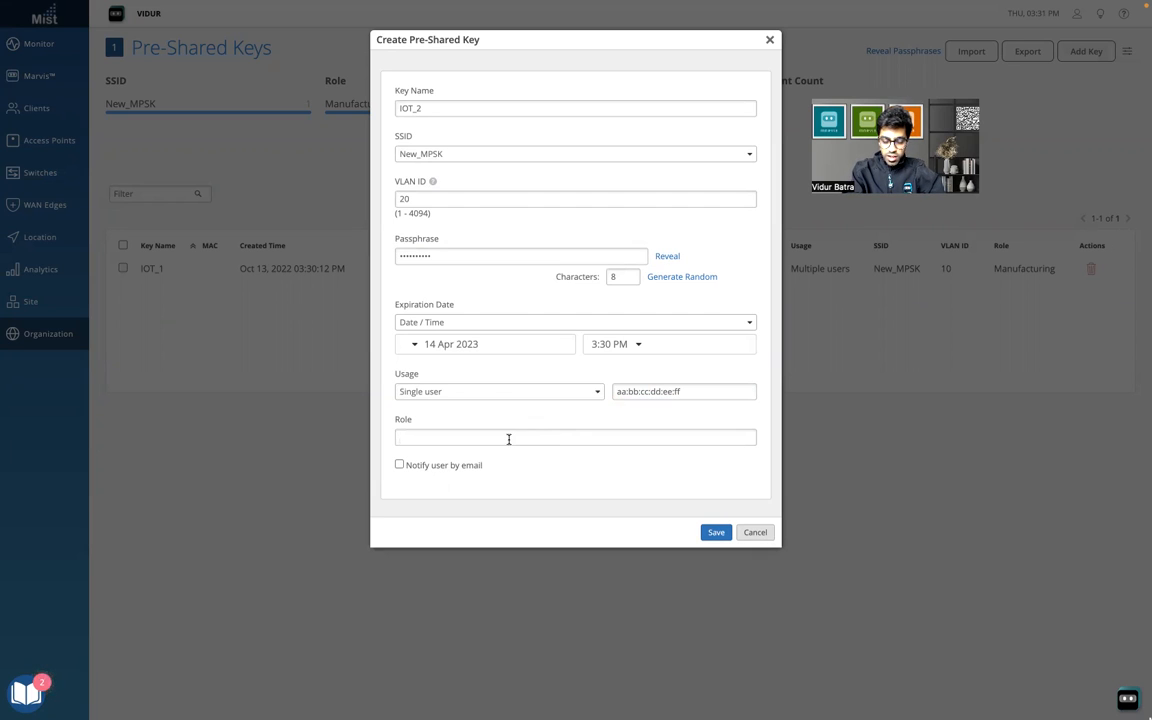
pyautogui.write('Development')
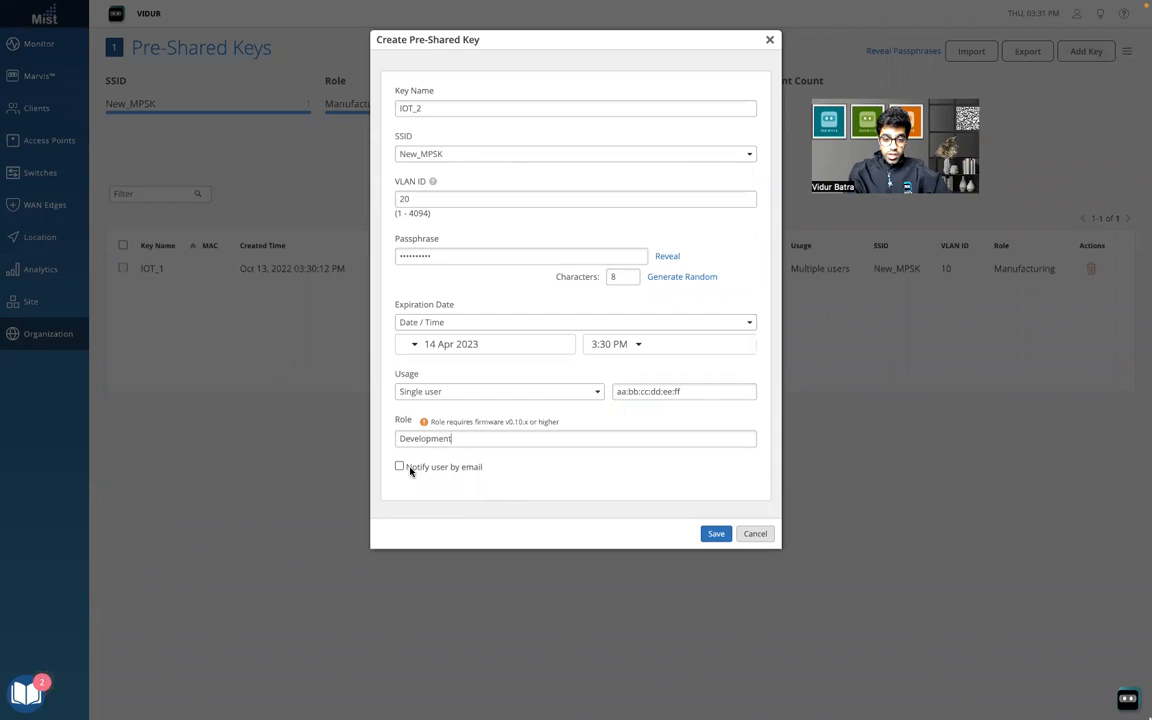
pyautogui.click(399, 467)
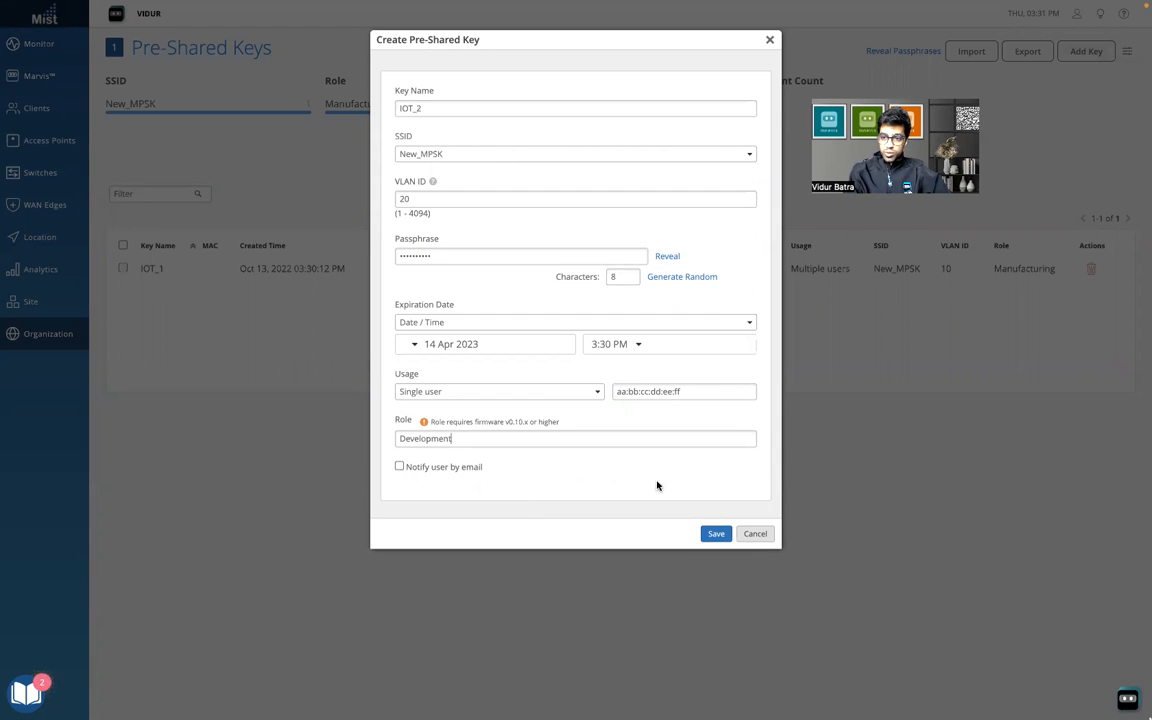
# Save IOT_2 so it lists beside IOT_1 with VLAN 20 and role Development.
pyautogui.click(716, 533)
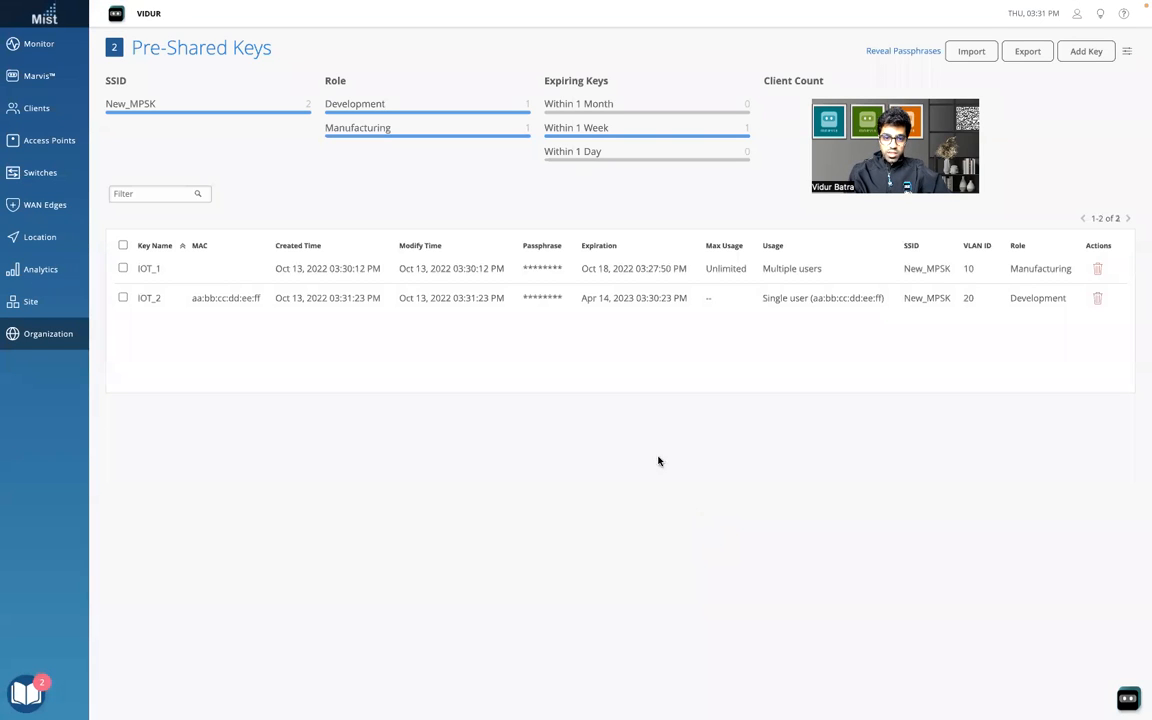
pyautogui.moveTo(495, 277)
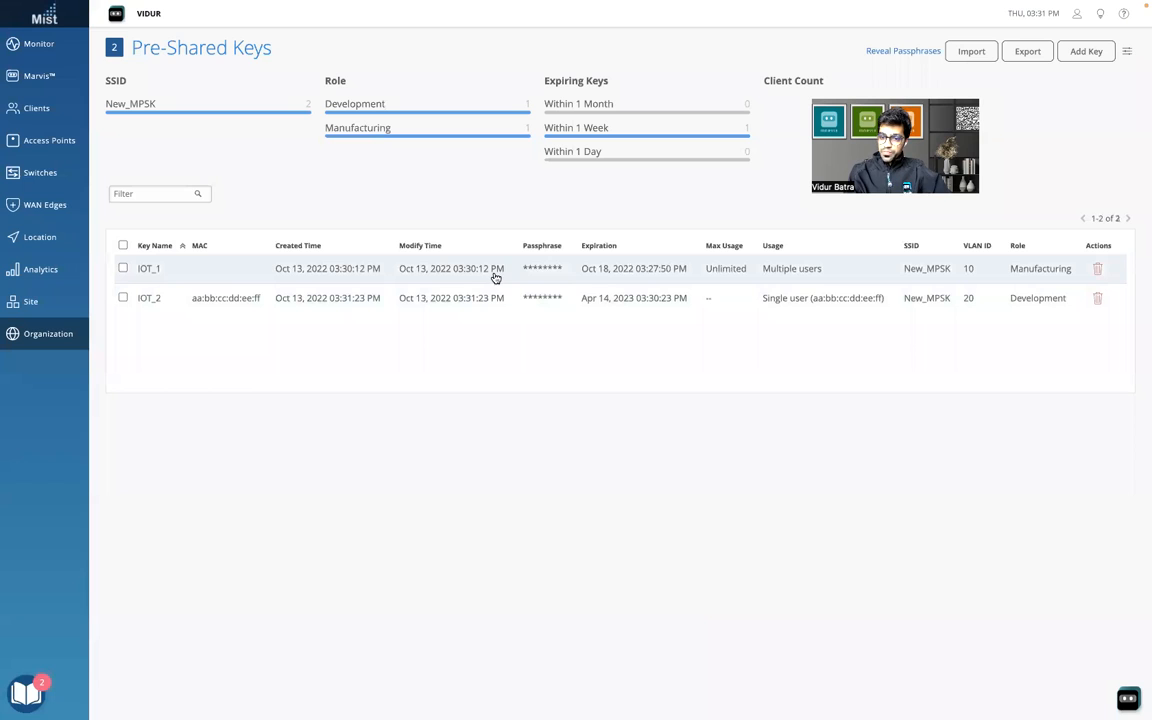
pyautogui.moveTo(217, 253)
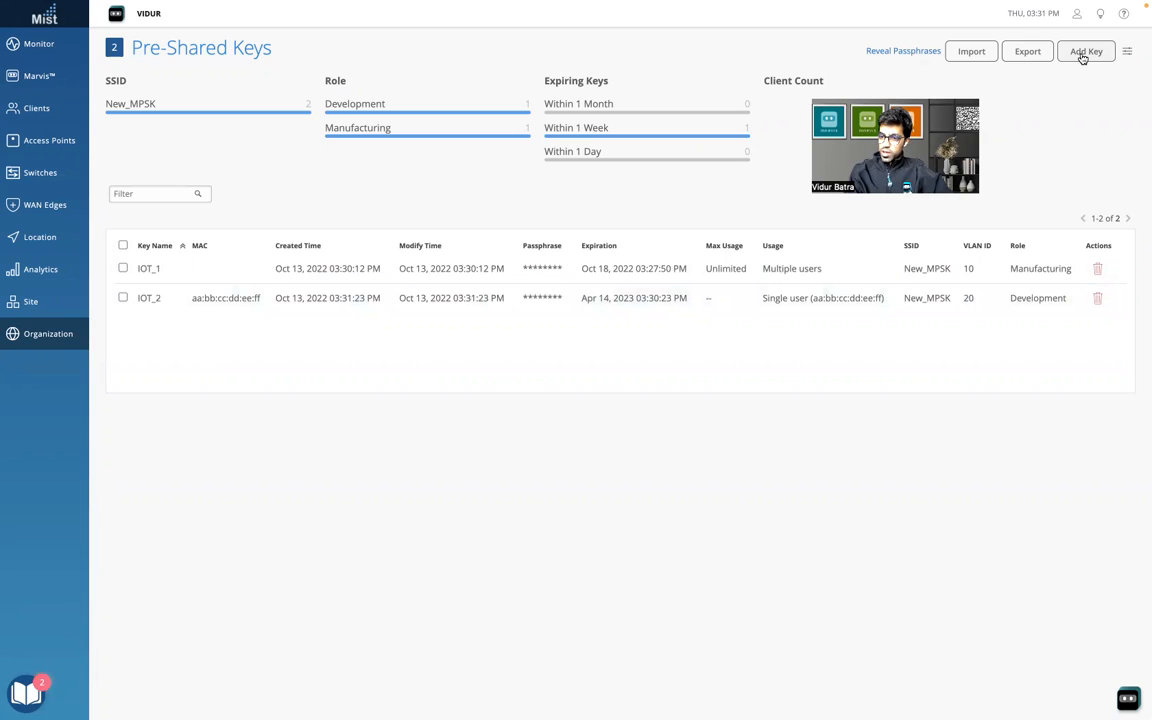
# Create and save IOT_3 with VLAN 30, no expiry, multiple users and role Information.
pyautogui.click(1086, 50)
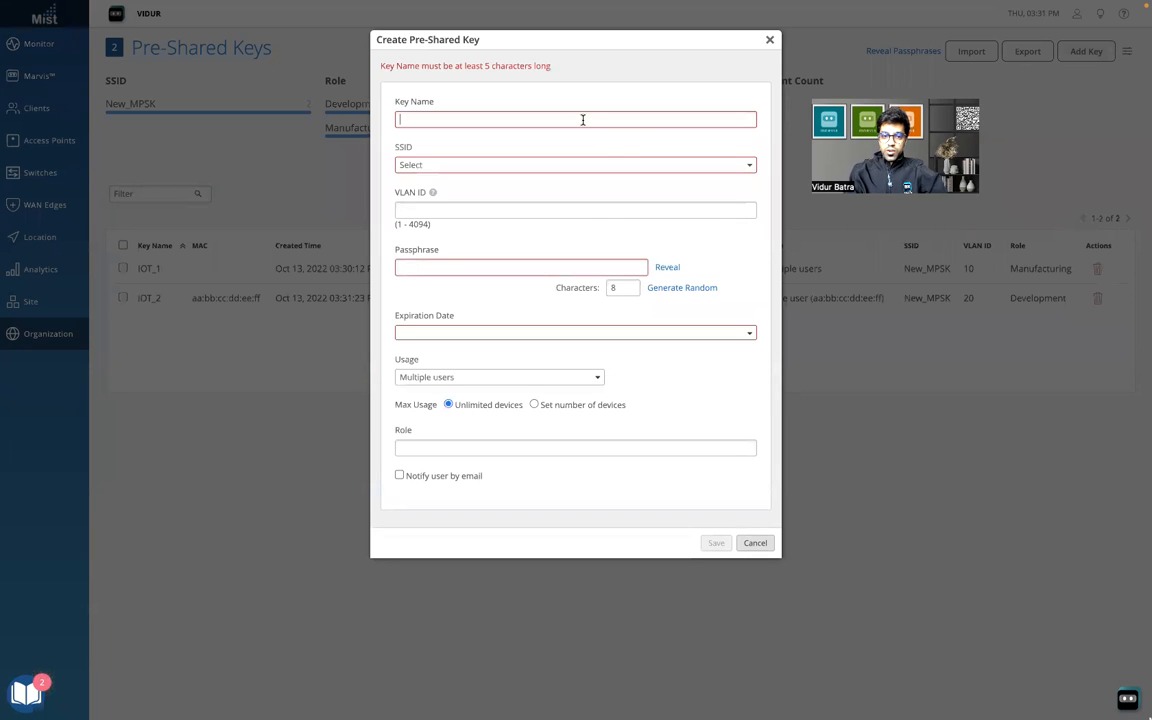
pyautogui.write('IOT_')
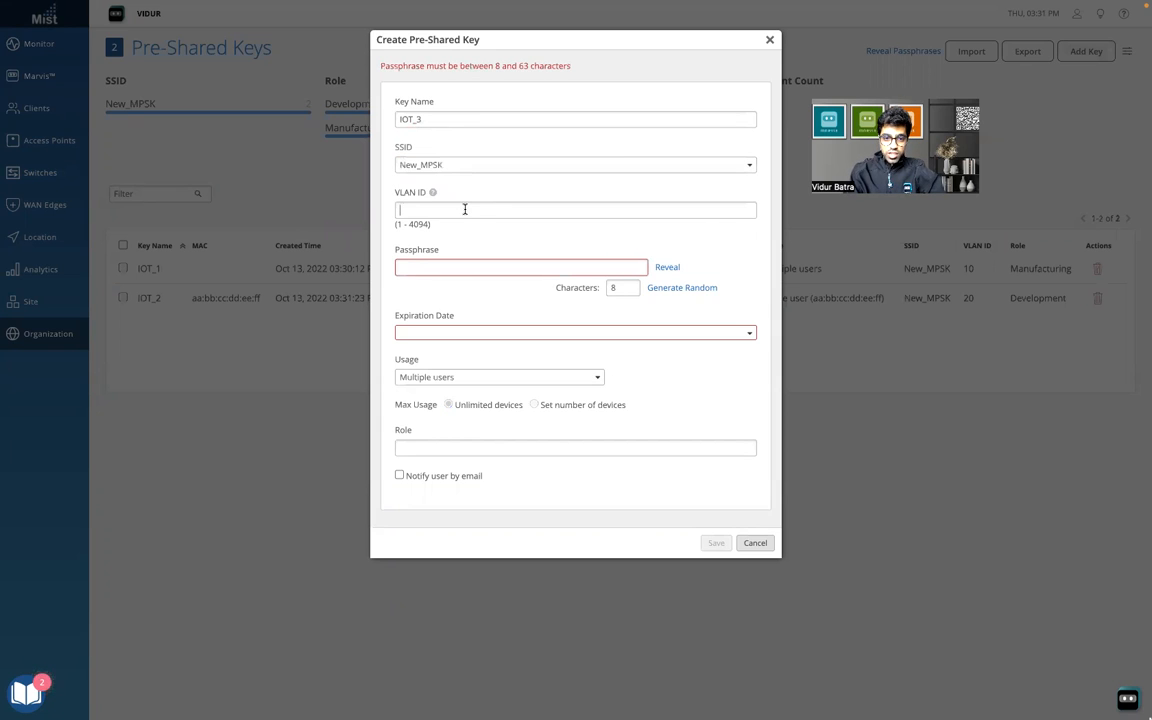
pyautogui.write('30')
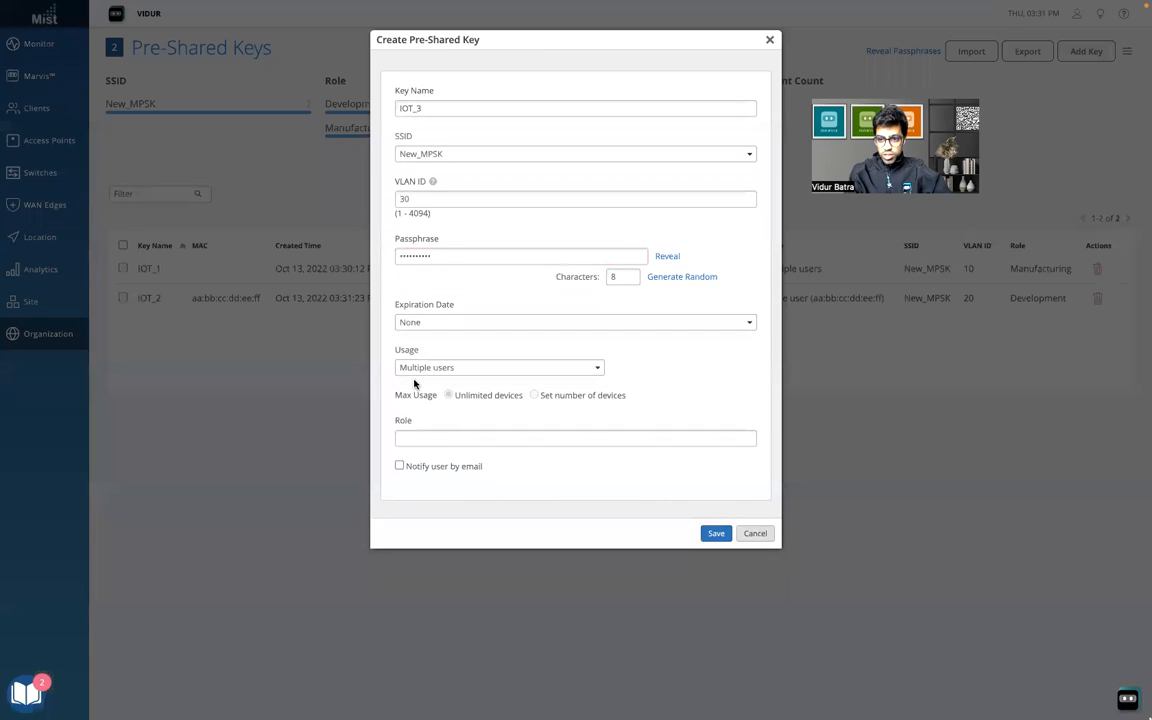
pyautogui.click(498, 367)
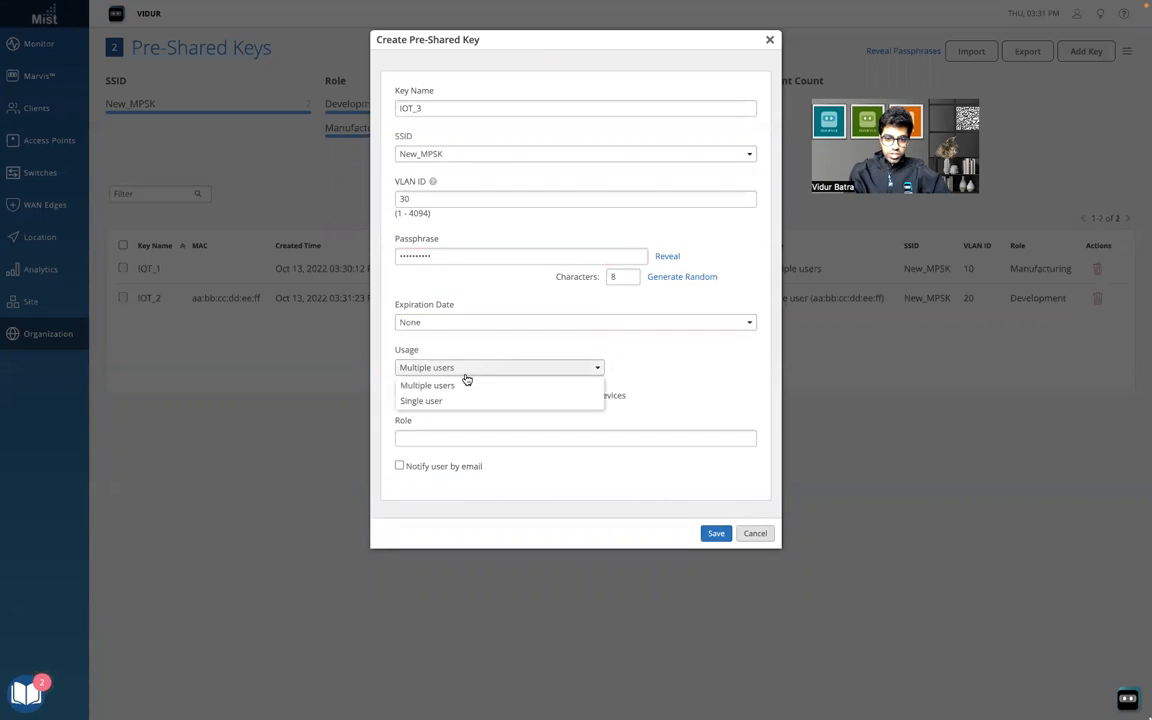
pyautogui.click(427, 385)
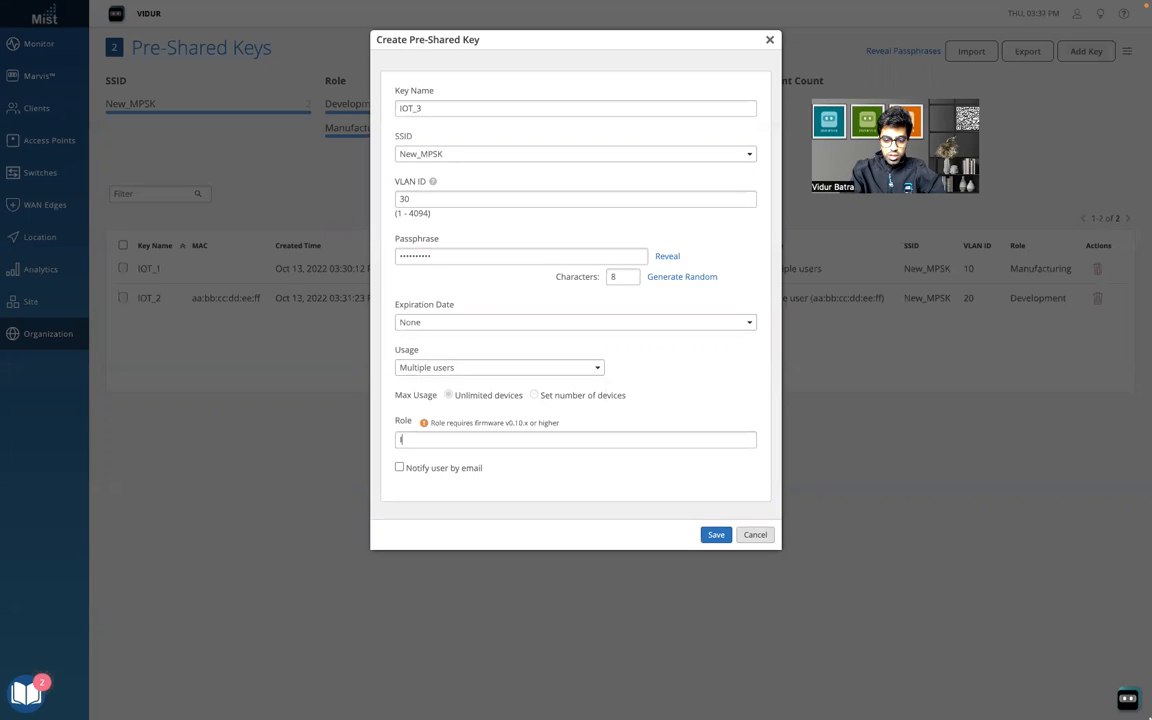
pyautogui.write('Information')
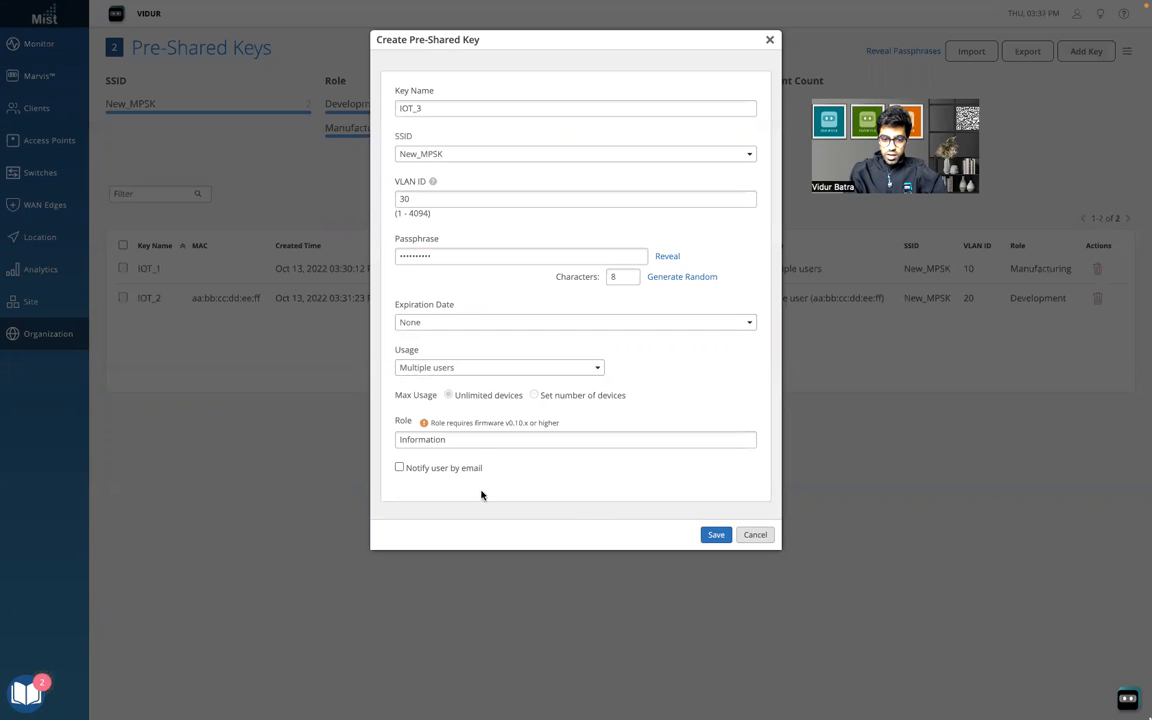
pyautogui.click(716, 534)
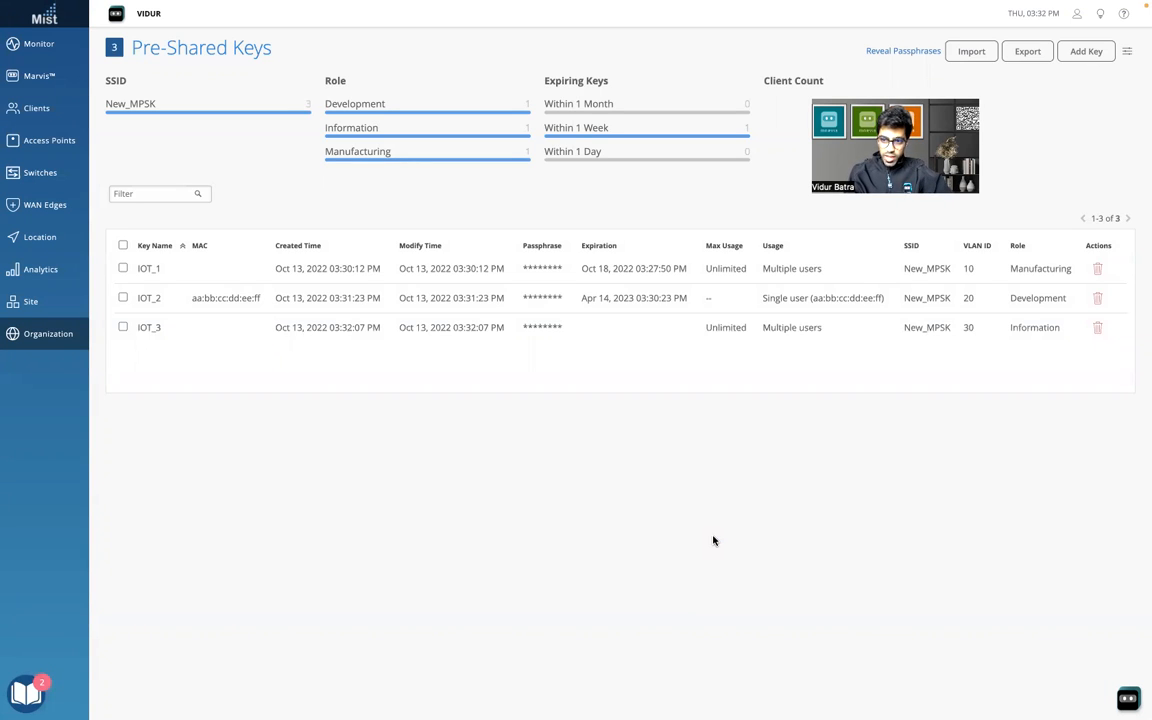
pyautogui.click(48, 333)
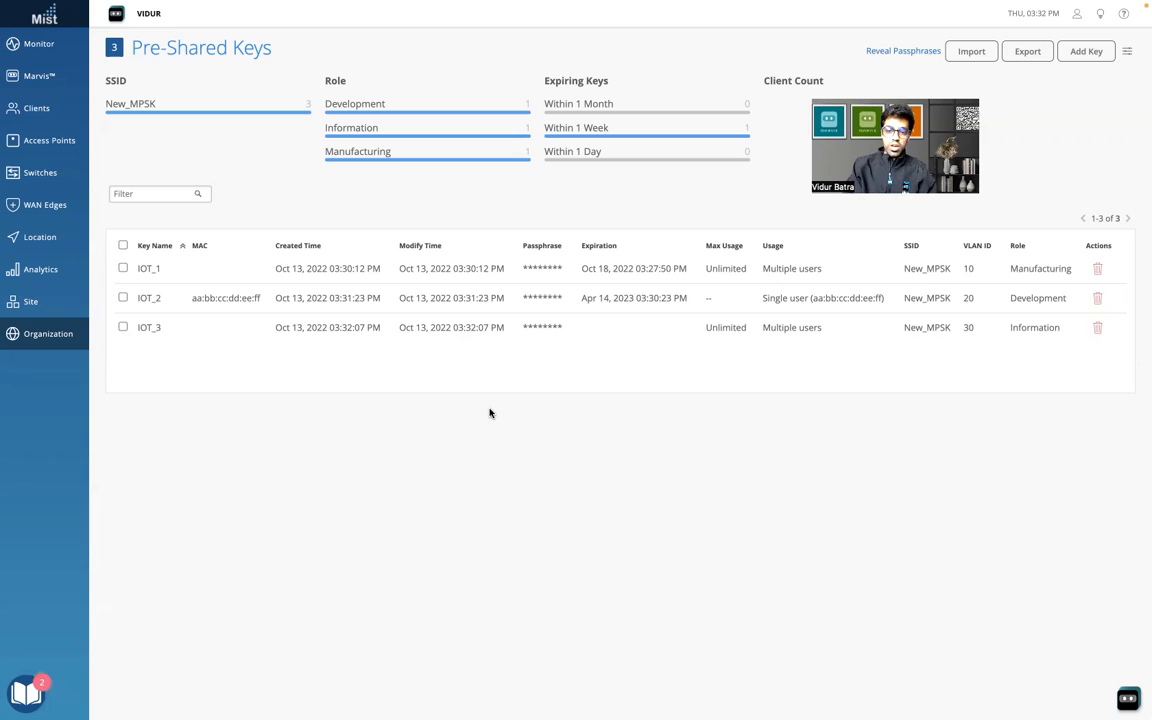
pyautogui.moveTo(195, 408)
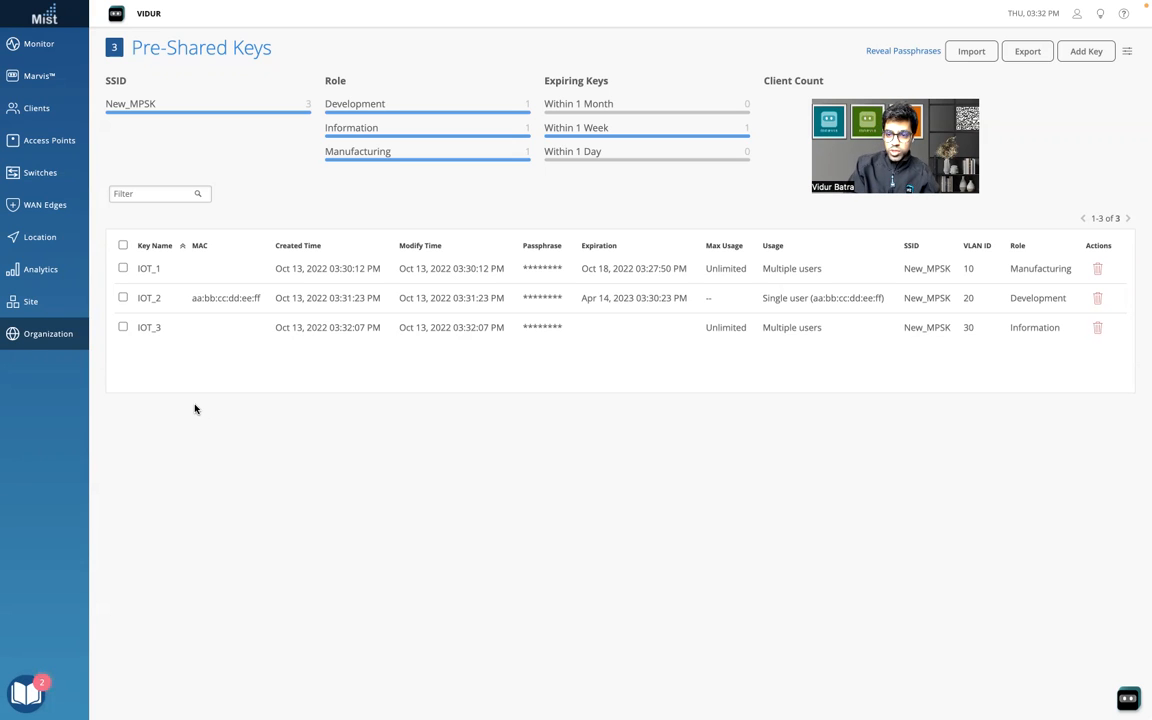
# Open the home configuration template from Organization > WLAN Templates.
pyautogui.click(47, 334)
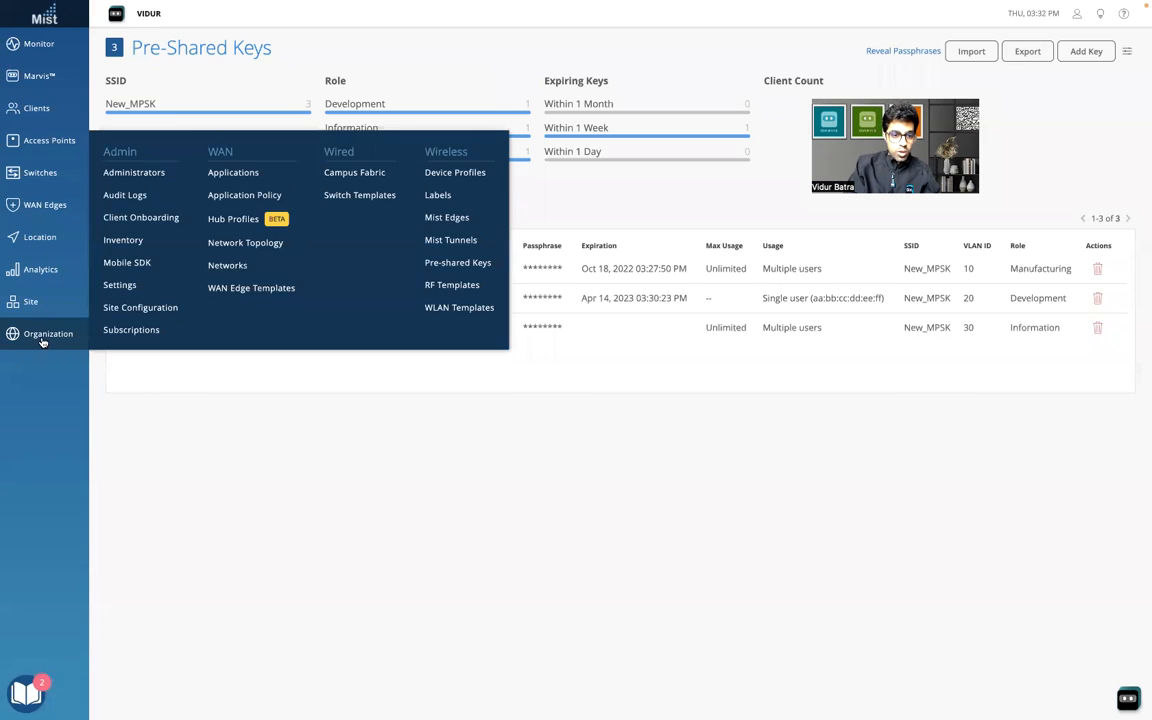
pyautogui.click(459, 307)
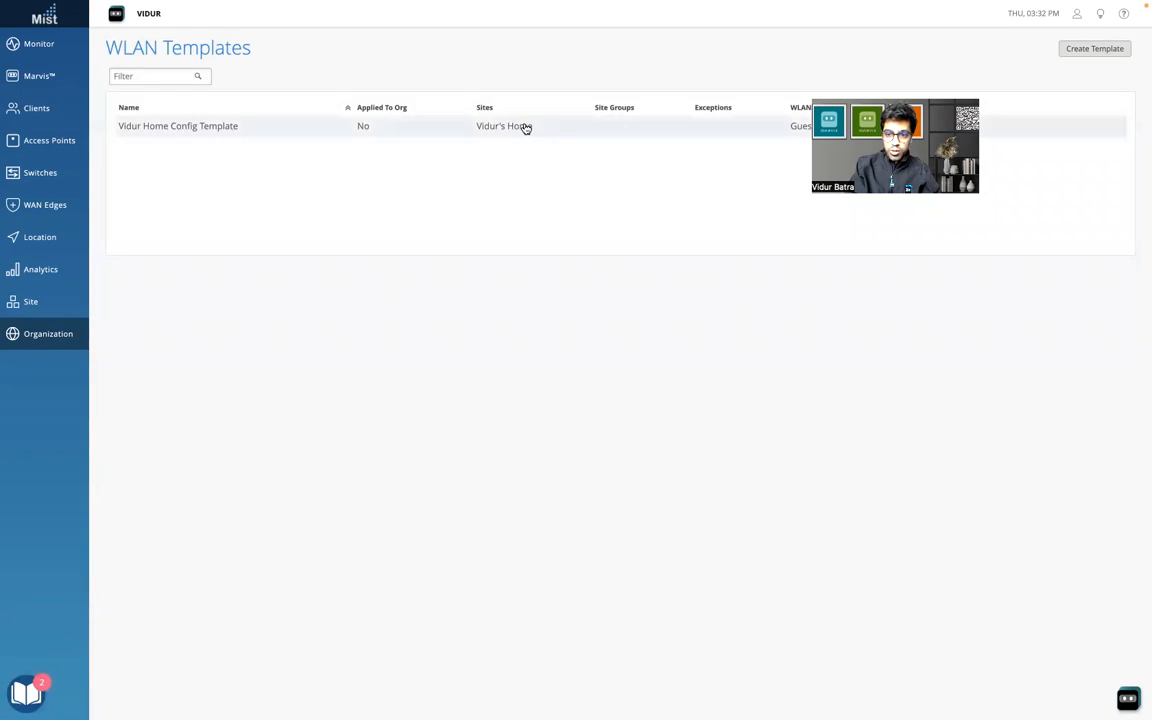
pyautogui.click(178, 125)
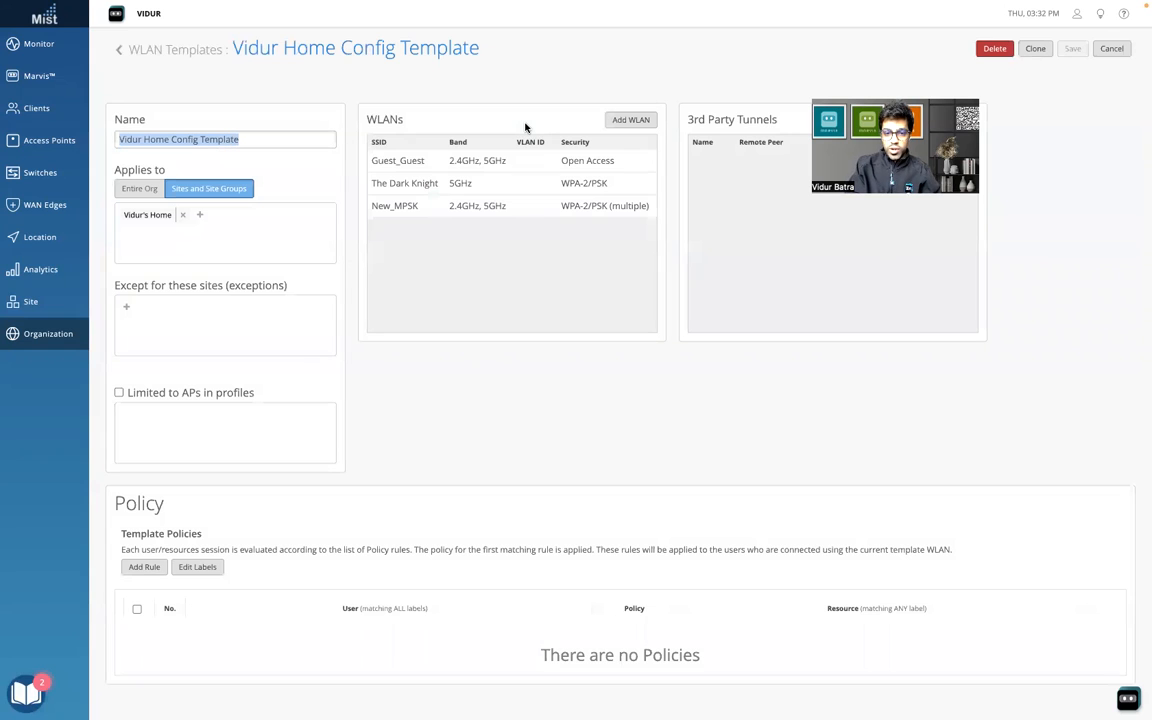
# Inspect New_MPSK's WPA-2/PSK multiple-passphrase security, then close without saving.
pyautogui.click(394, 205)
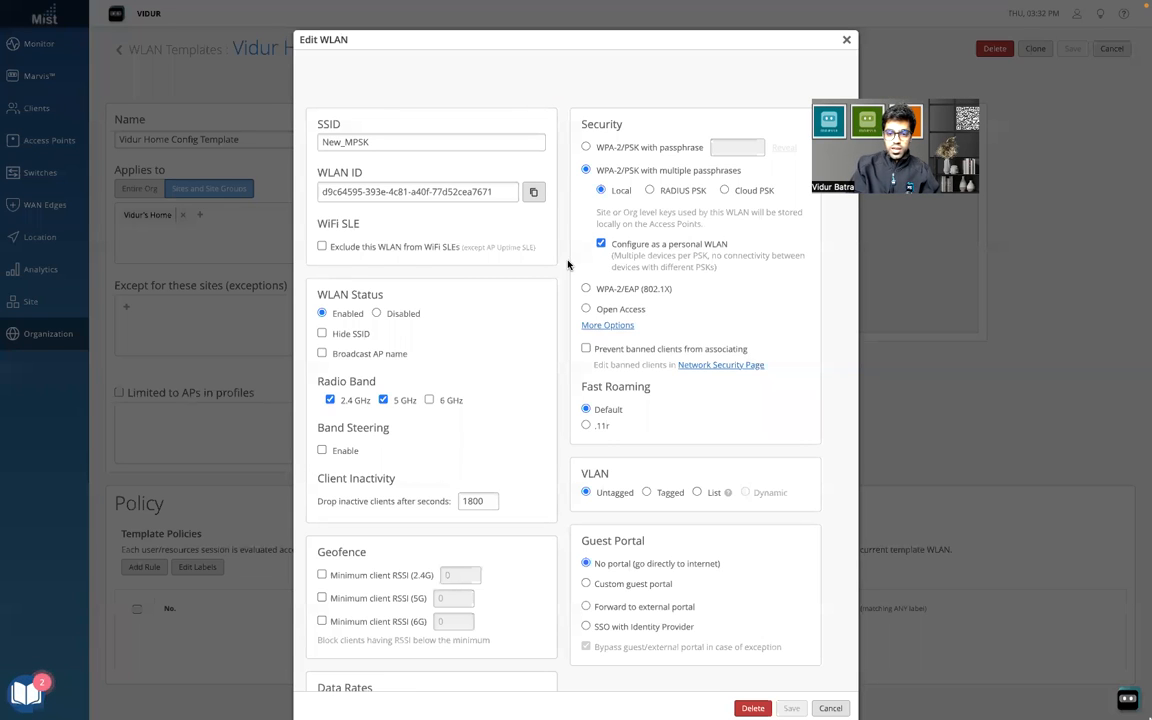
pyautogui.moveTo(737, 374)
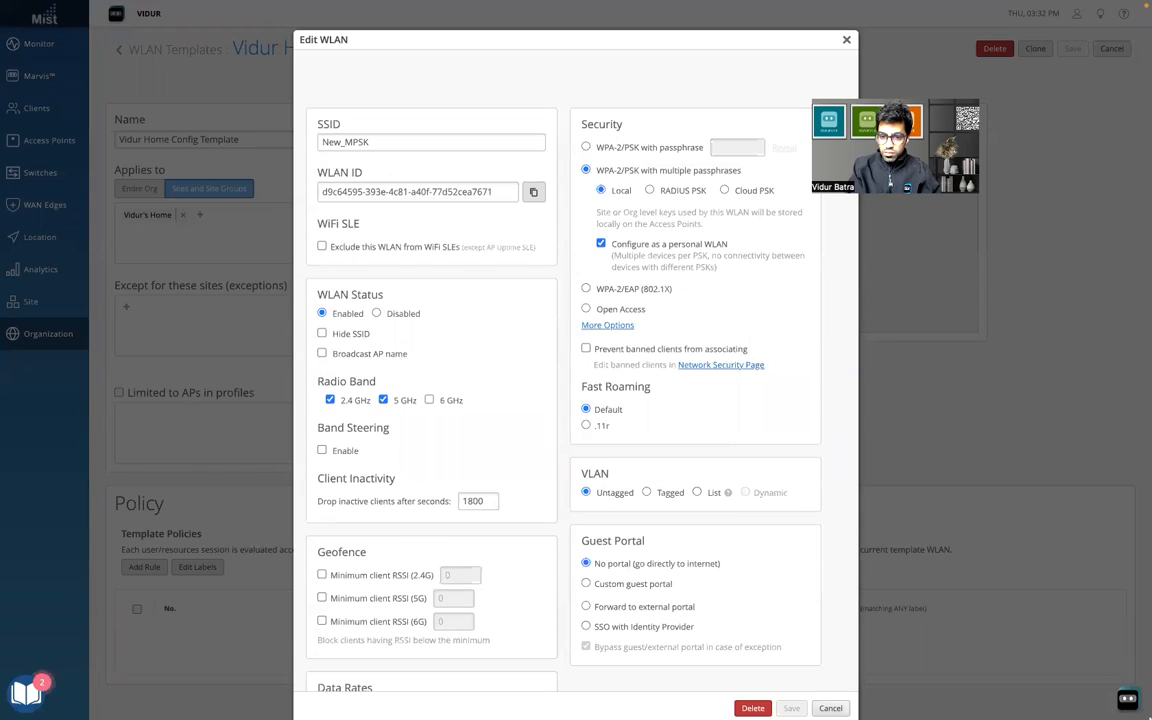
pyautogui.moveTo(645, 253)
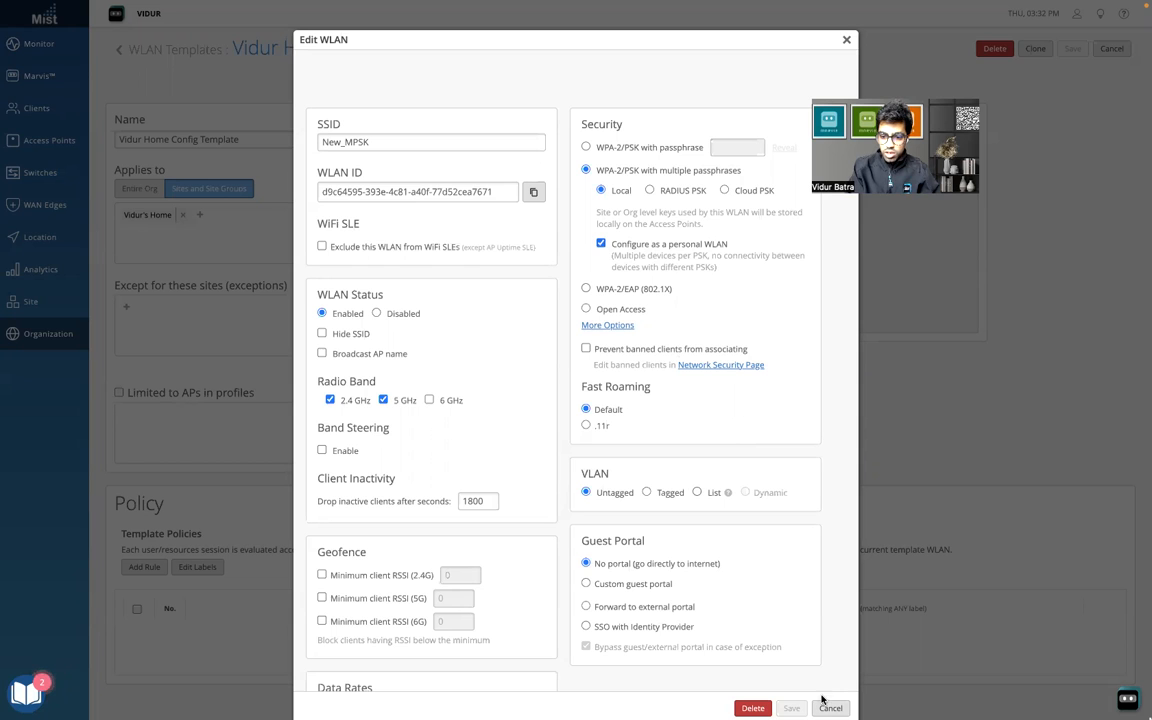
pyautogui.click(831, 709)
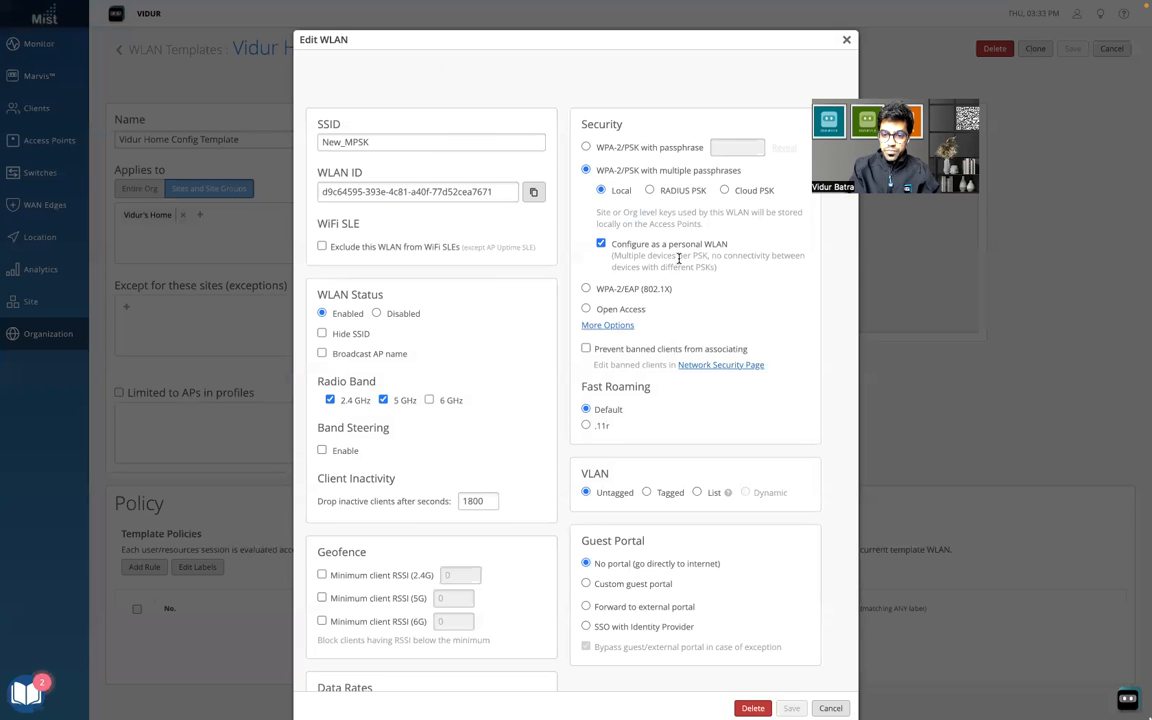
pyautogui.click(602, 244)
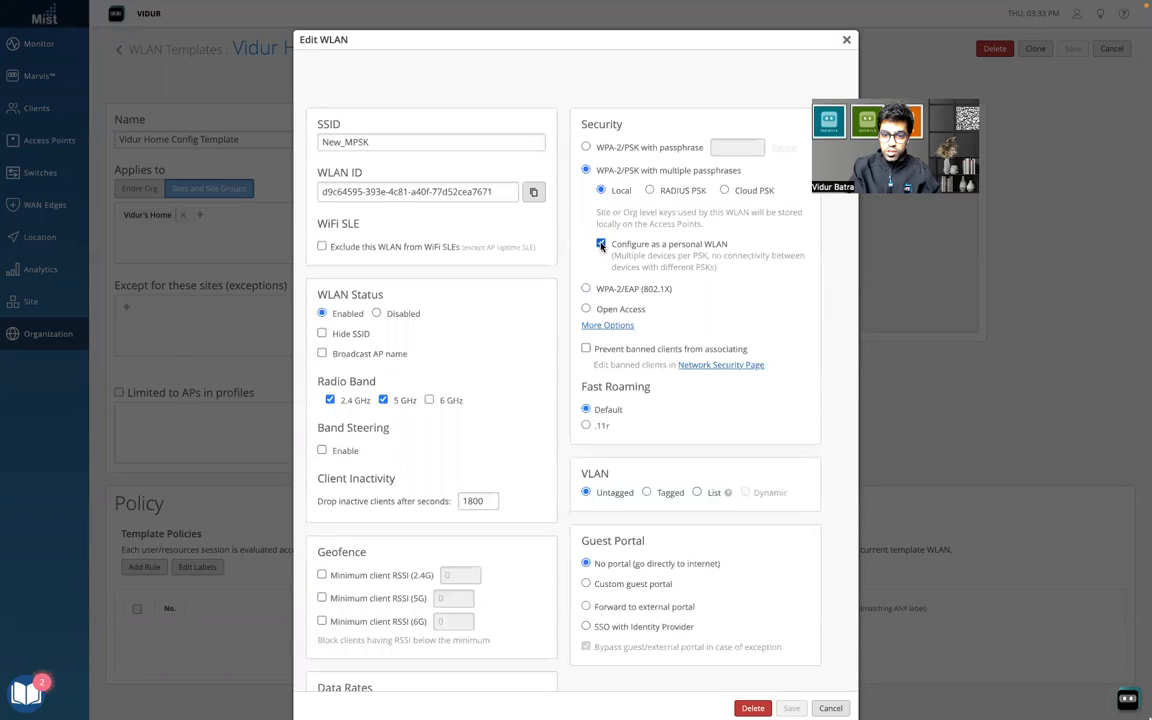
pyautogui.click(599, 244)
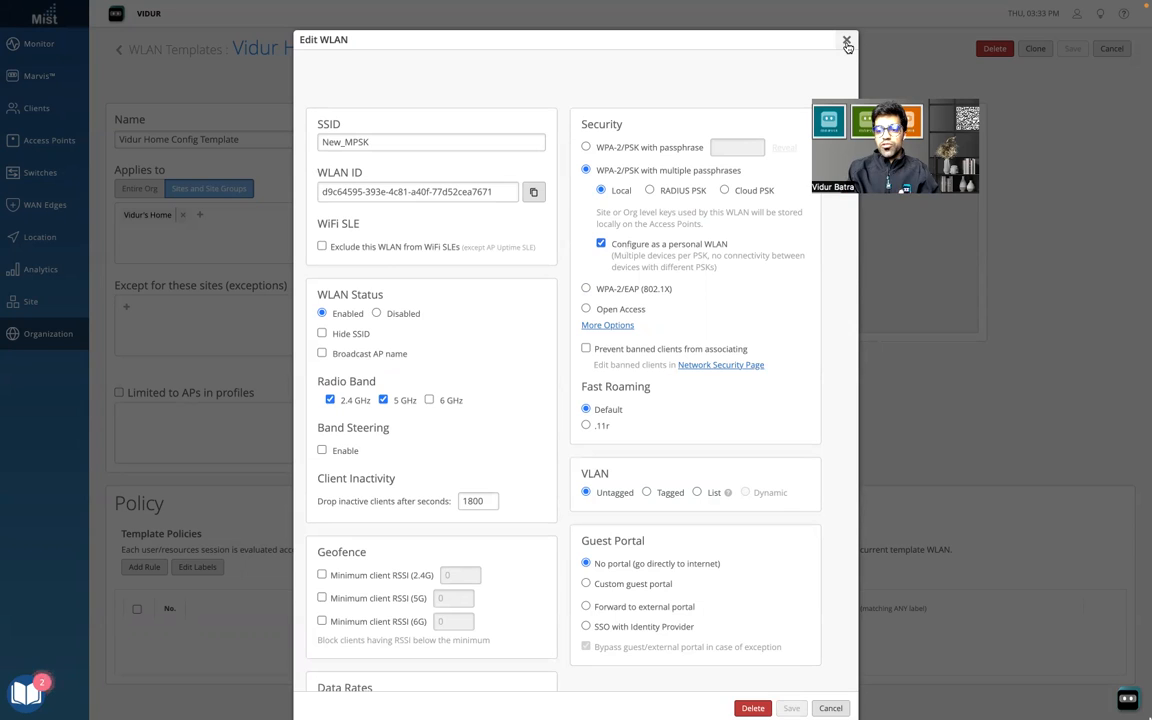
pyautogui.click(846, 38)
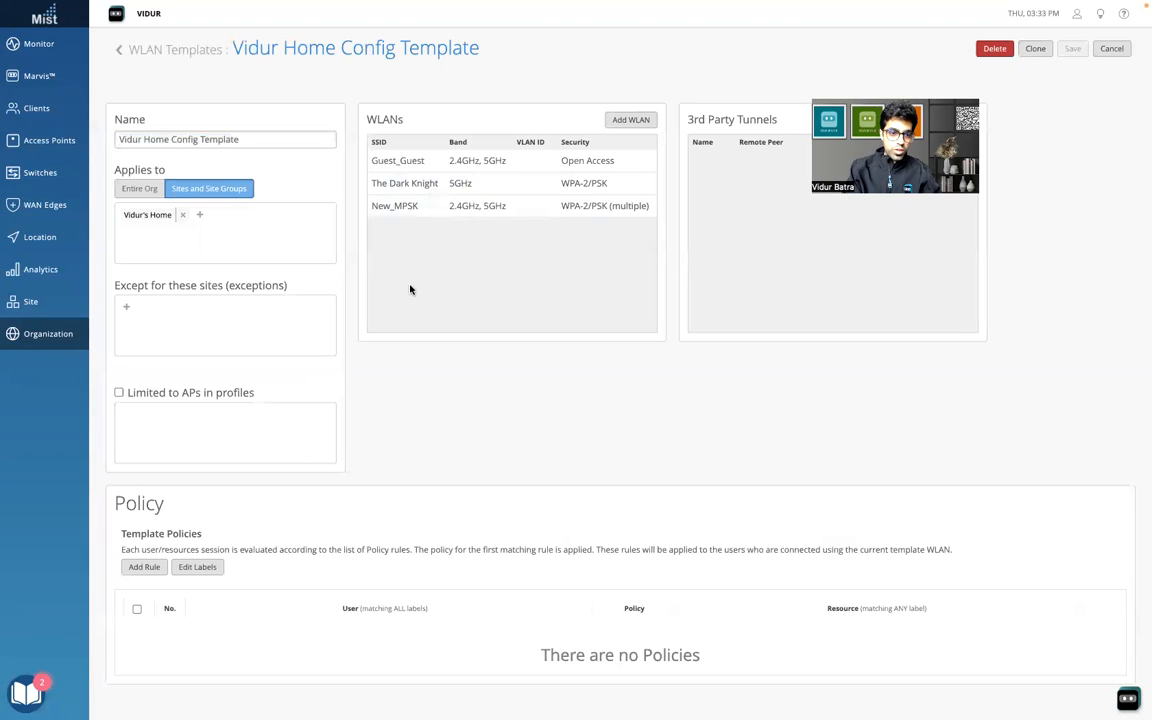
# Go to Organization > Pre-shared Keys to view IOT_1, IOT_2 and IOT_3.
pyautogui.click(31, 301)
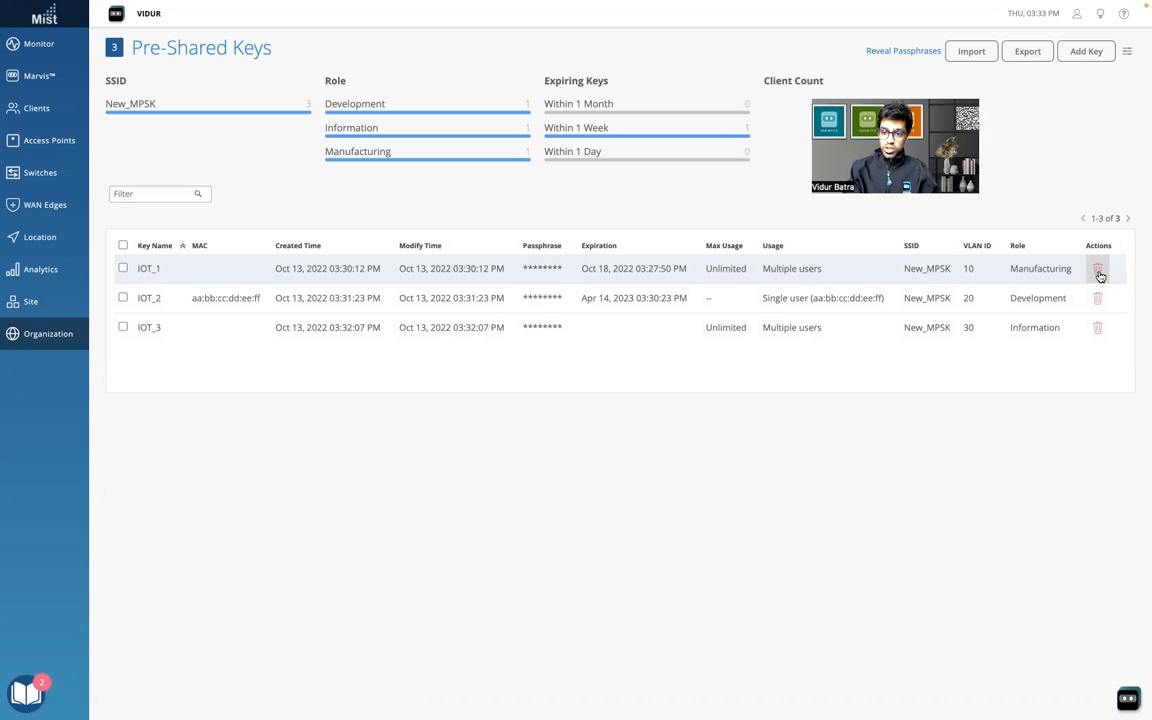
pyautogui.moveTo(411, 398)
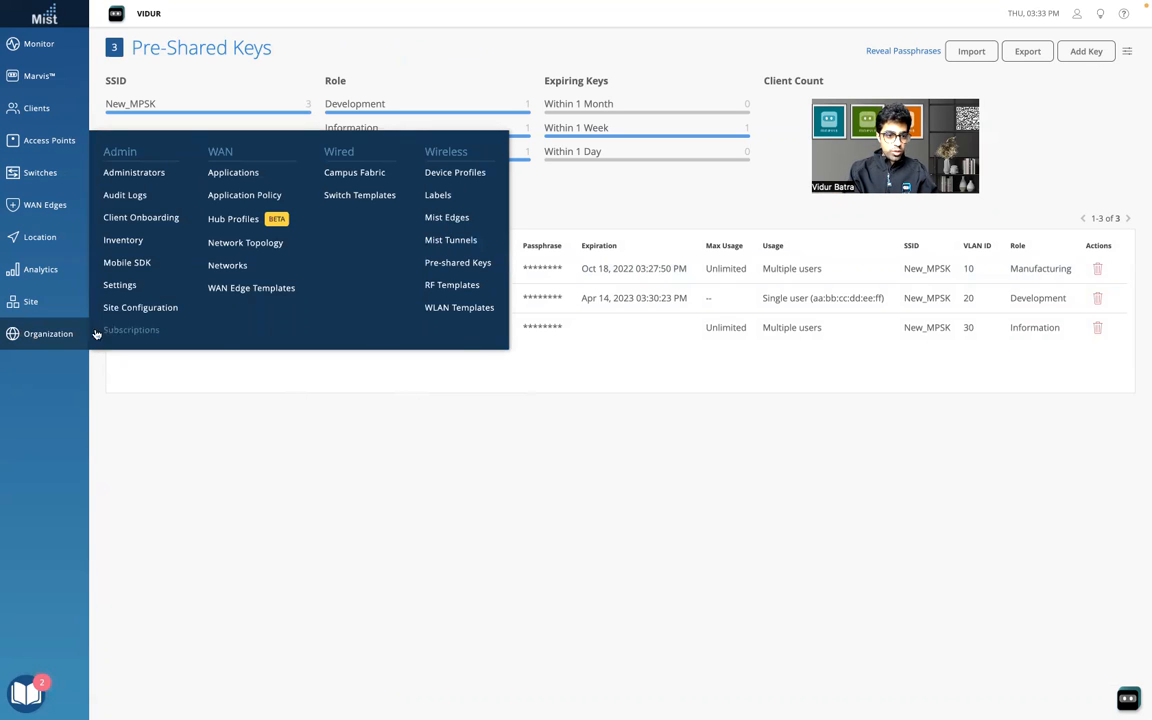
pyautogui.moveTo(140, 307)
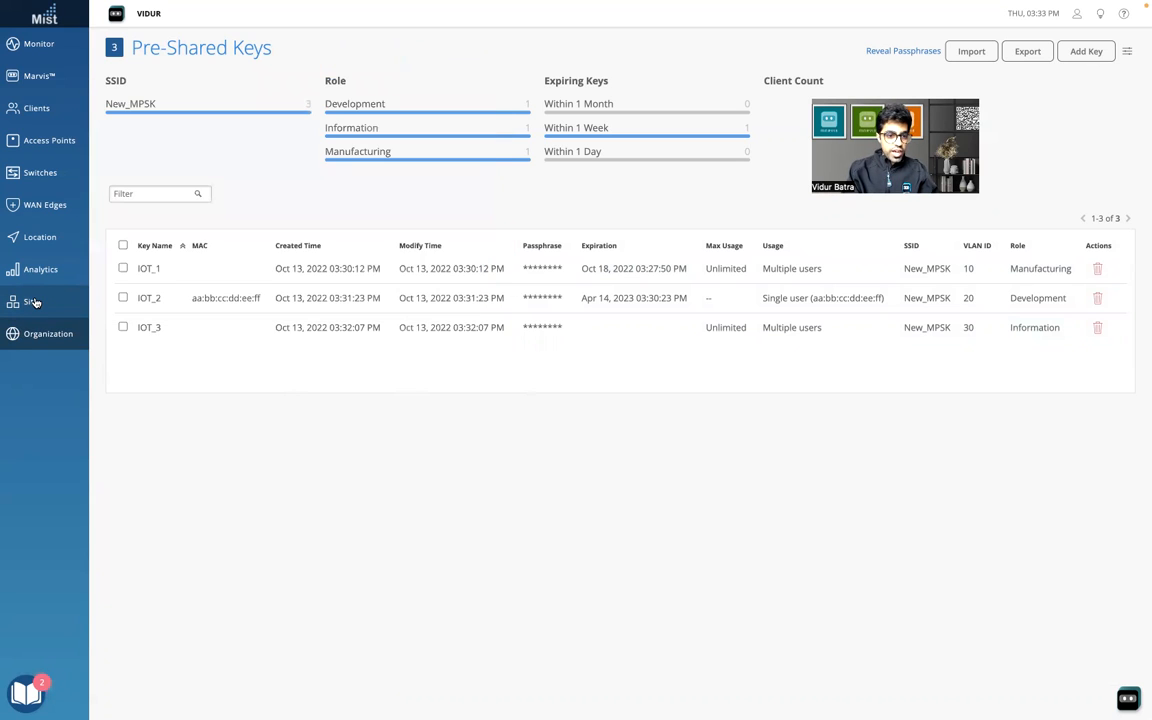
# Open Vidur's Home site pre-shared keys, listing Astha Key, Bhavesh_Key and Vidur Key.
pyautogui.click(30, 301)
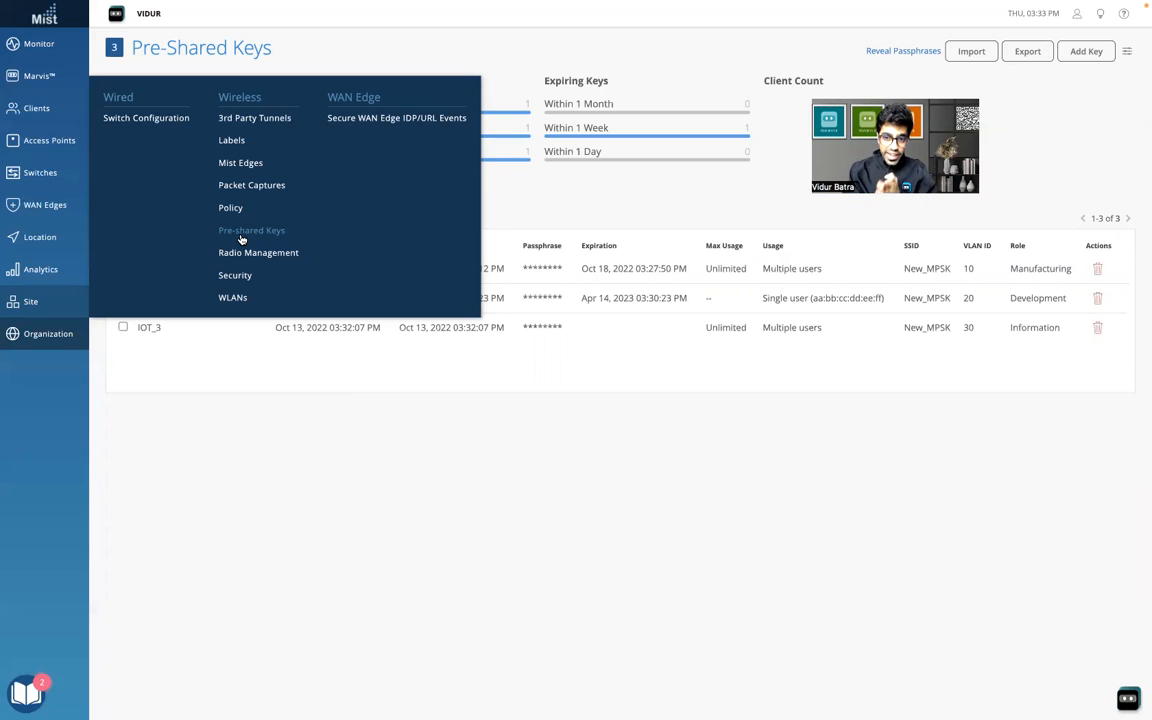
pyautogui.click(252, 230)
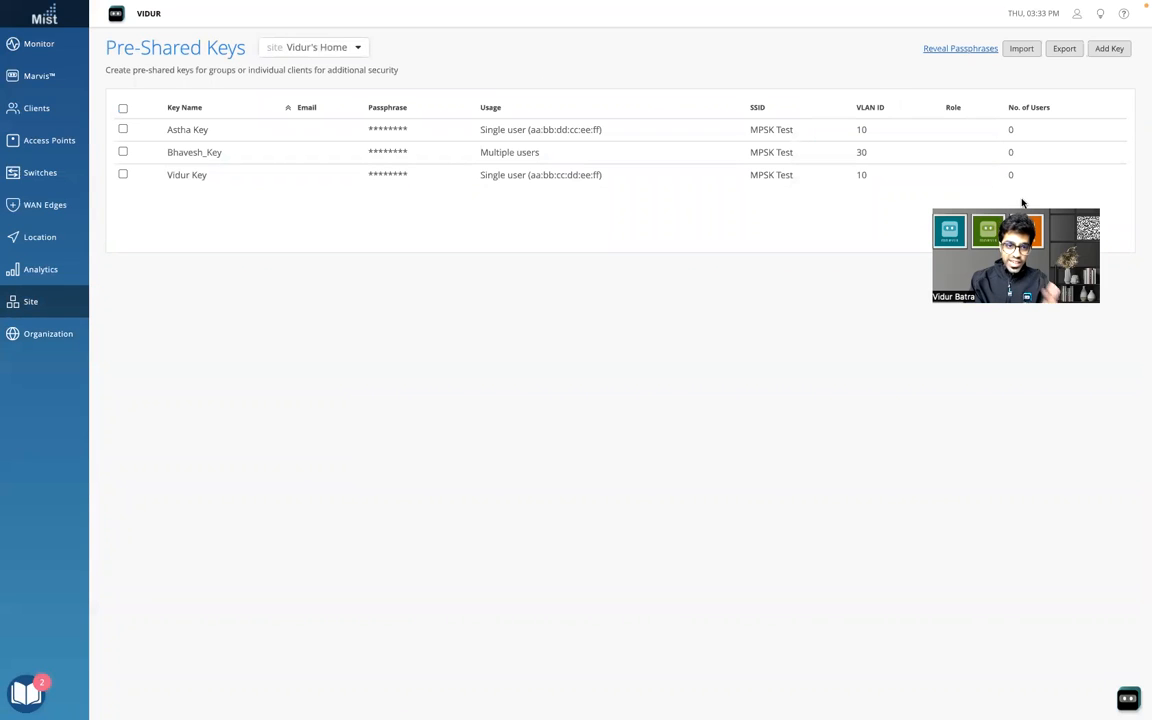
pyautogui.moveTo(577, 181)
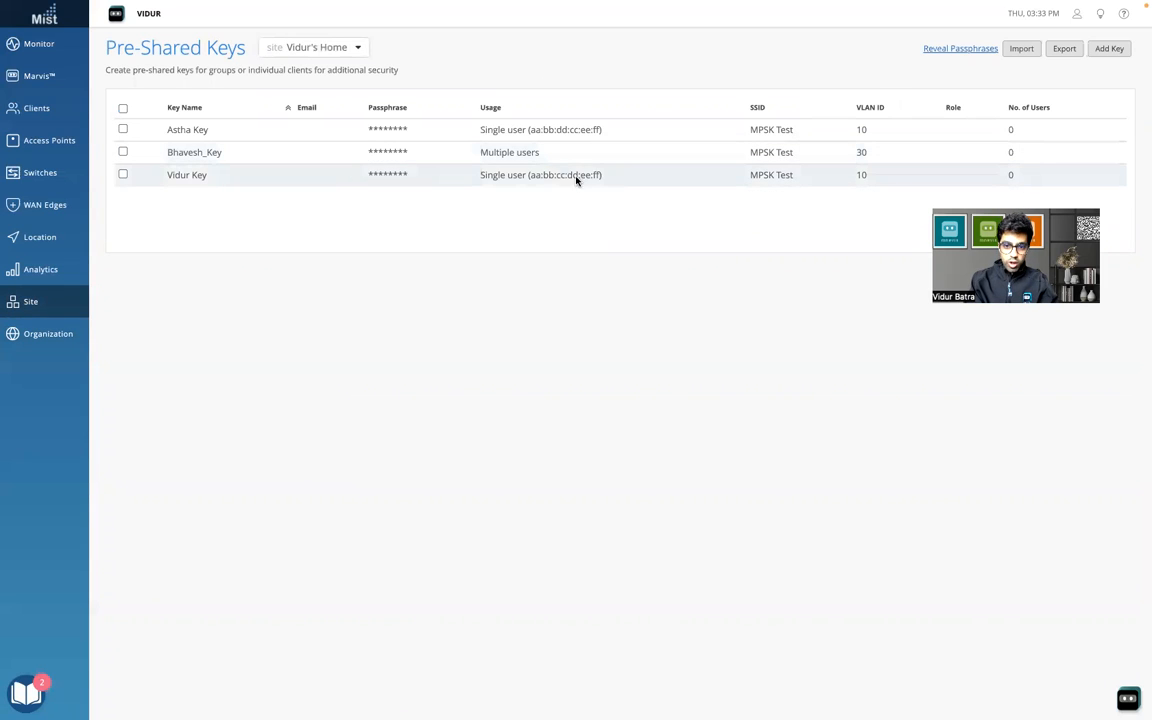
pyautogui.click(186, 174)
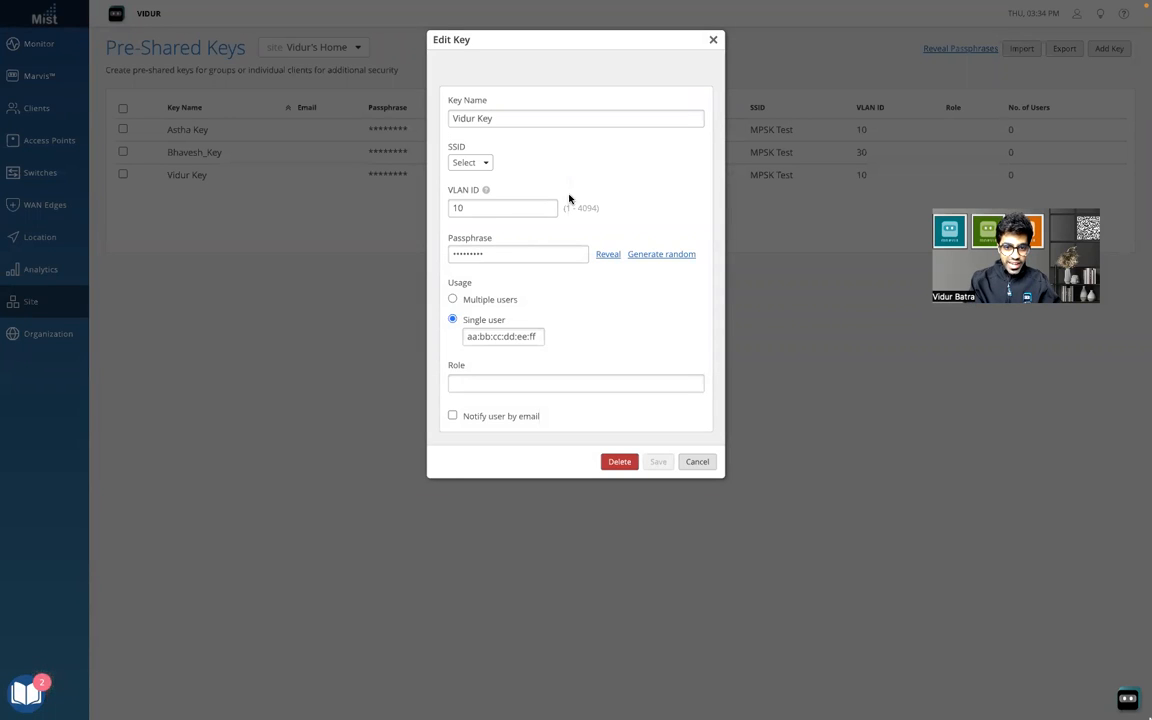
pyautogui.moveTo(552, 311)
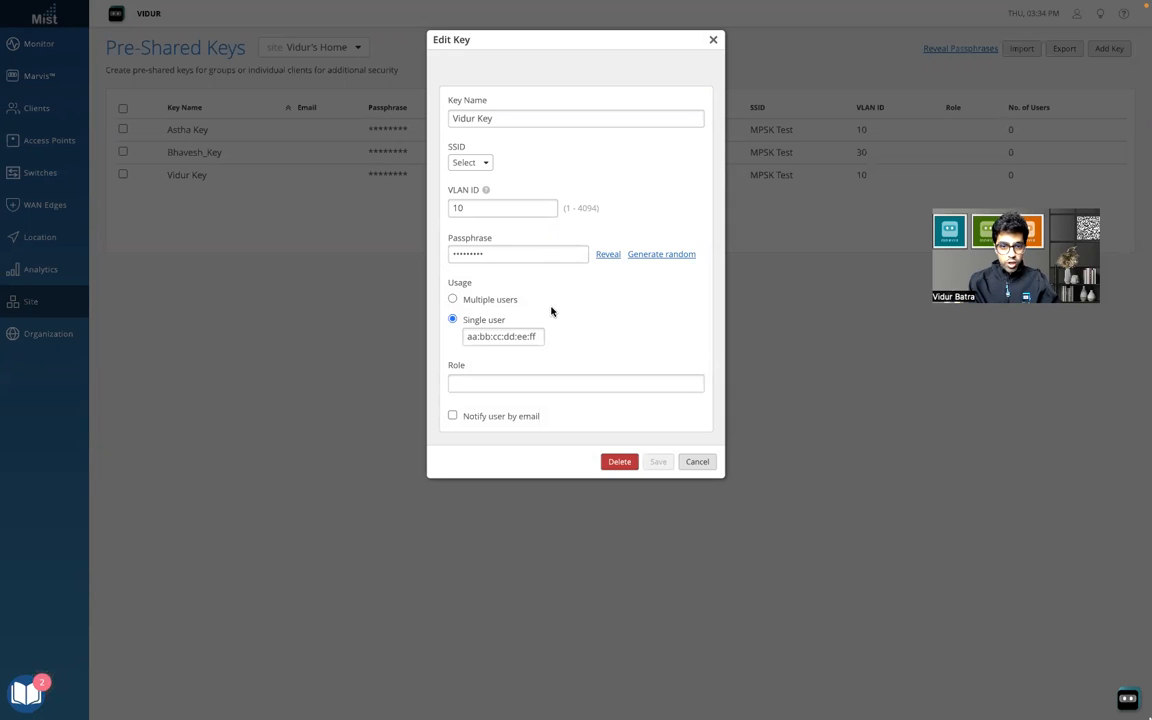
pyautogui.moveTo(563, 355)
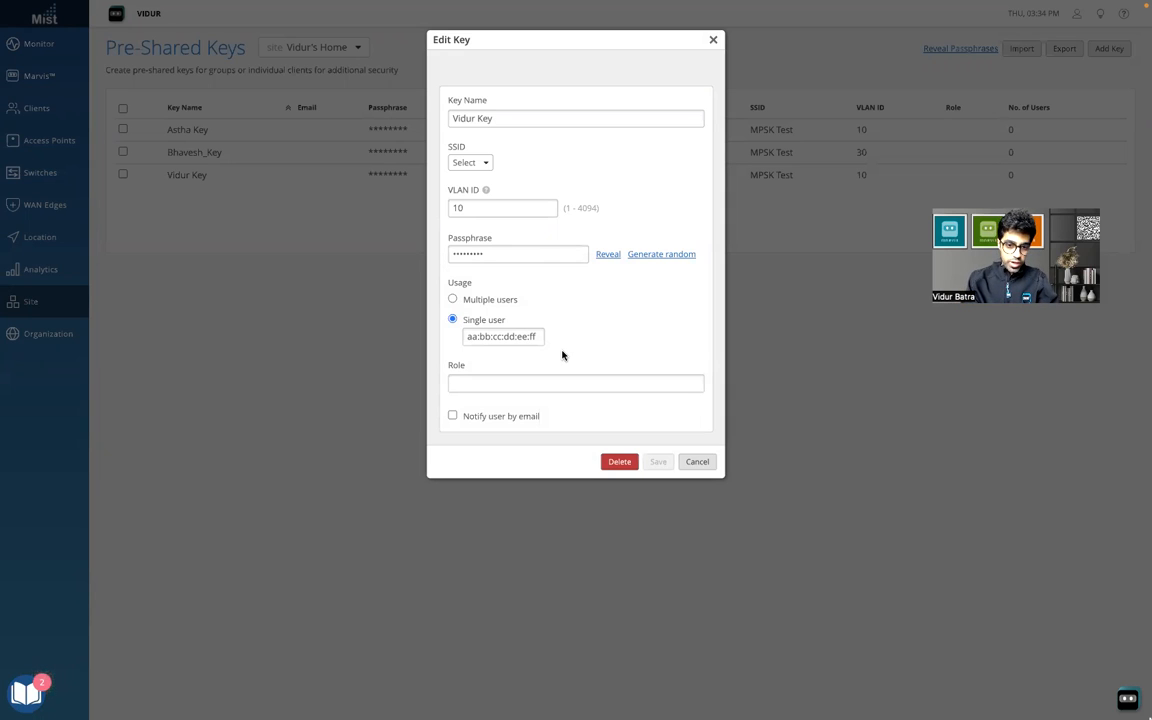
pyautogui.moveTo(537, 364)
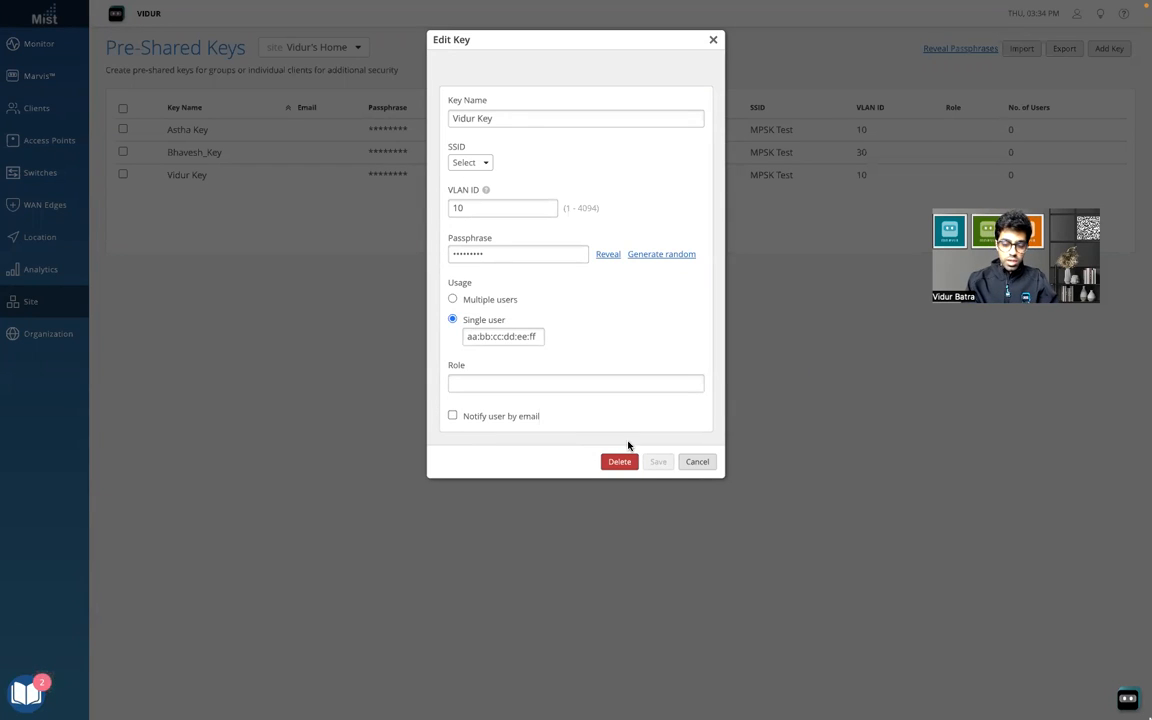
pyautogui.moveTo(697, 462)
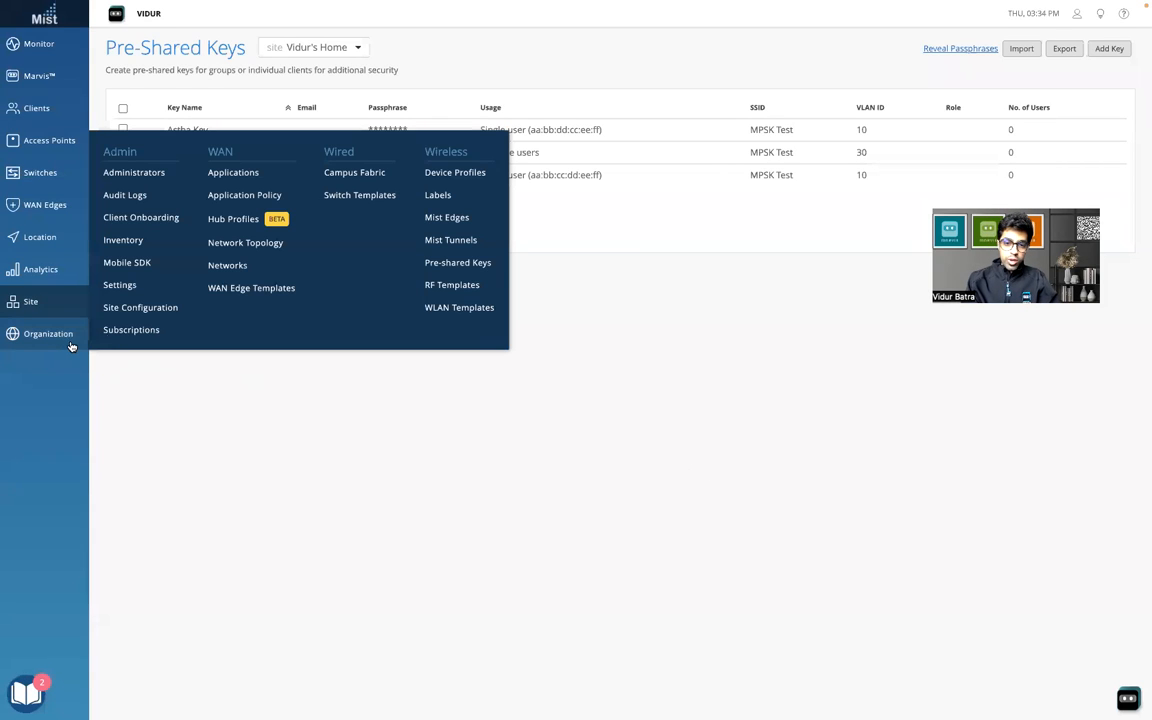
pyautogui.moveTo(459, 307)
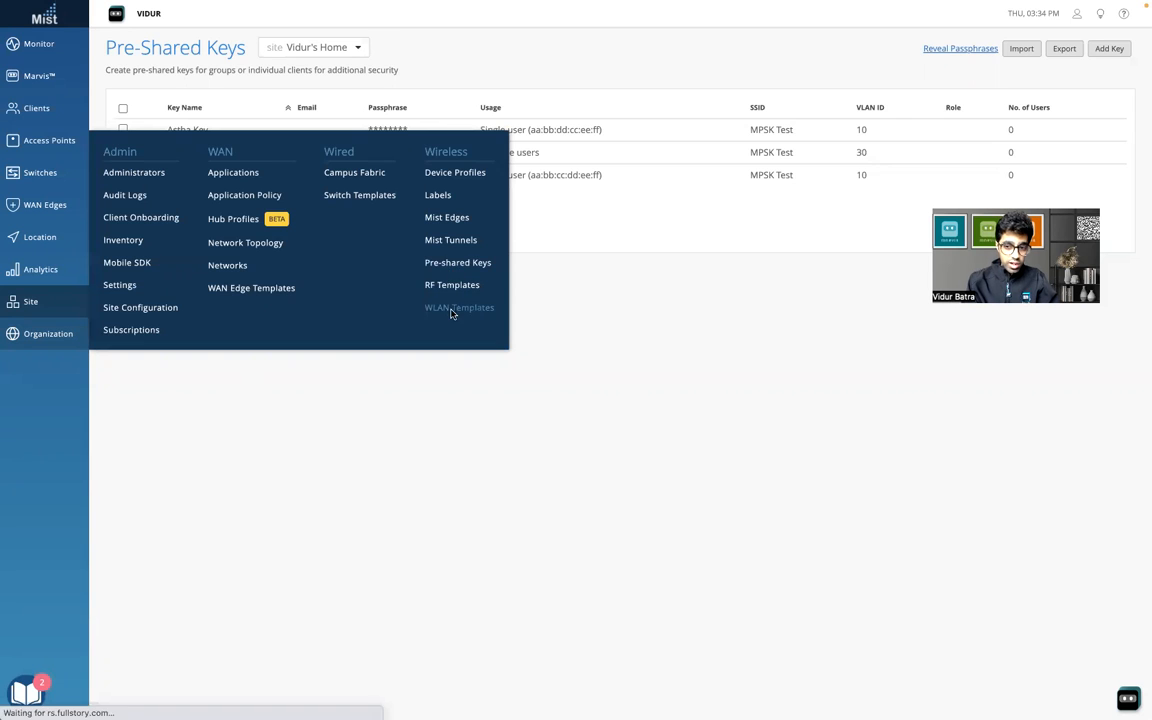
# Open the organization's WLAN Templates list.
pyautogui.click(459, 307)
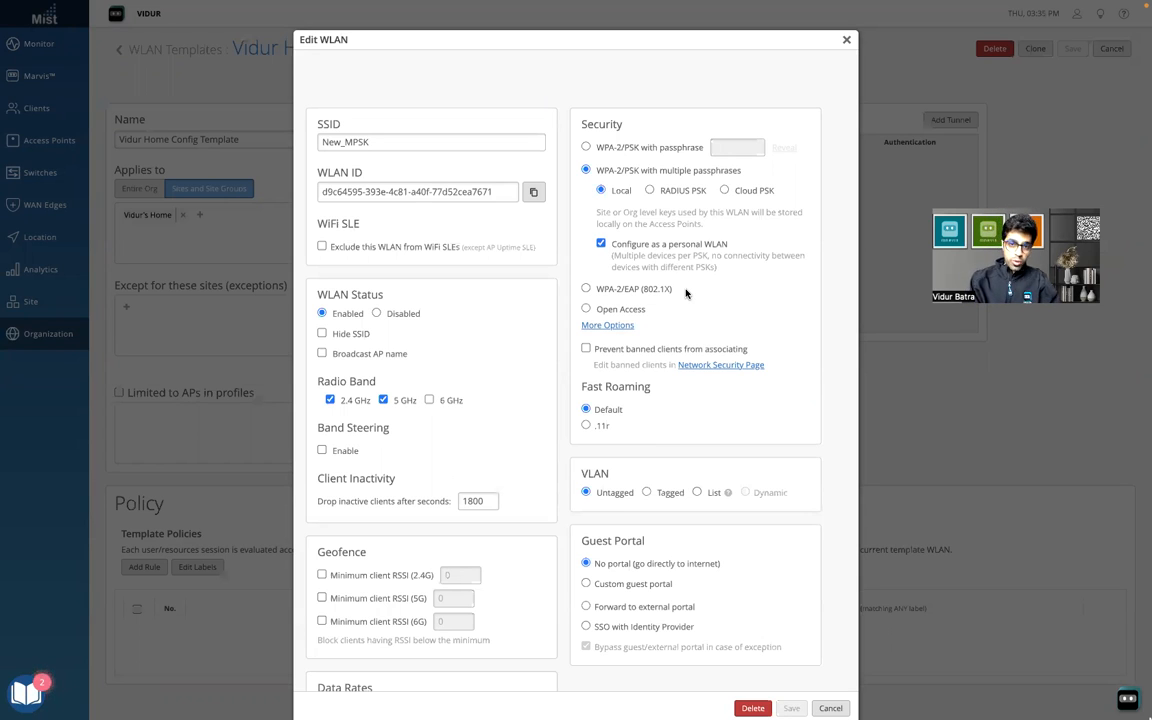
pyautogui.moveTo(816, 135)
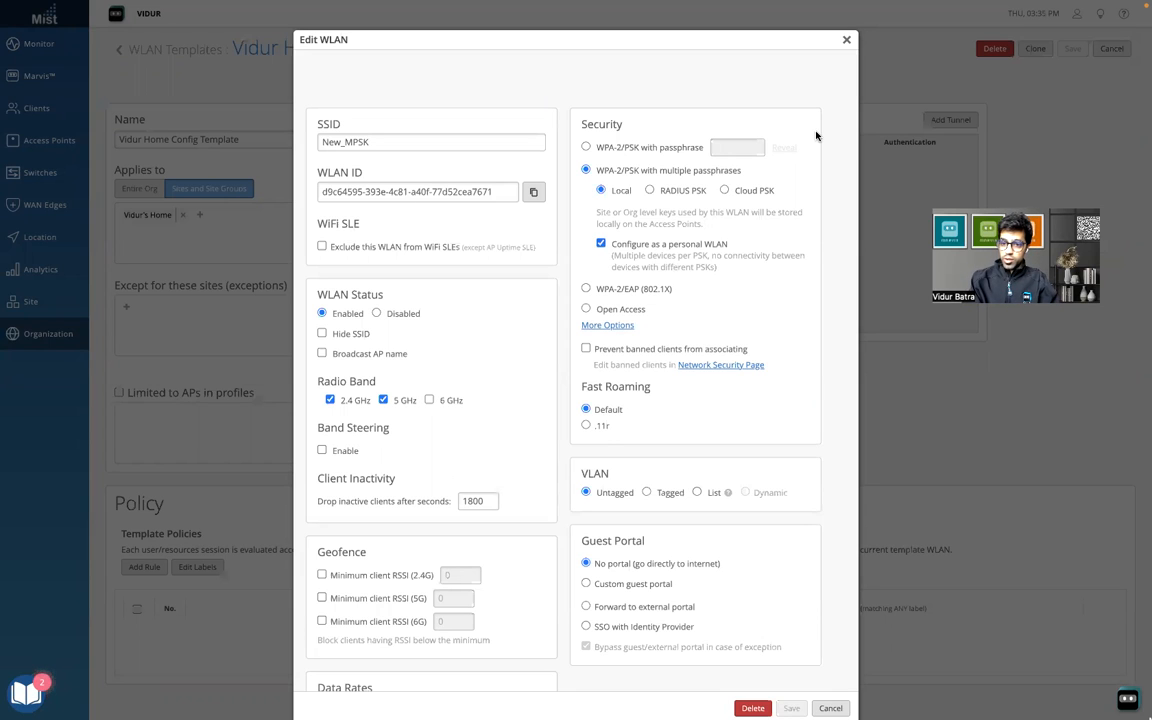
pyautogui.moveTo(837, 59)
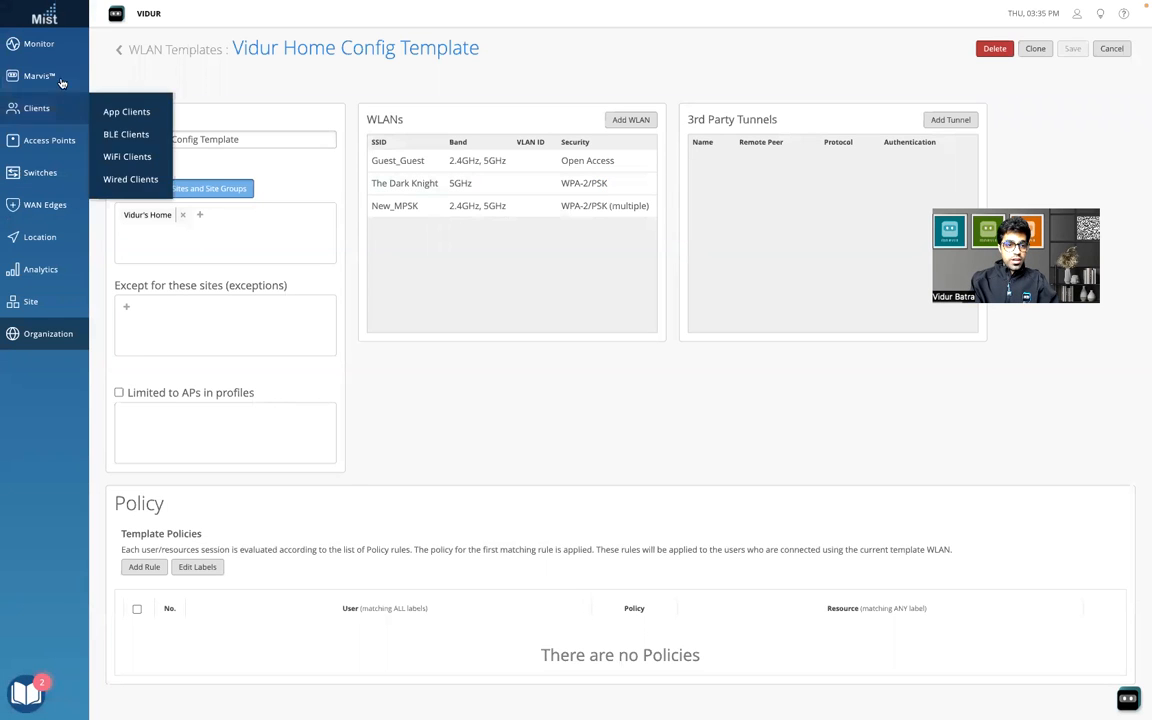
# Open the Wireless Monitor dashboard for Vidur's Home from the left navigation.
pyautogui.click(36, 44)
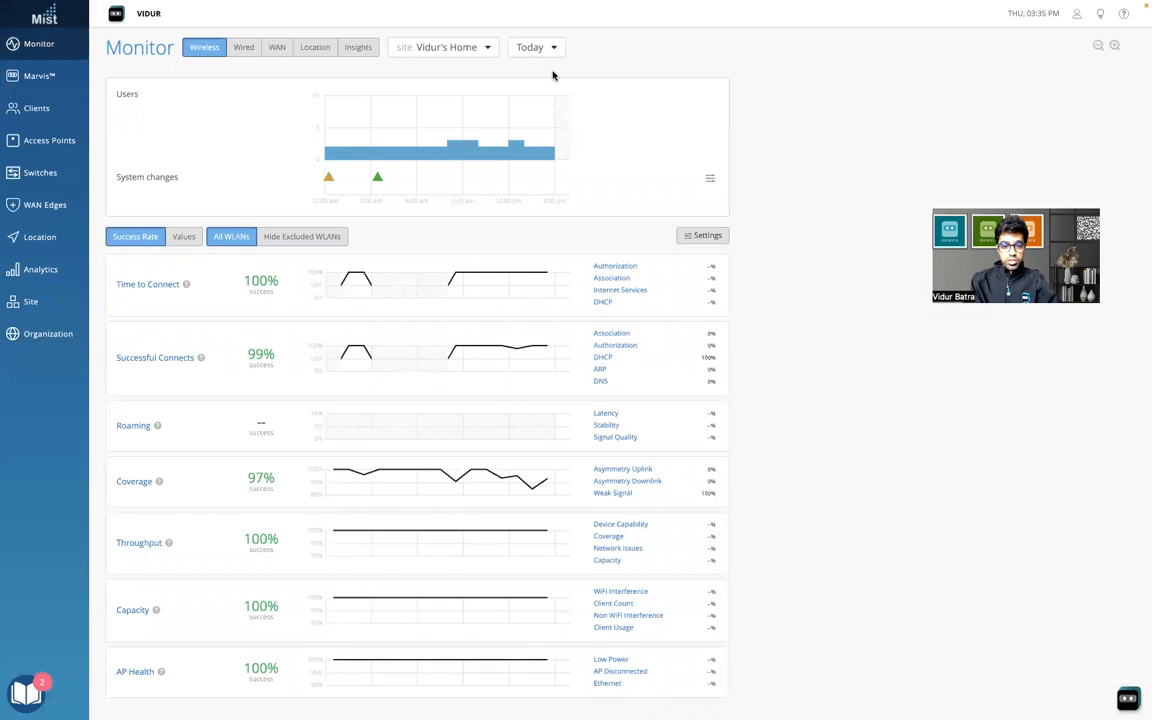
pyautogui.moveTo(636, 19)
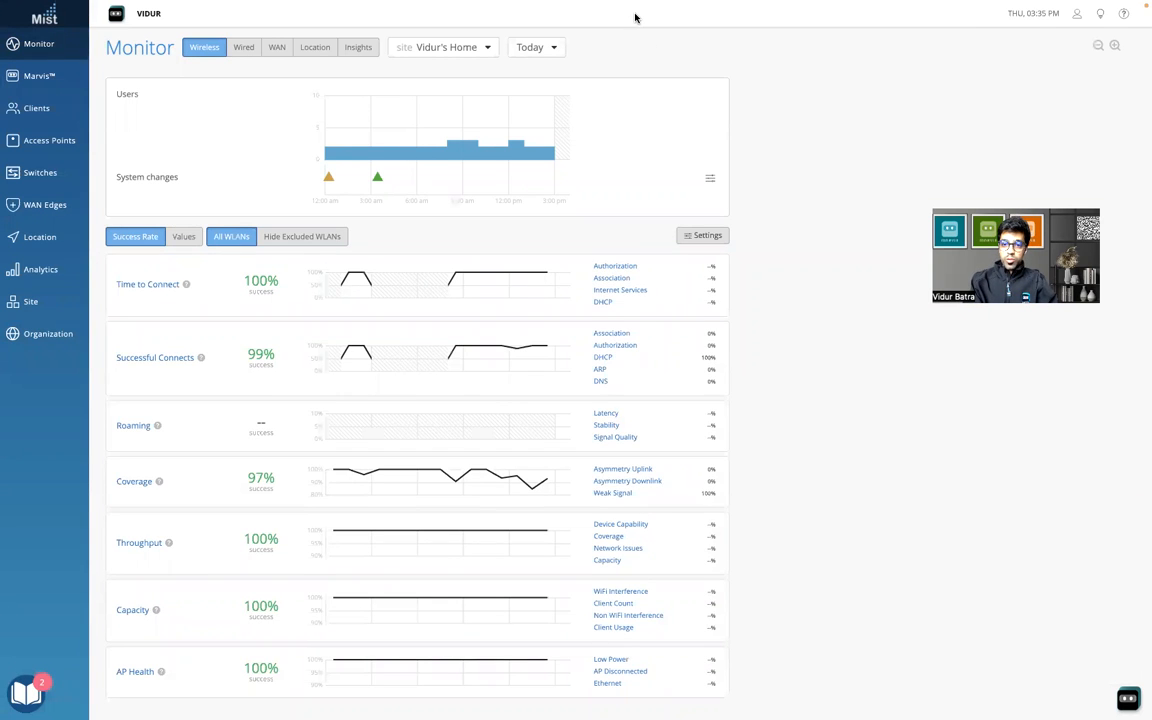